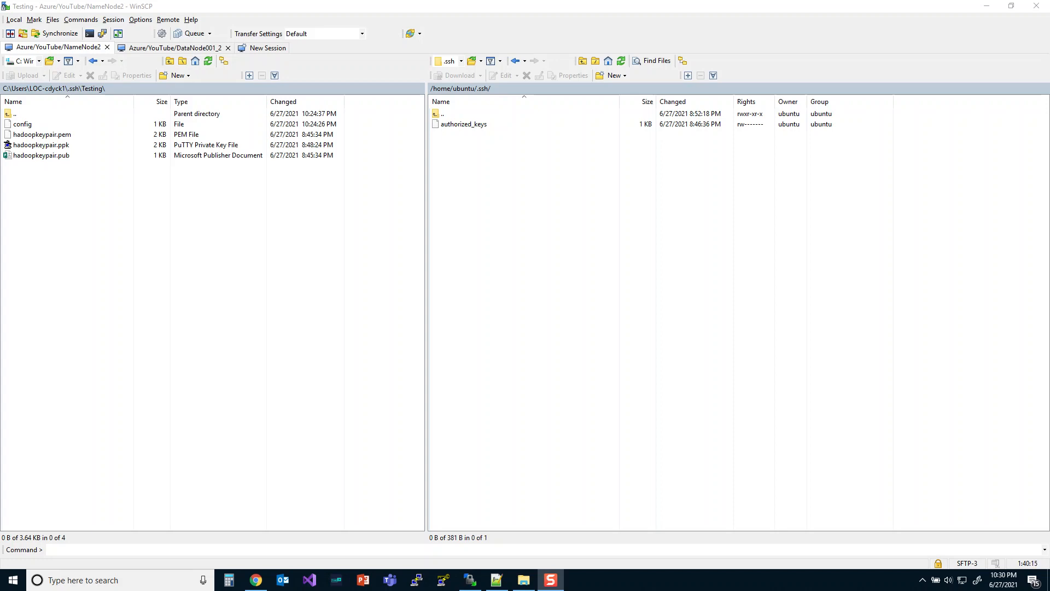
- Open the local config in Notepad++ and review its Host *, User ubuntu and IdentityFile lines
click(463, 124)
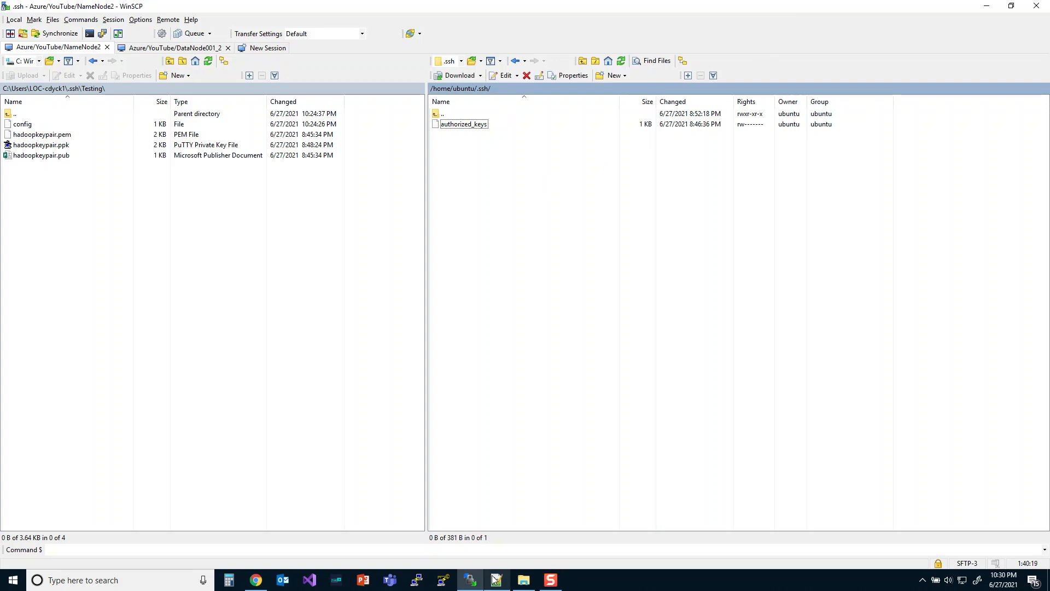
click(22, 124)
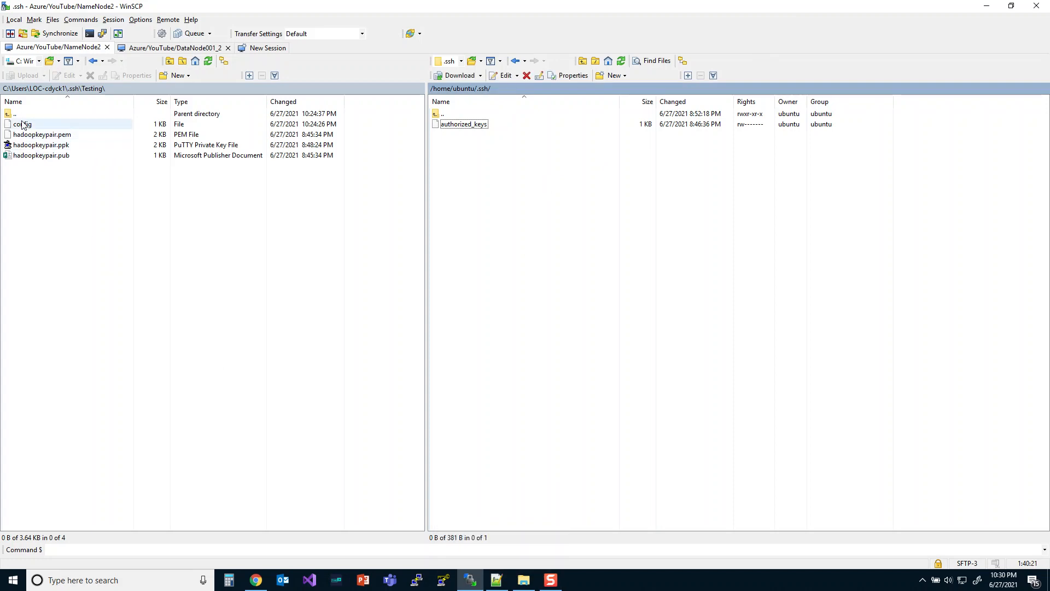
double_click(23, 124)
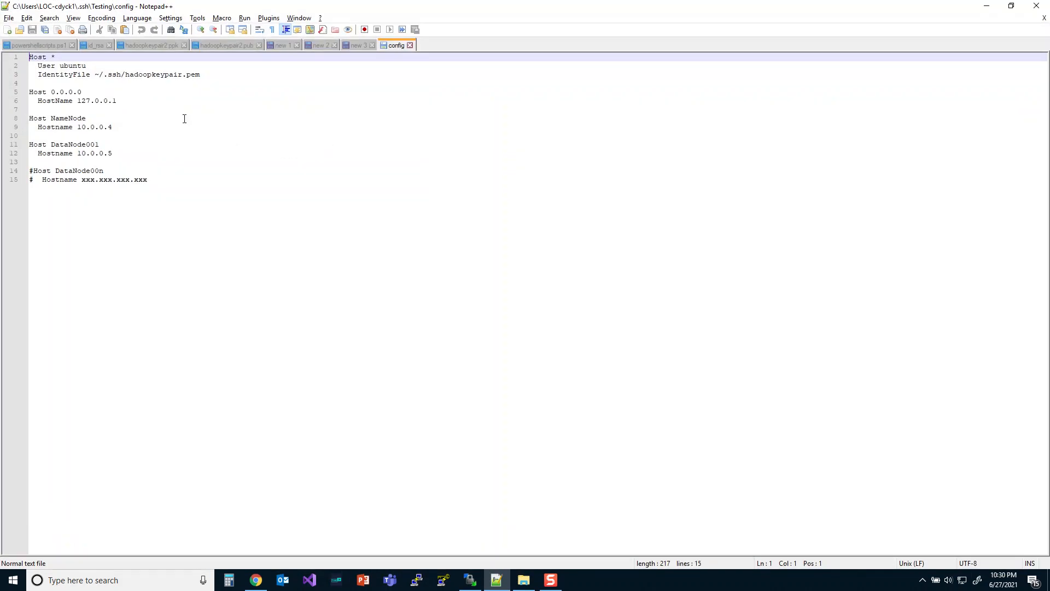
click(39, 65)
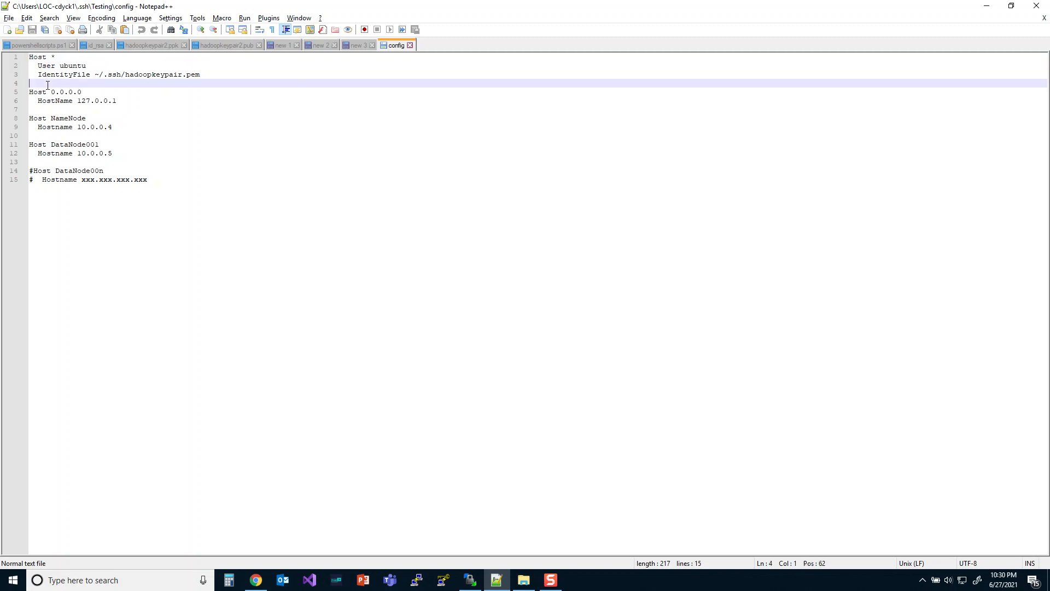
click(54, 108)
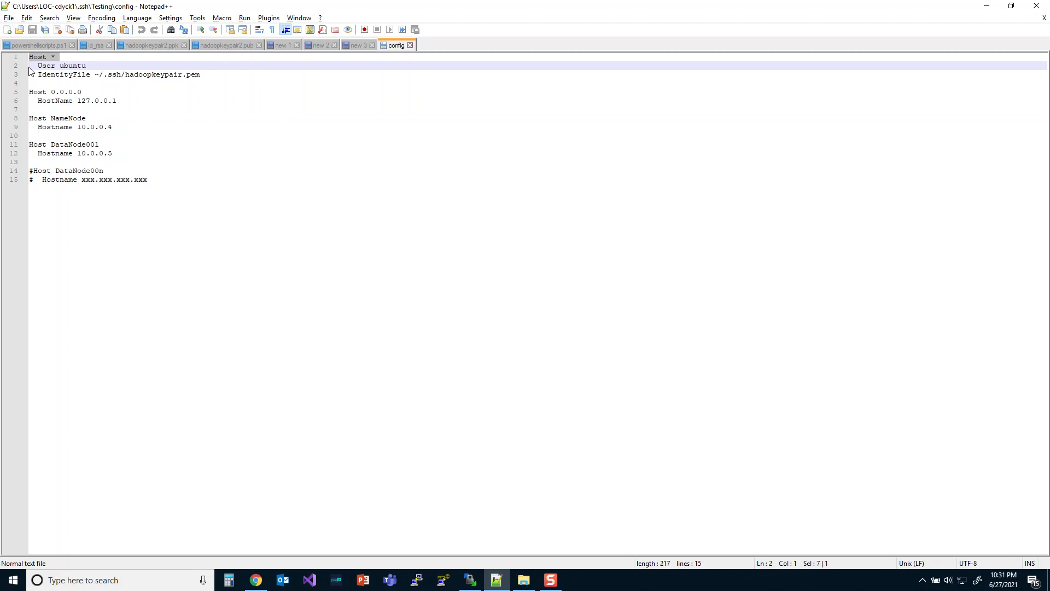
click(37, 66)
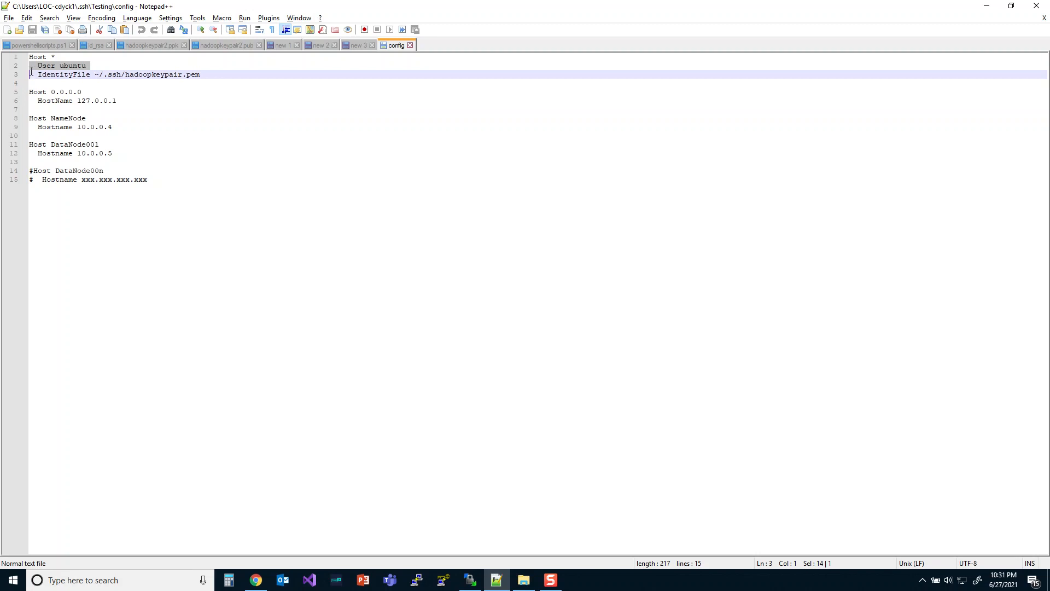
click(30, 75)
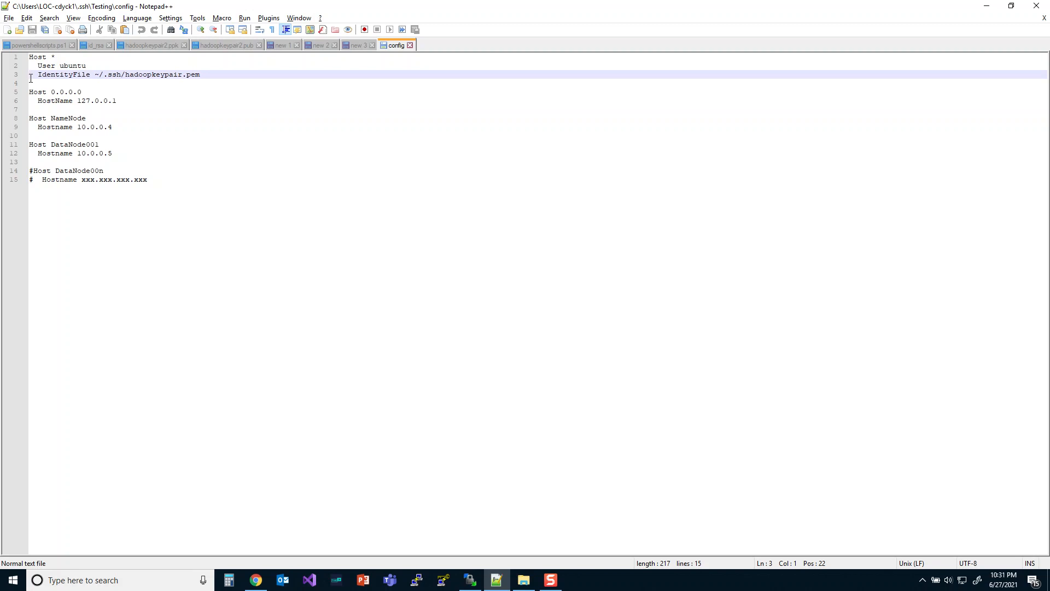
mouse_move(171, 76)
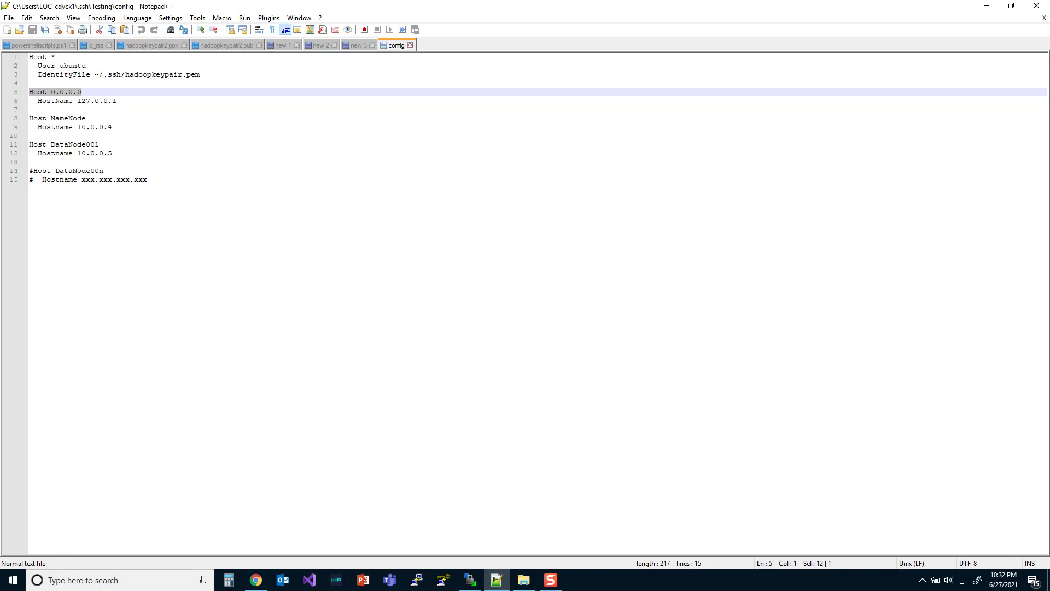
mouse_move(141, 101)
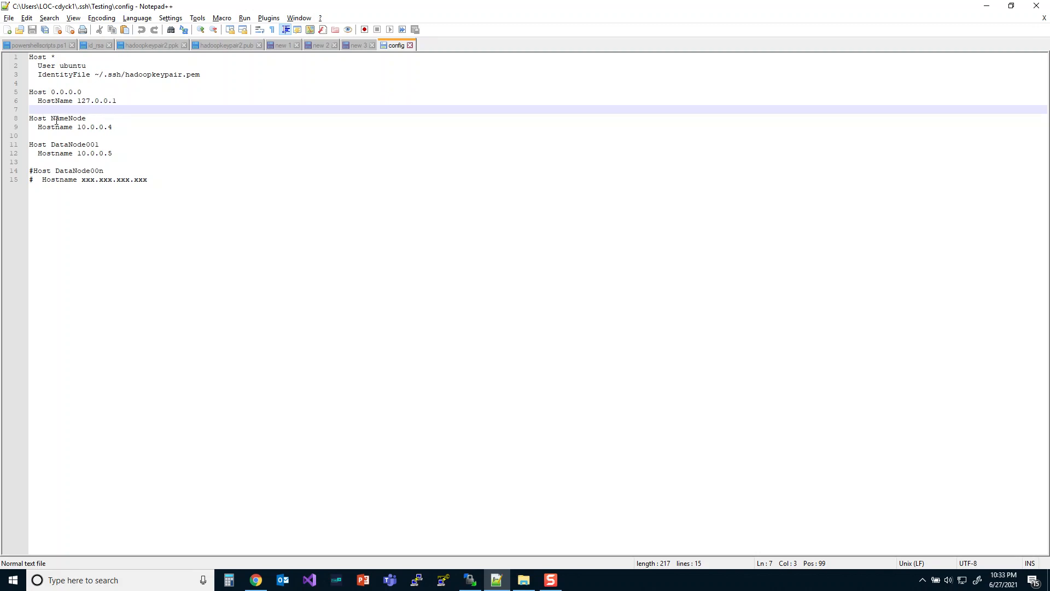
- Review the NameNode and DataNode001 host entries, then close the config tab
double_click(67, 118)
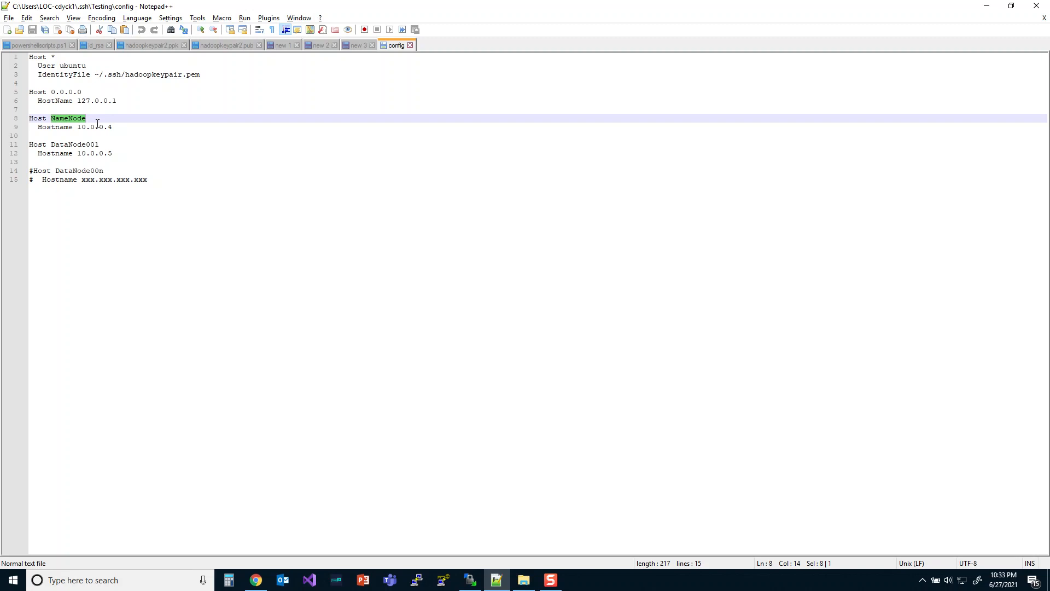
mouse_move(131, 130)
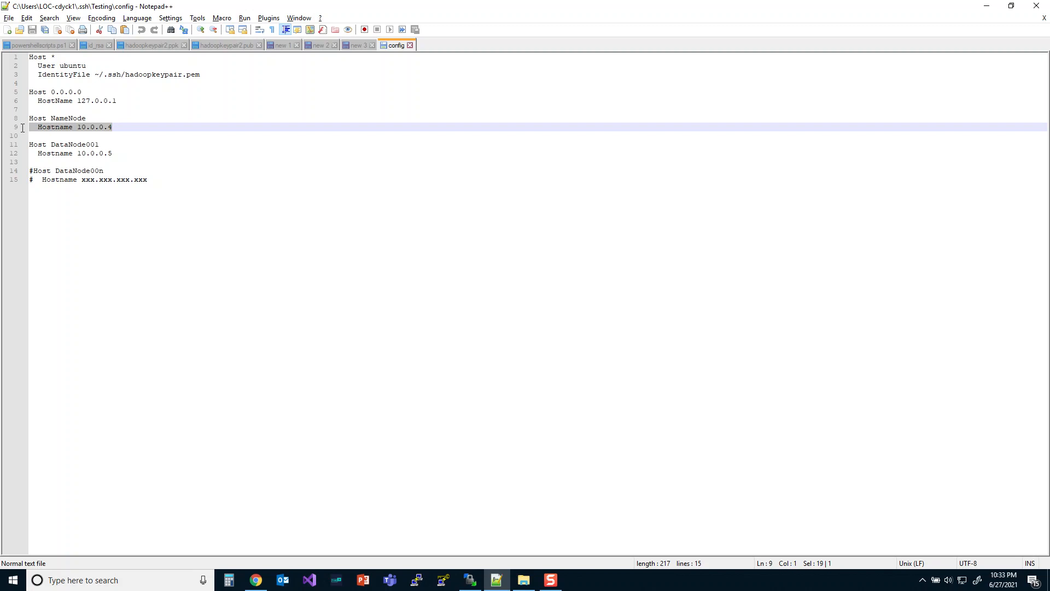
mouse_move(67, 132)
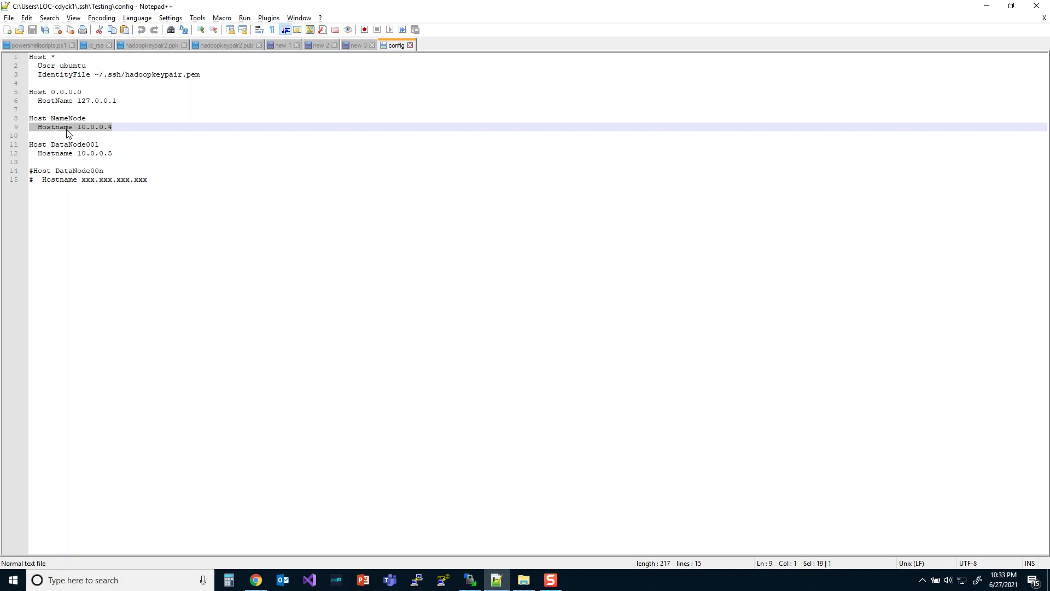
mouse_move(99, 128)
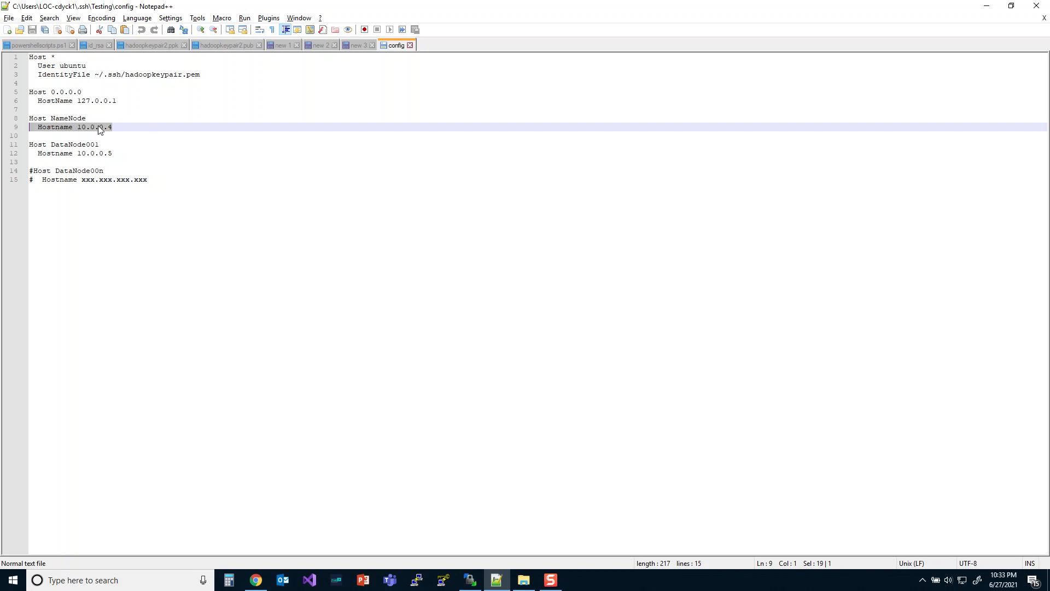
mouse_move(114, 133)
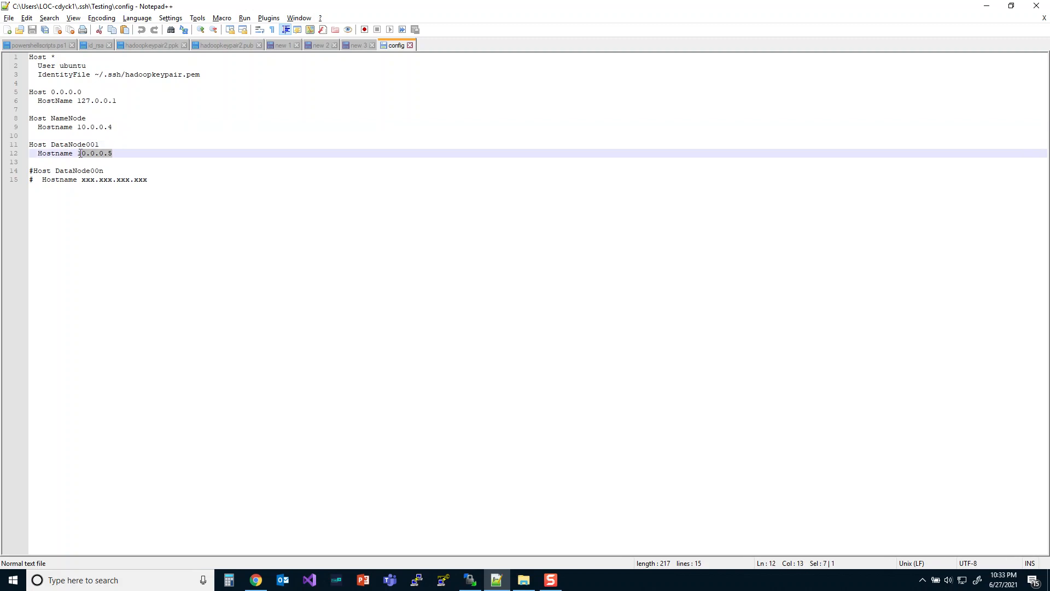
click(116, 137)
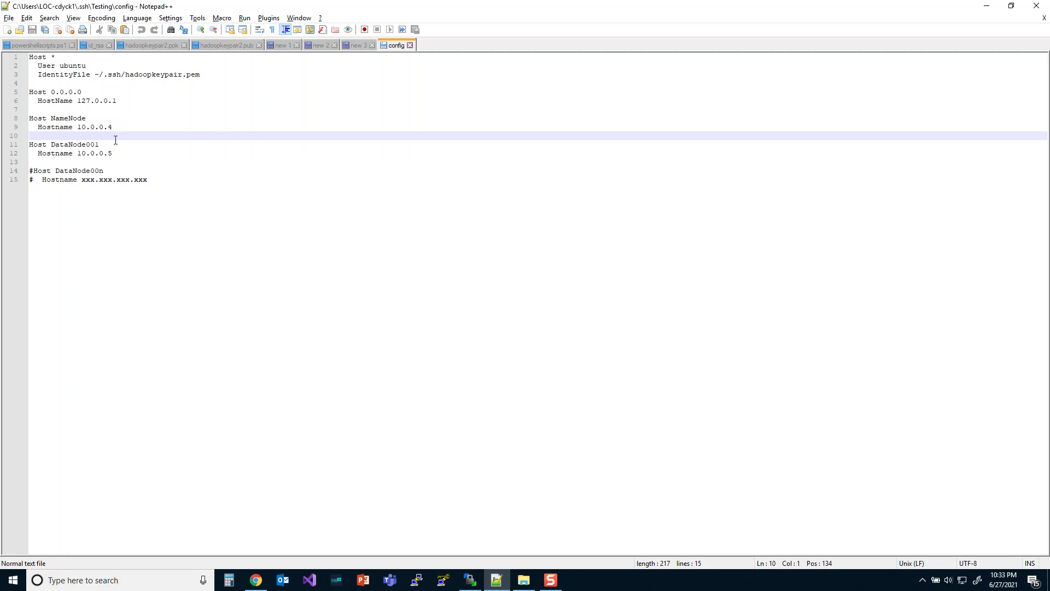
click(29, 135)
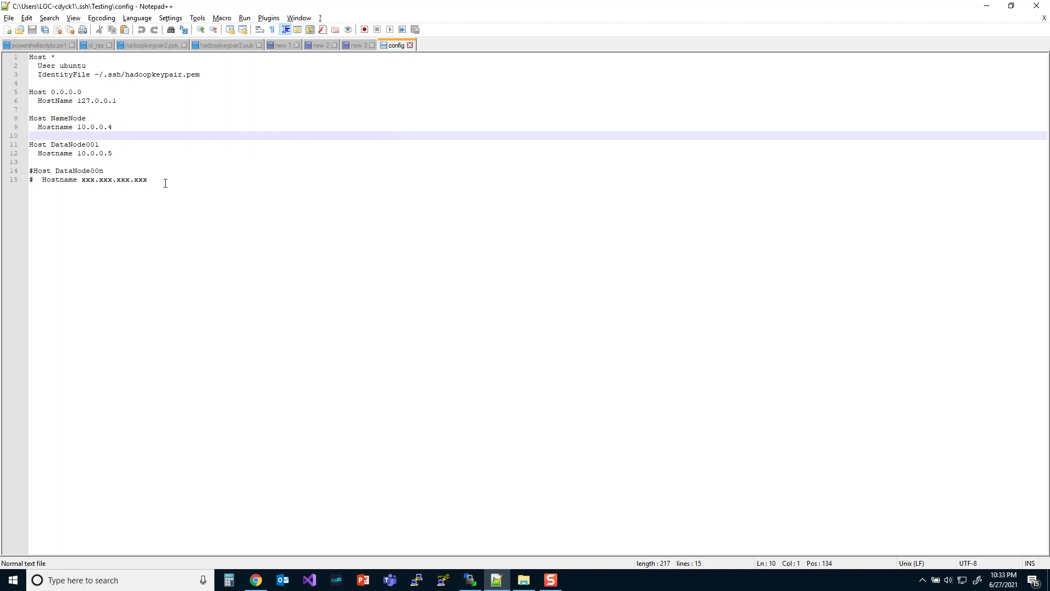
click(30, 135)
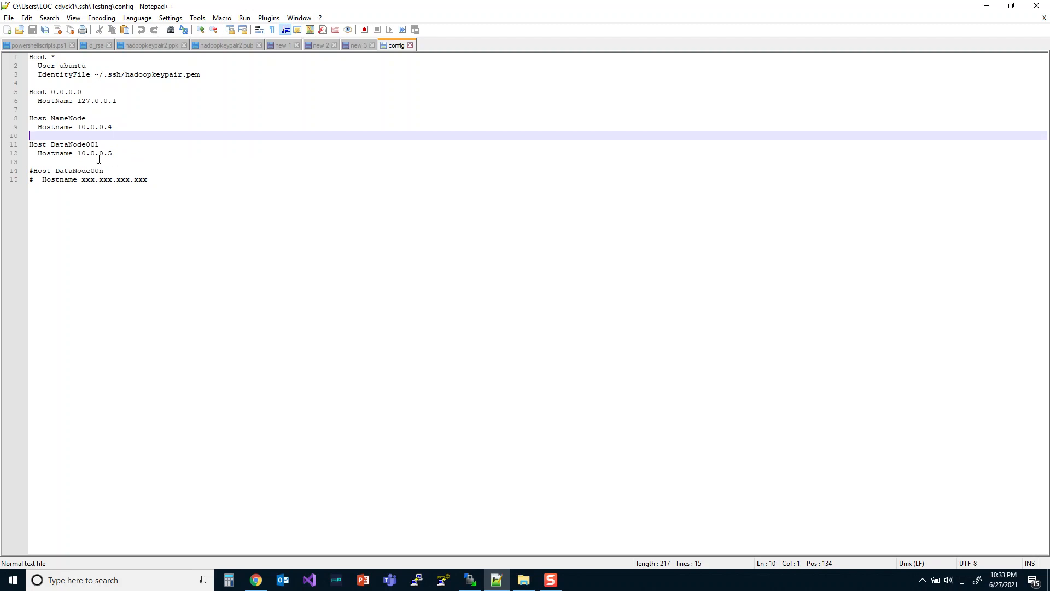
mouse_move(254, 132)
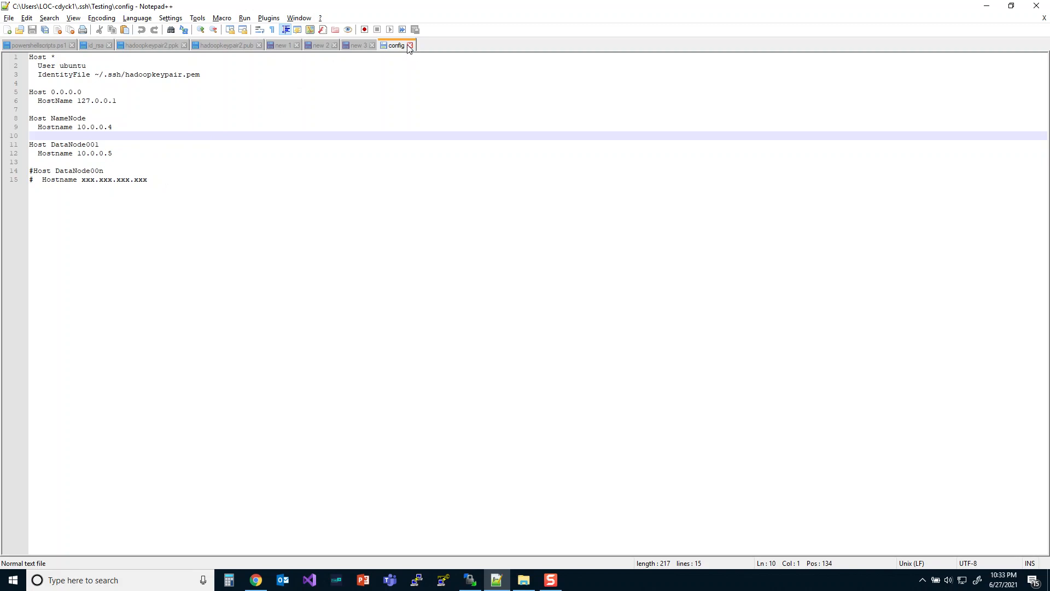
click(318, 45)
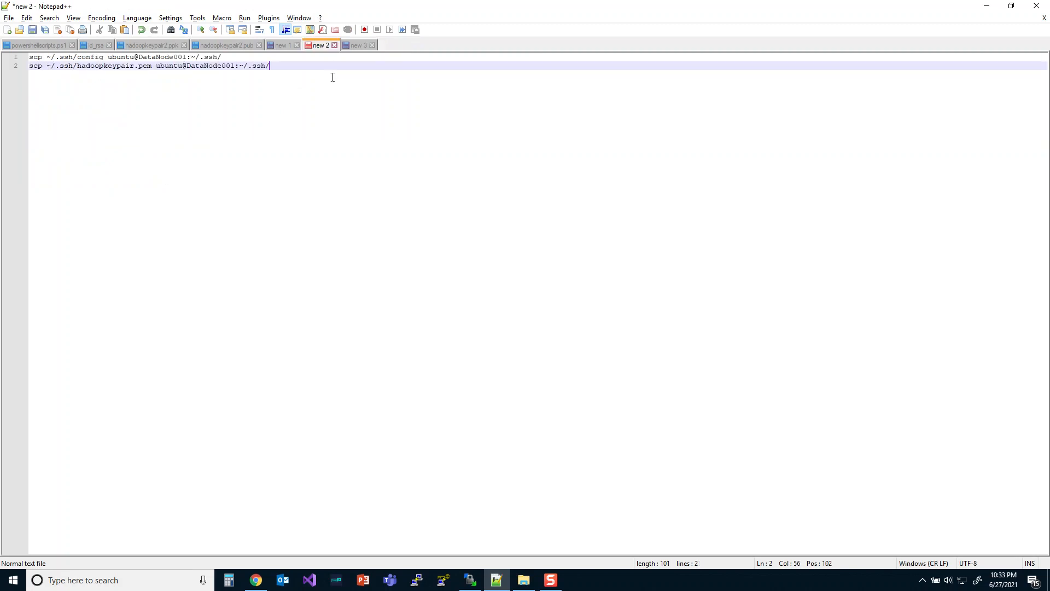
- Upload config and hadoopkeypair.pem to /home/ubuntu/.ssh/ and dismiss the finished queue
click(469, 580)
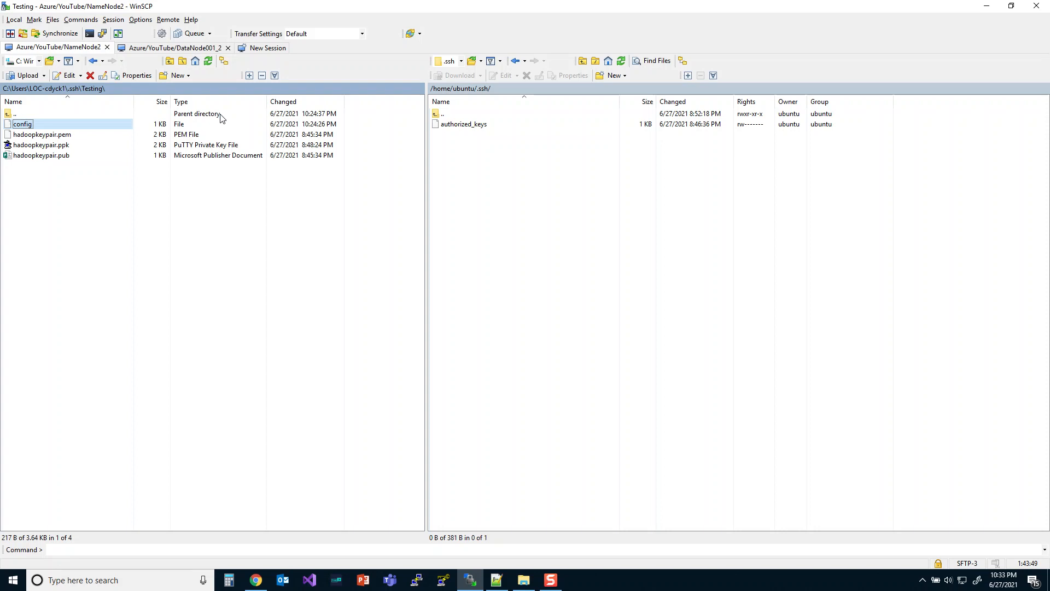
mouse_move(27, 134)
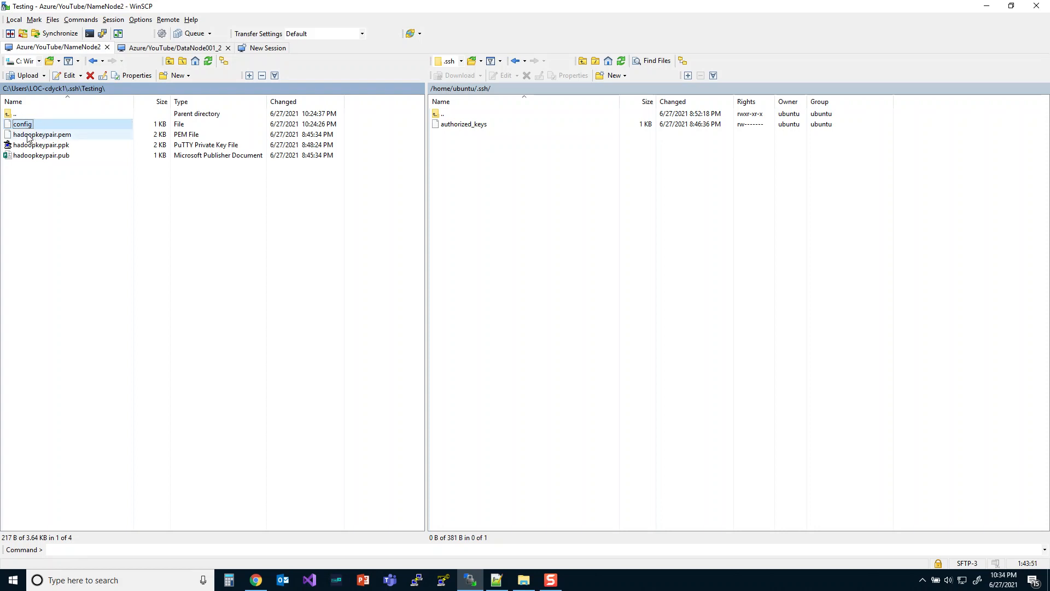
click(41, 134)
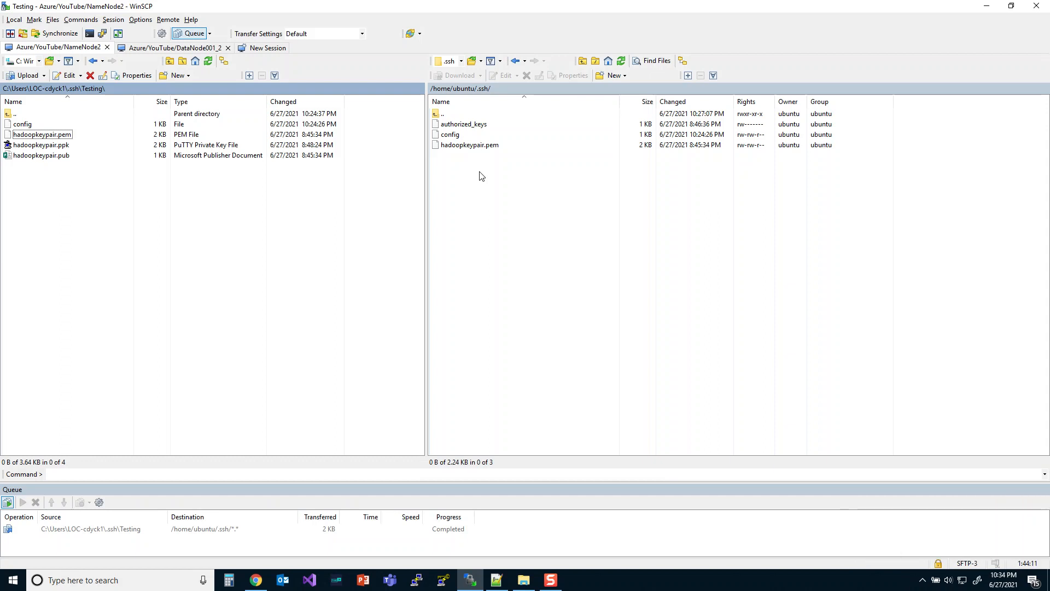
click(171, 48)
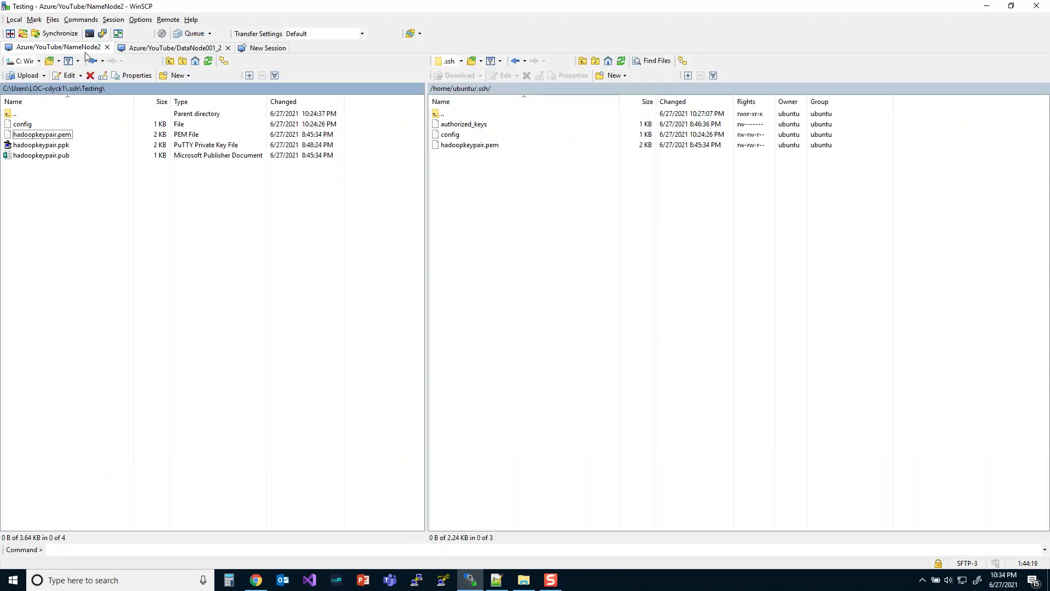
mouse_move(102, 34)
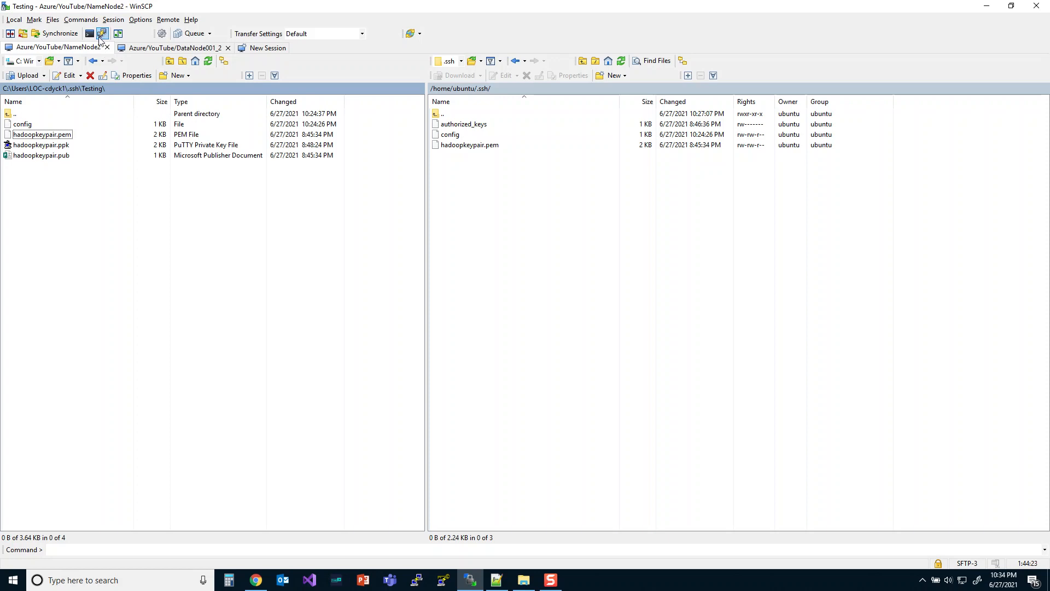
mouse_move(98, 33)
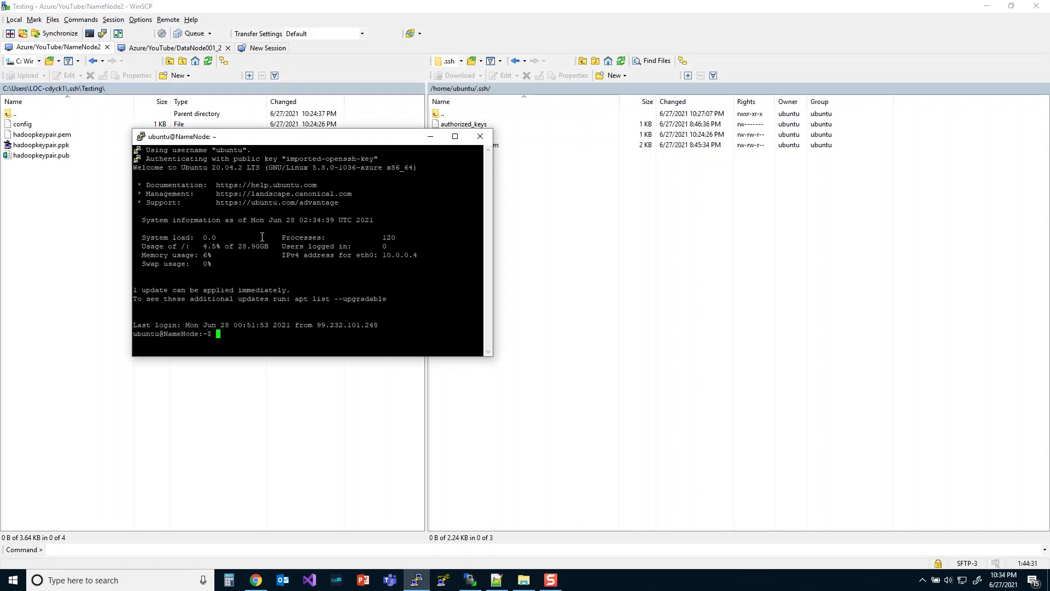
- Run ssh DataNode001, accept its host key, and refresh WinSCP's remote .ssh listing
text(ssh)
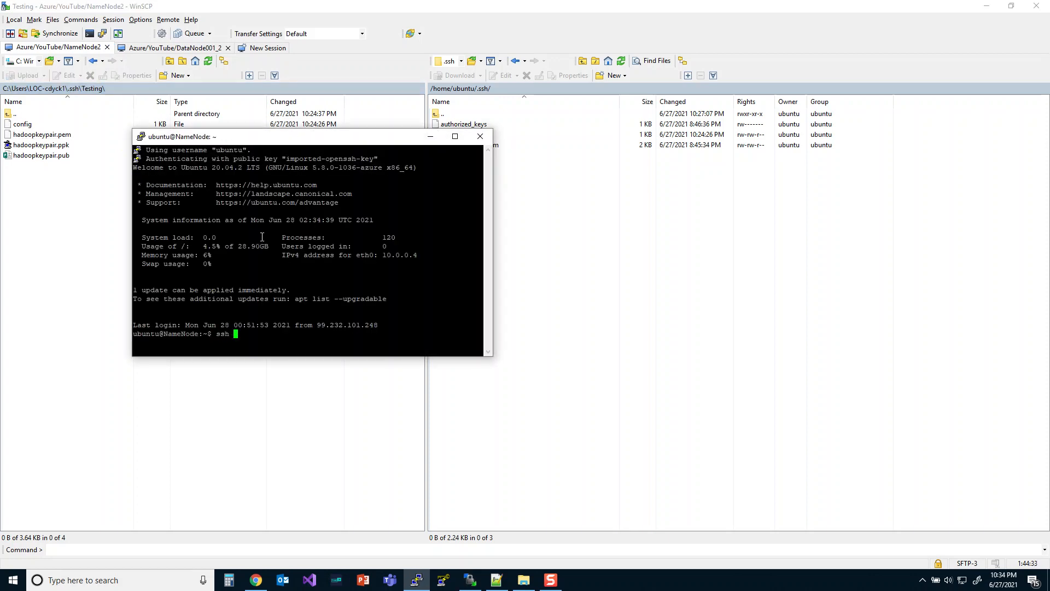
text(DataNode)
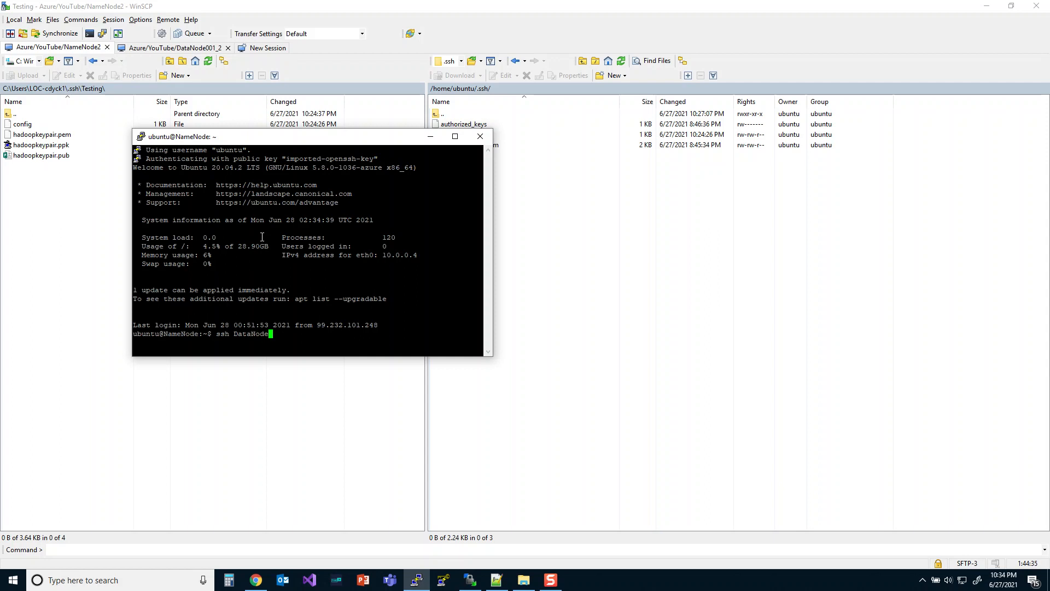
text(001)
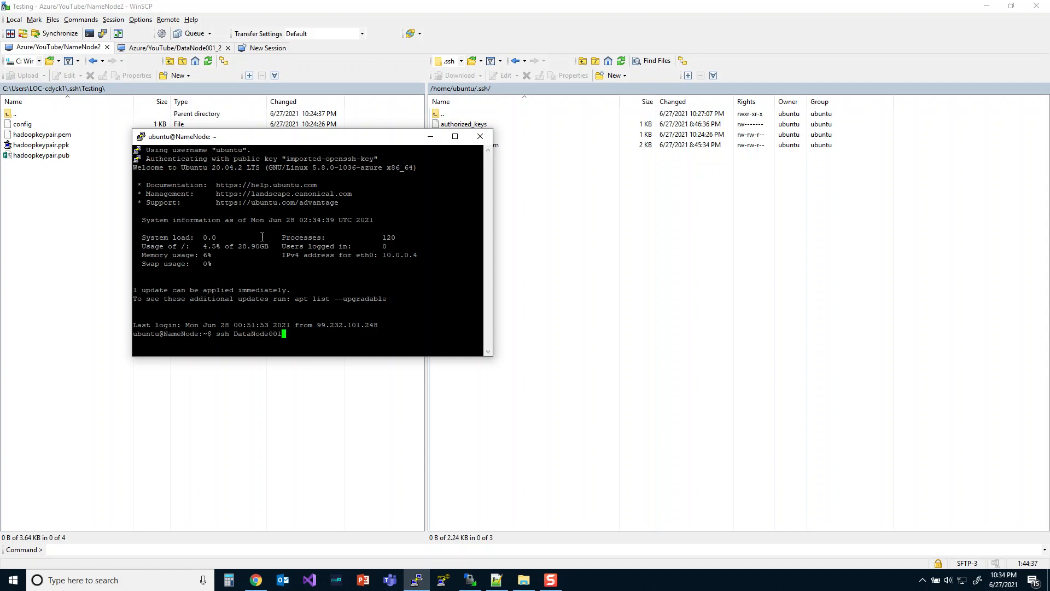
key(Return)
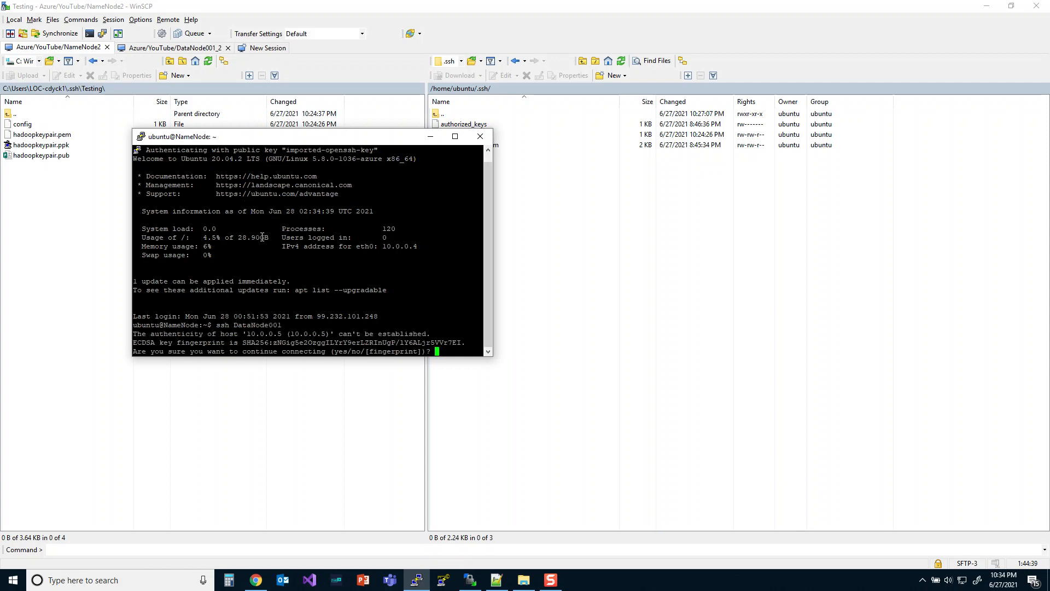
text(yes)
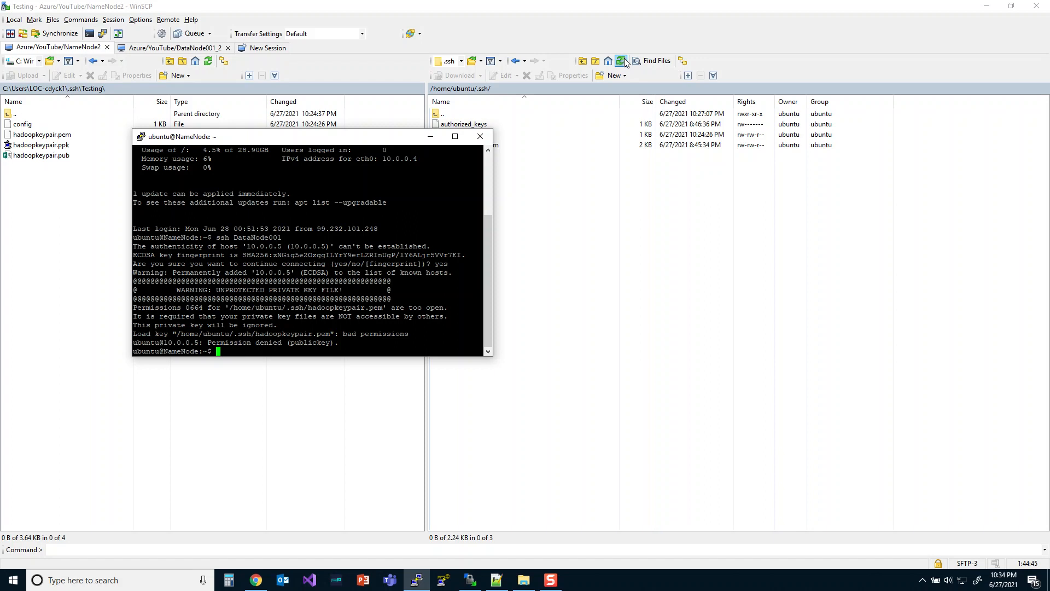
click(479, 137)
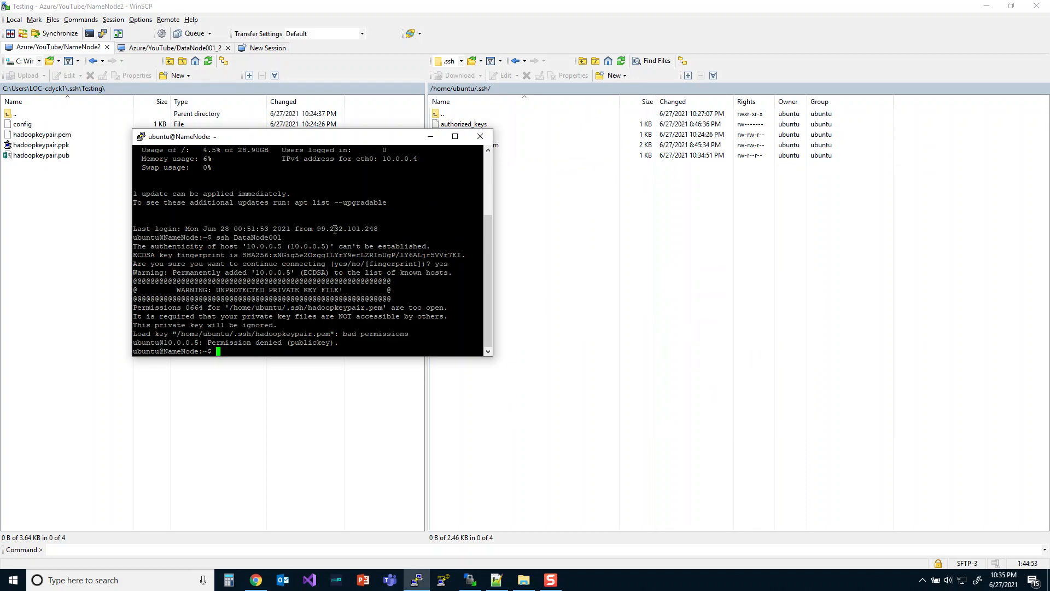
mouse_move(290, 343)
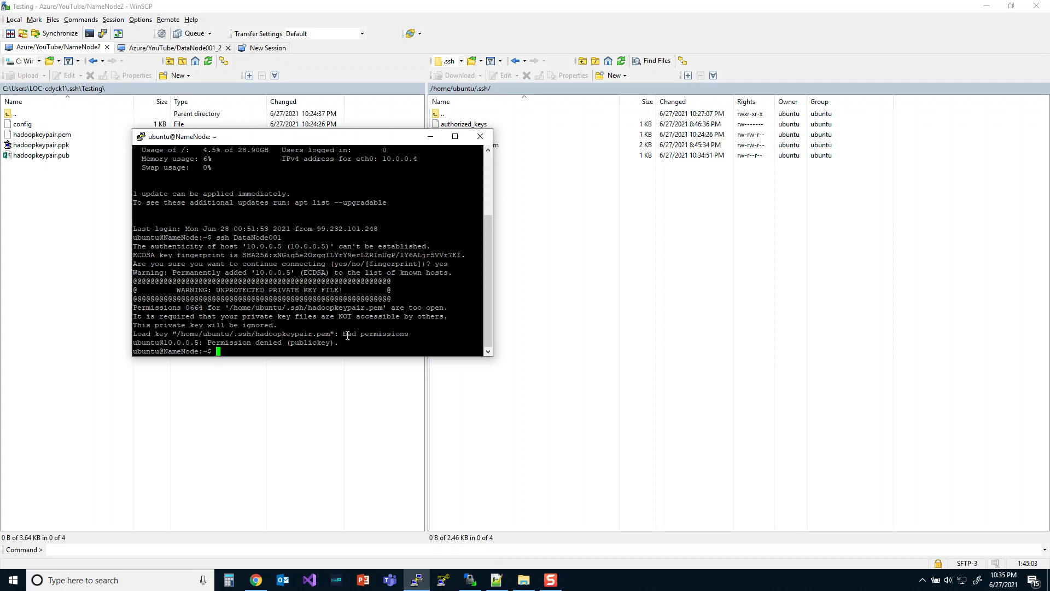
click(480, 136)
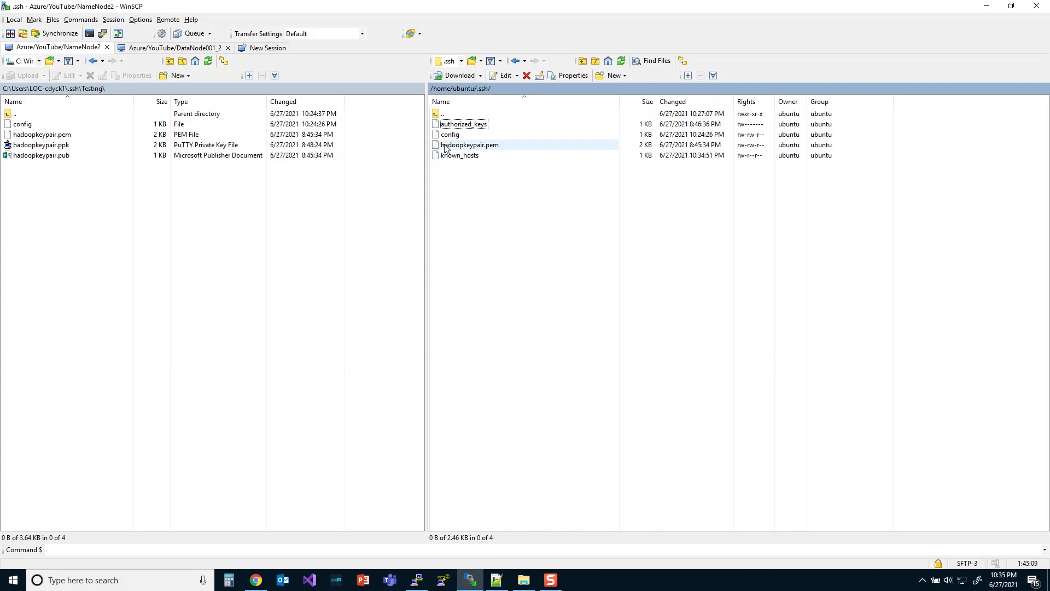
- Set hadoopkeypair.pem's permissions to octal 400, owner read only, via Properties
right_click(469, 144)
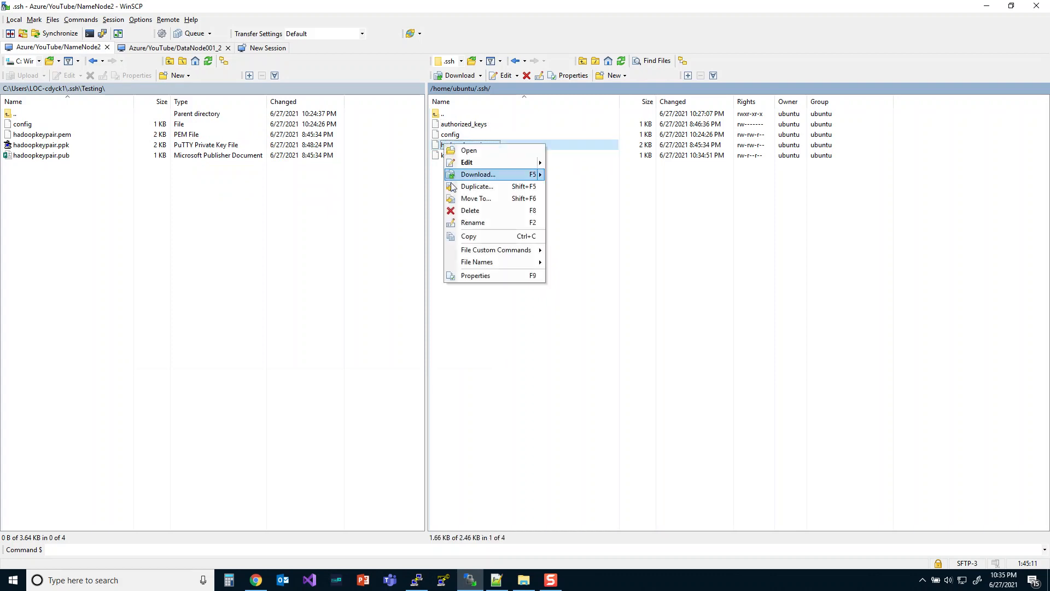
click(475, 275)
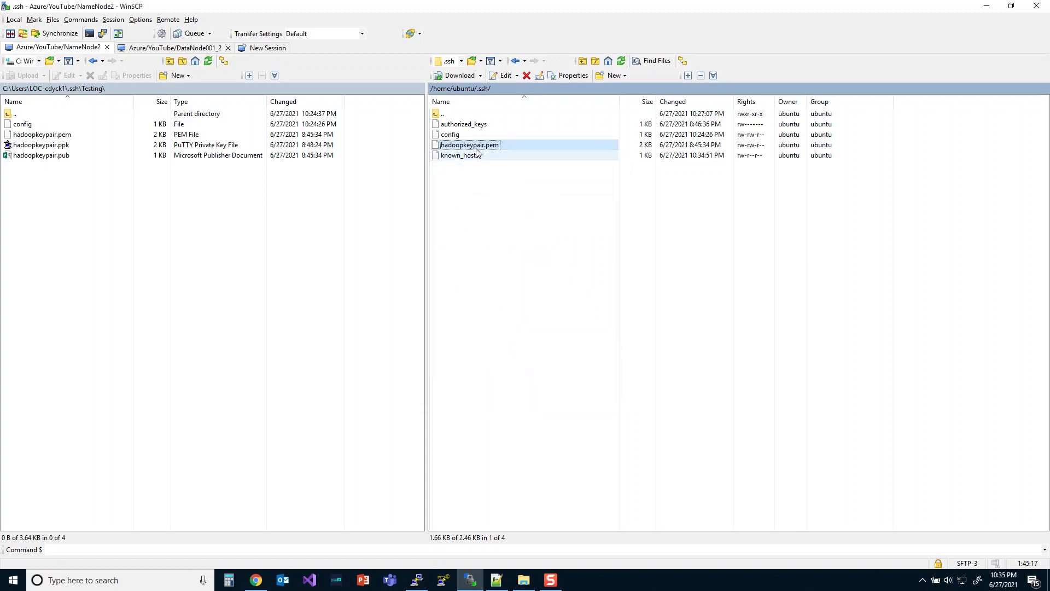
right_click(469, 145)
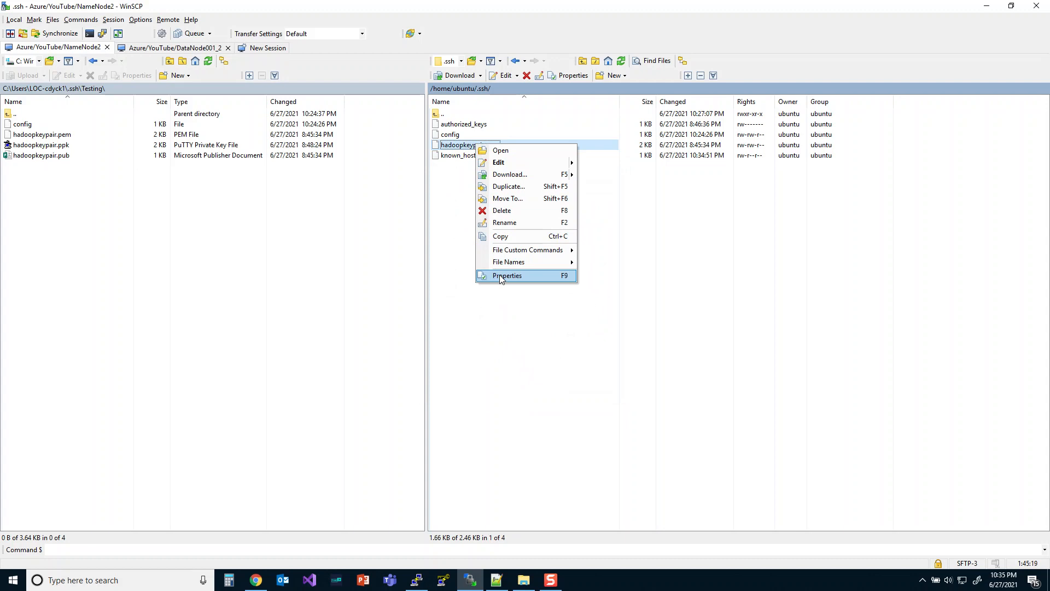
click(507, 275)
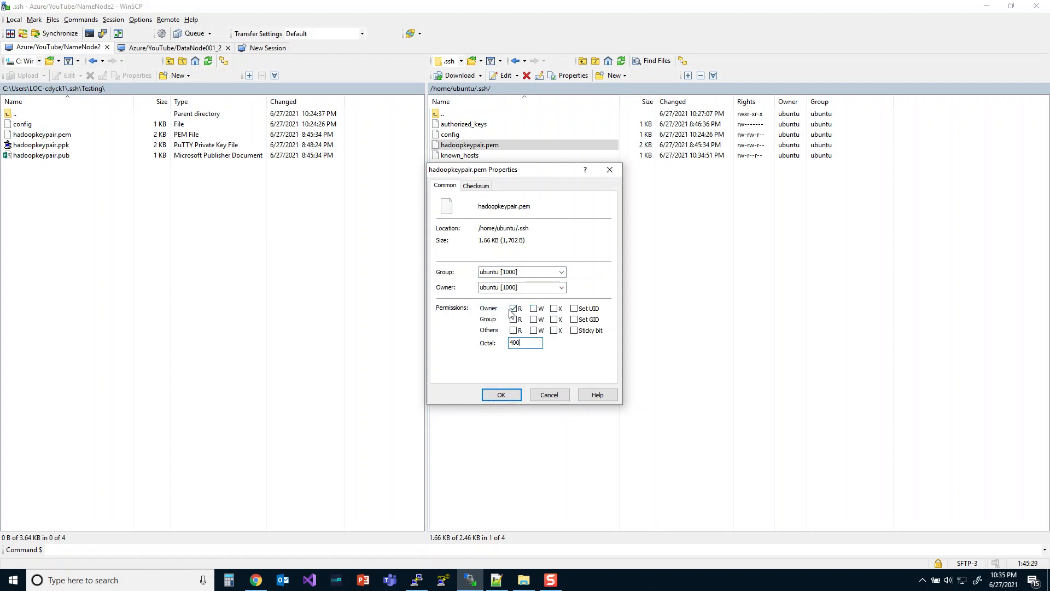
mouse_move(513, 308)
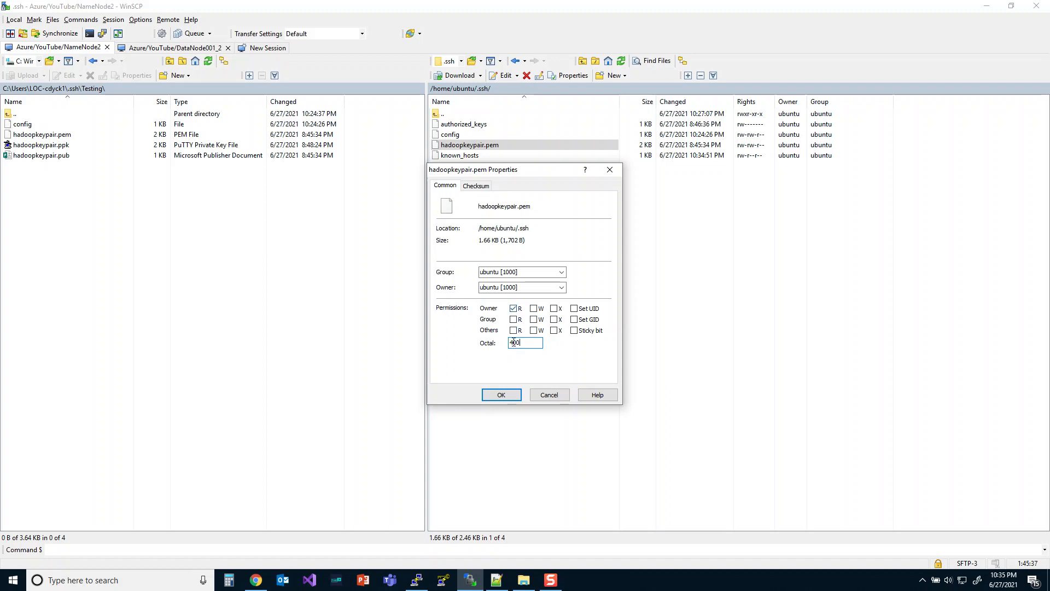
click(501, 394)
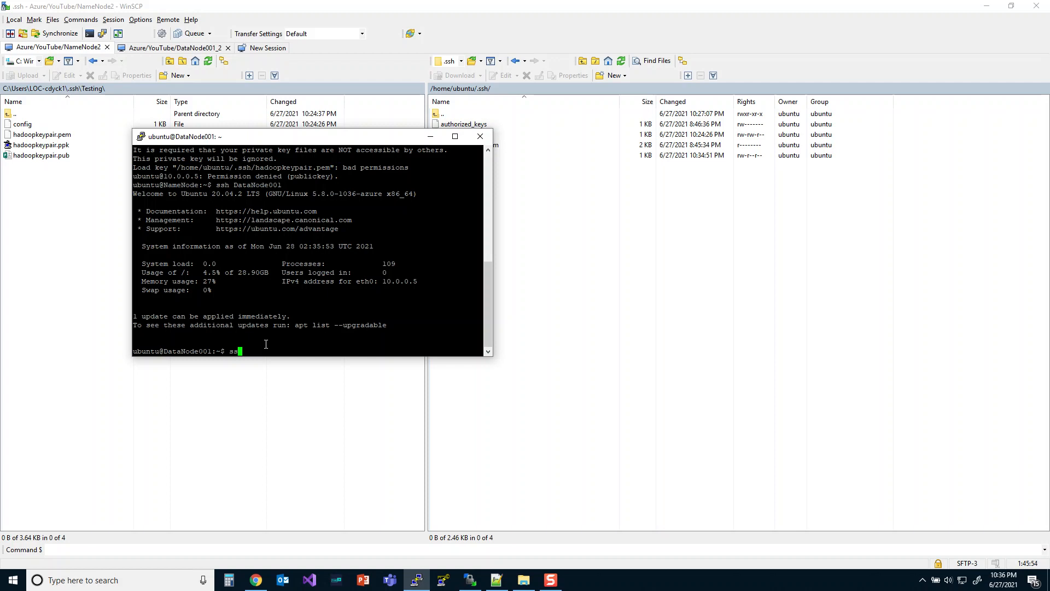
- From DataNode001, try ssh NameNode, accept the host key, then exit back to NameNode
text(sh NameN)
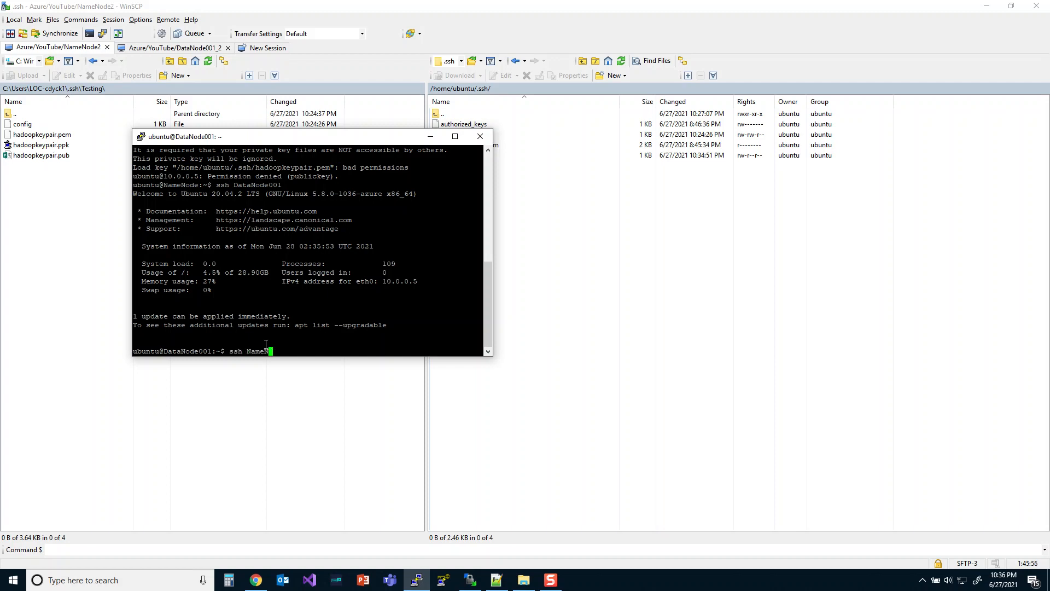
text(de)
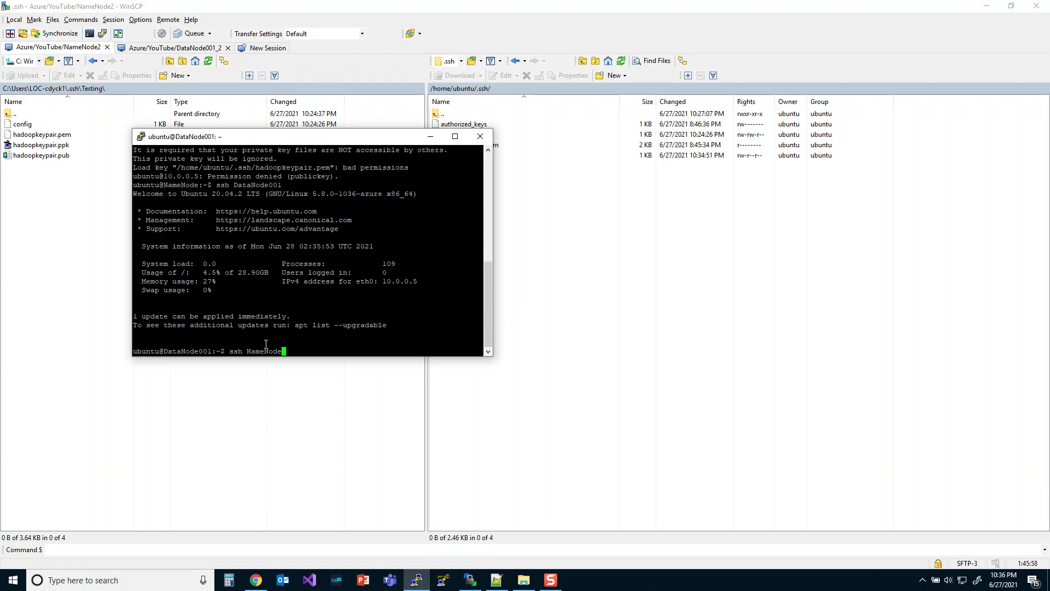
key(Return)
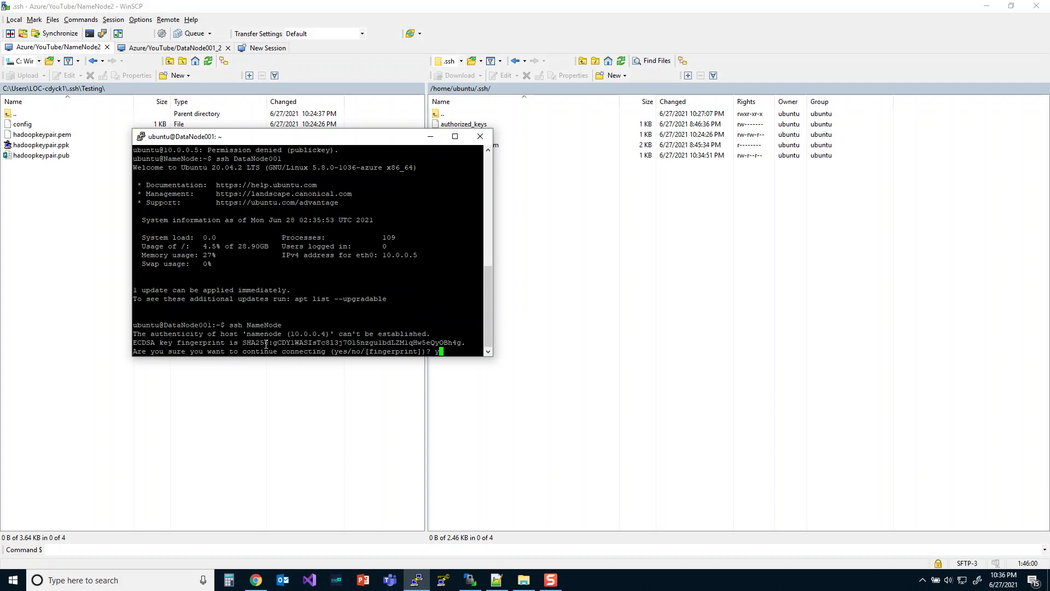
text(yes)
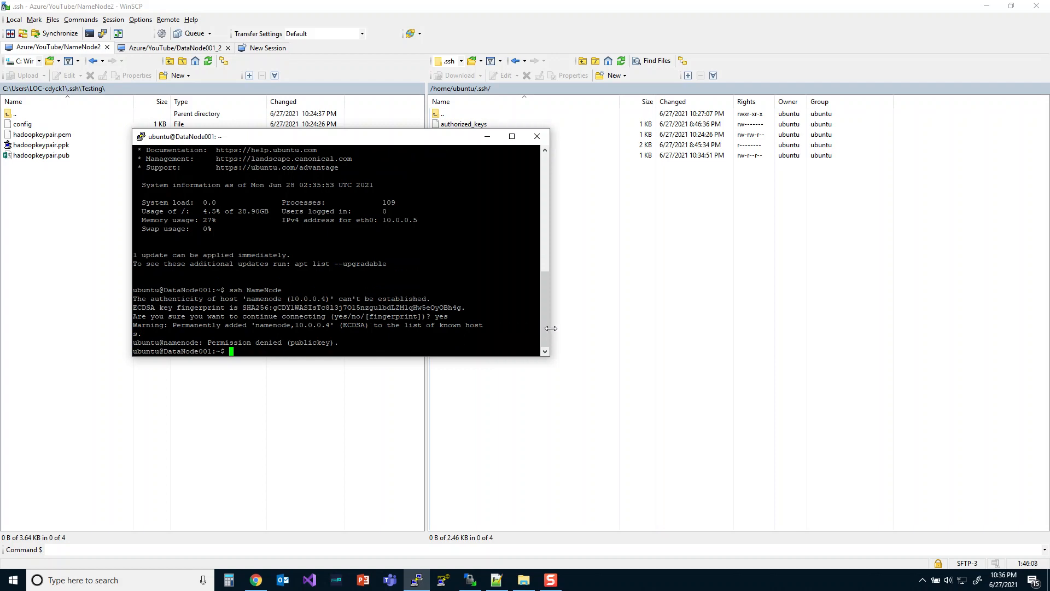
mouse_move(264, 341)
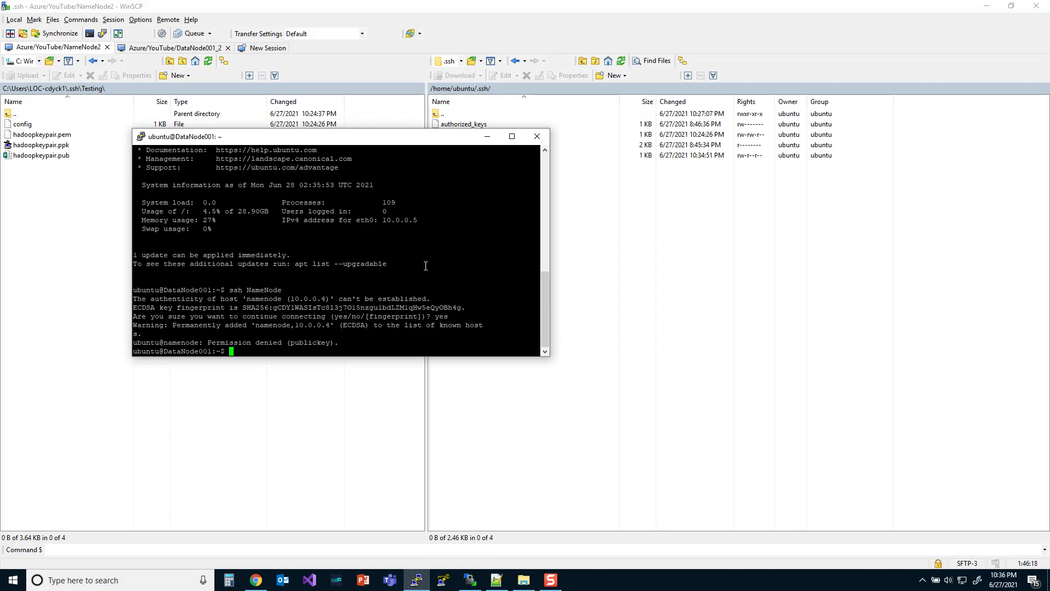
text(exit)
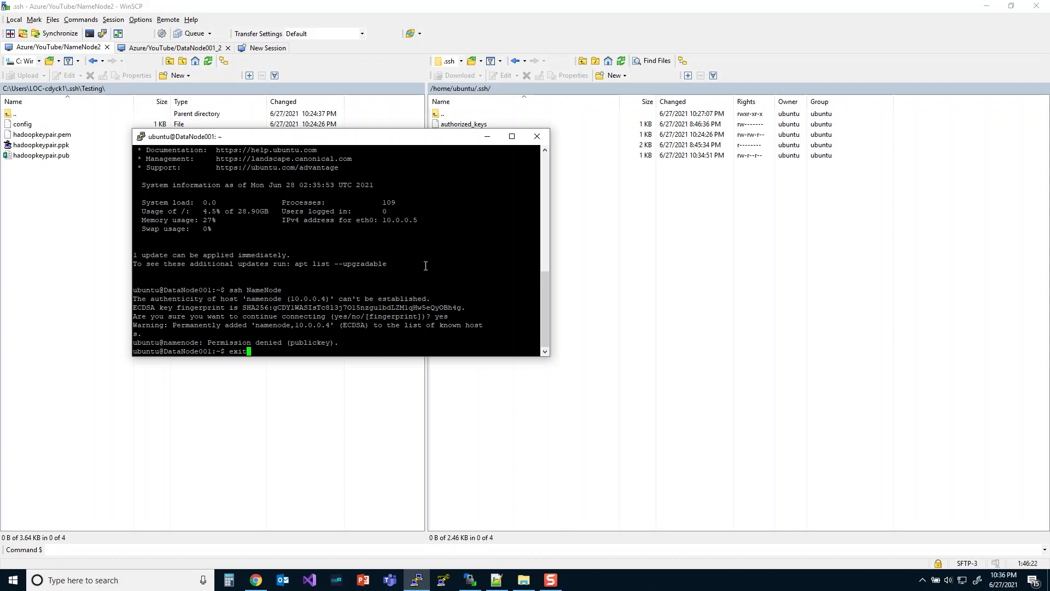
key(Return)
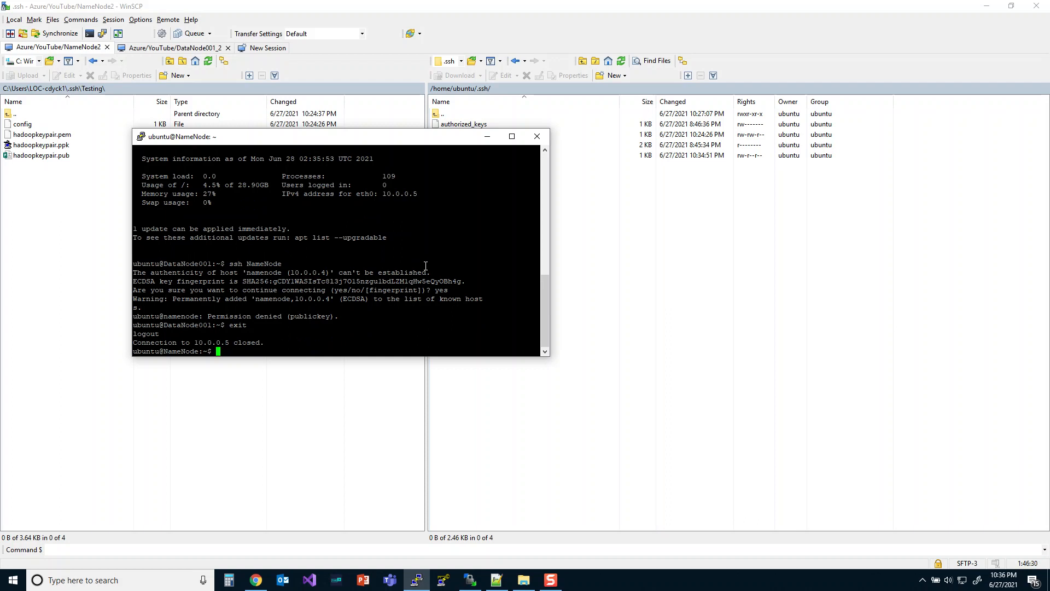
mouse_move(457, 256)
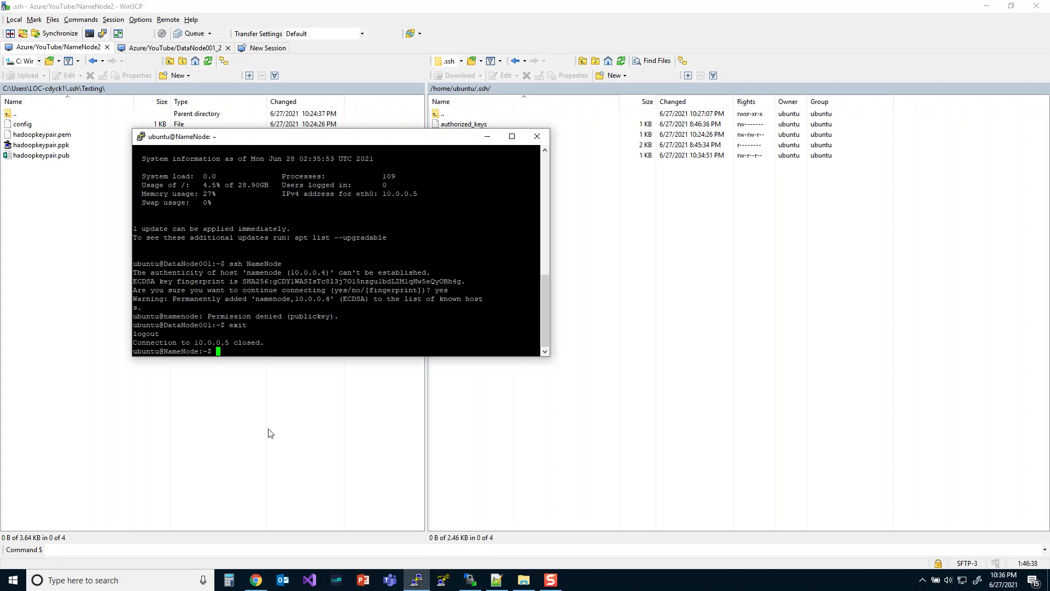
mouse_move(399, 504)
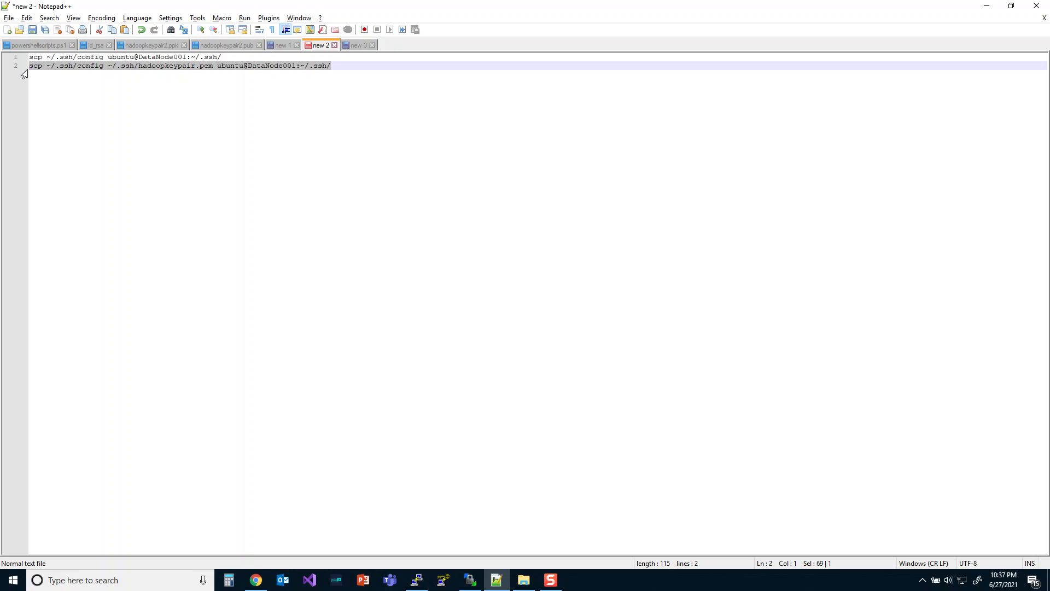
mouse_move(40, 70)
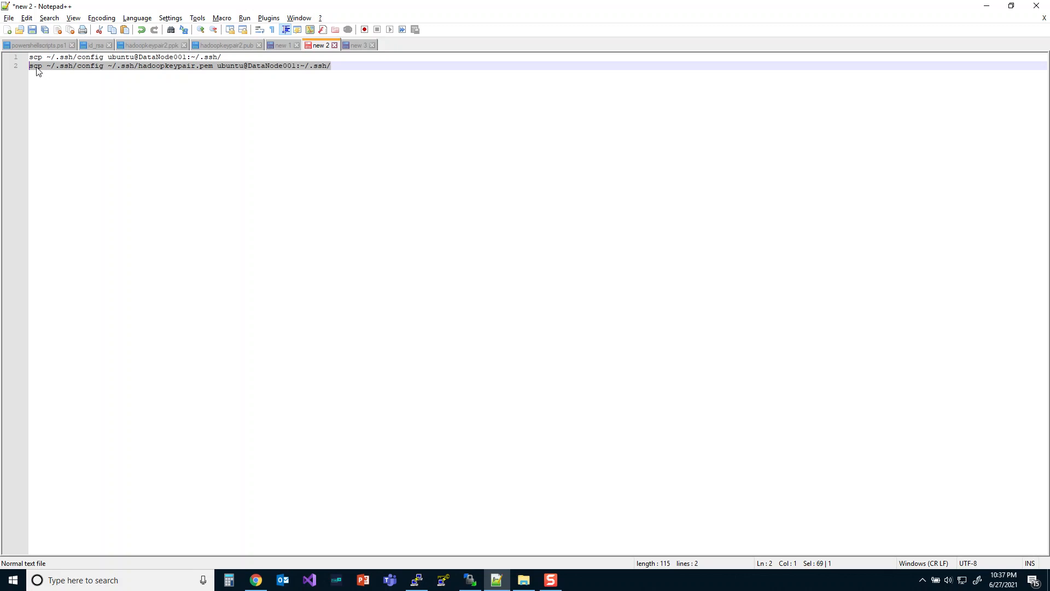
mouse_move(45, 71)
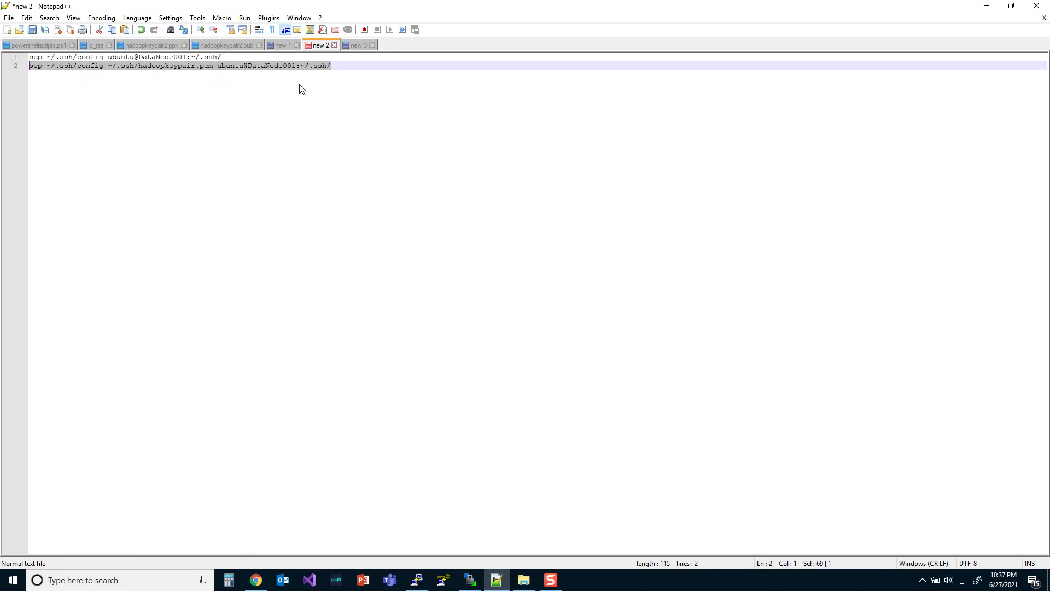
mouse_move(234, 57)
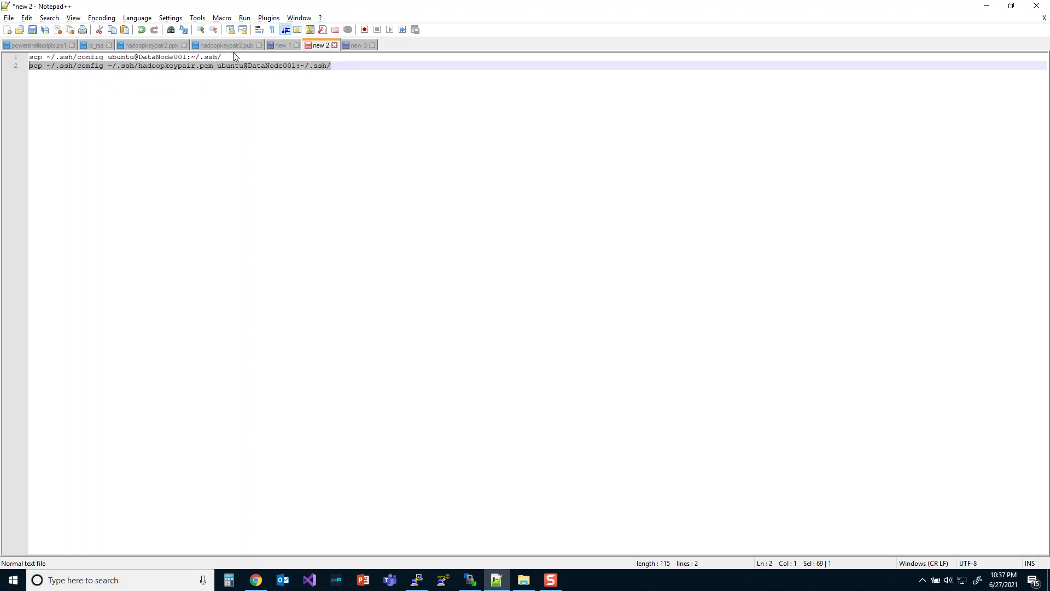
mouse_move(305, 83)
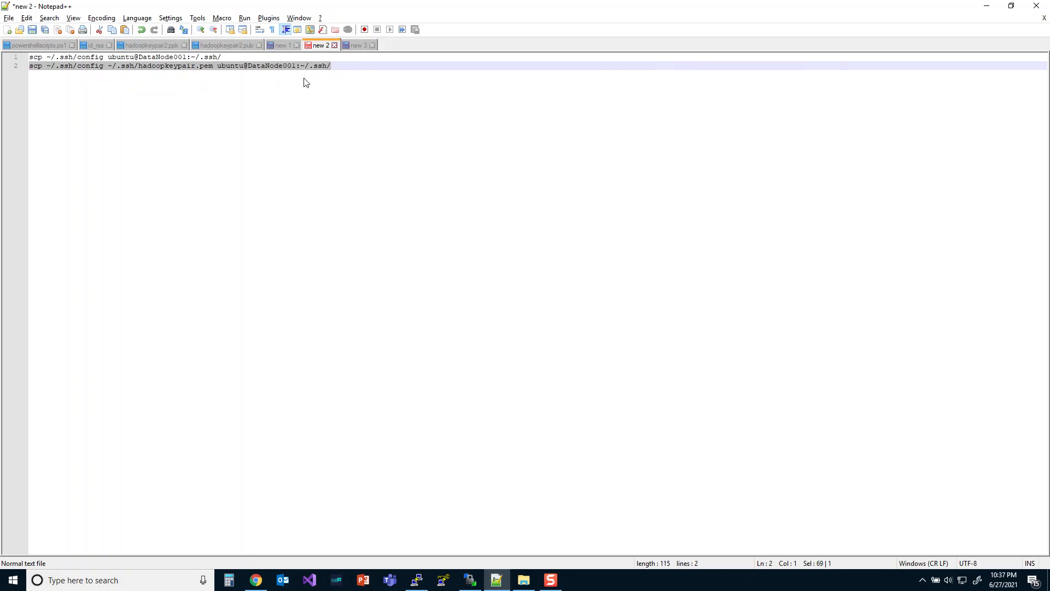
mouse_move(269, 67)
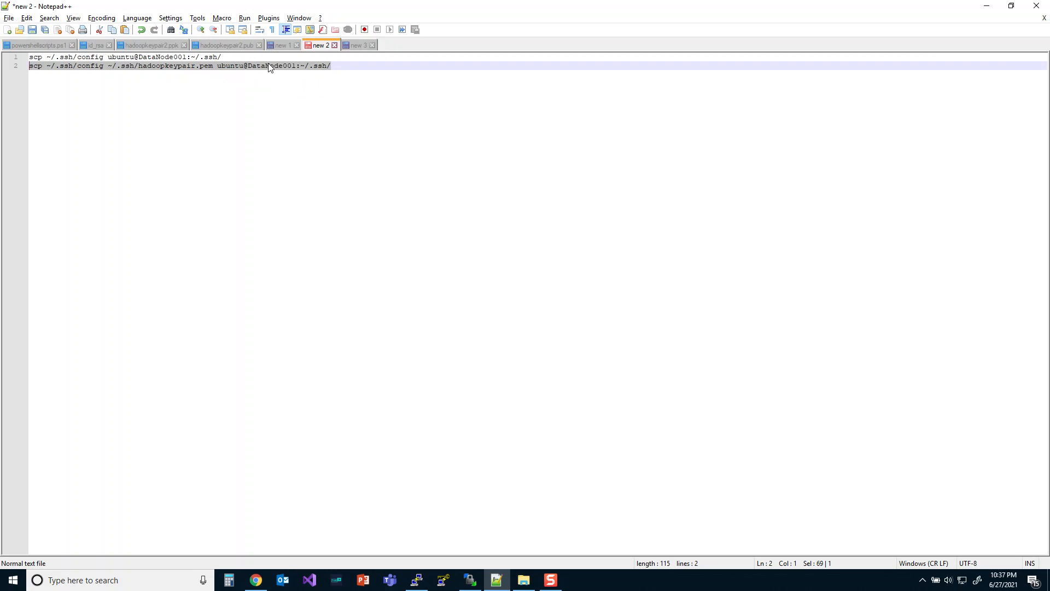
mouse_move(266, 68)
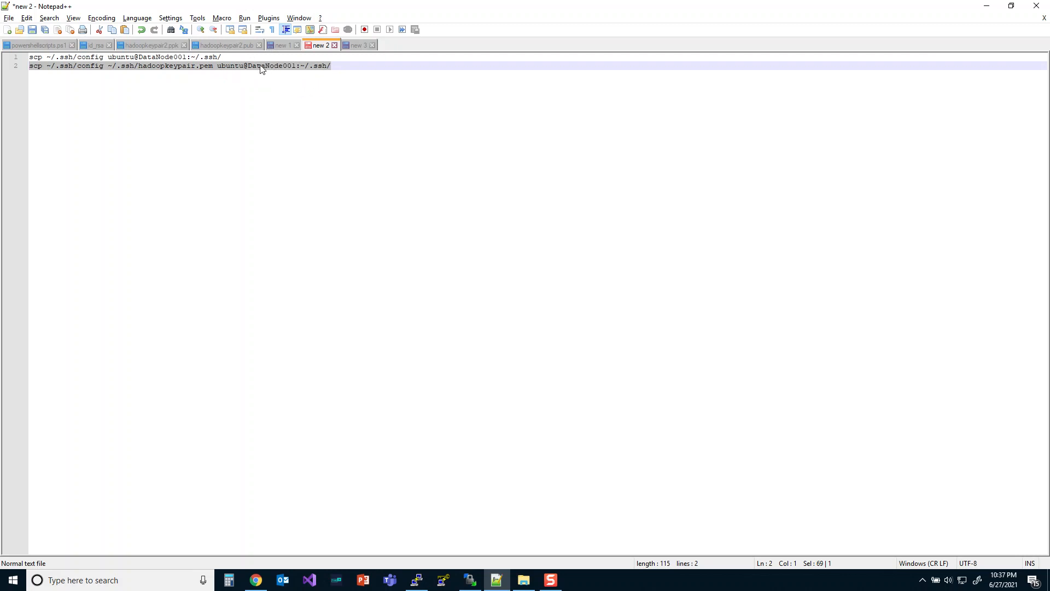
mouse_move(235, 70)
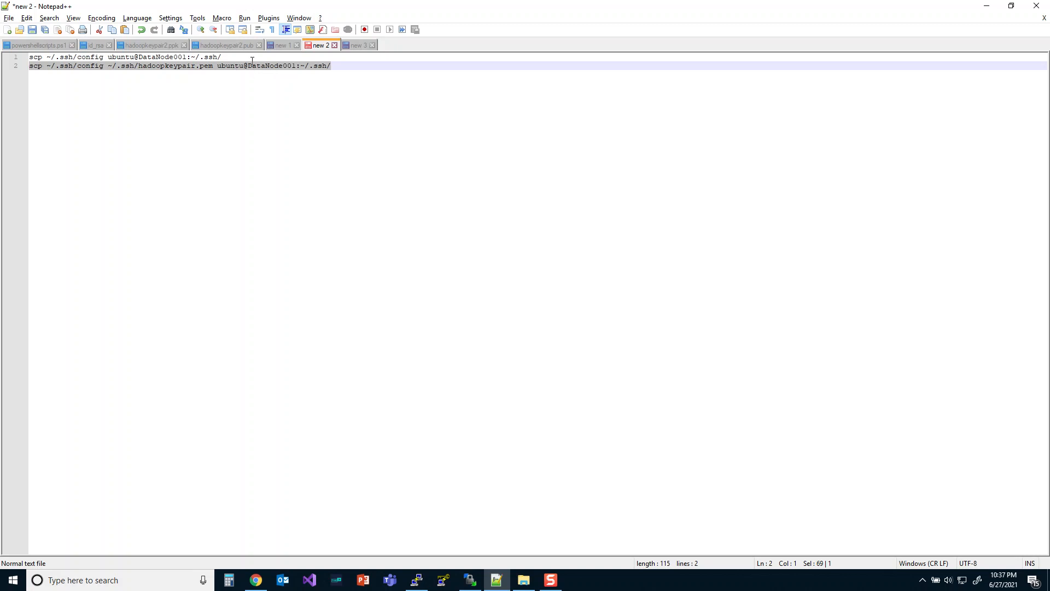
- Copy config and hadoopkeypair.pem to ubuntu@DataNode001:~/.ssh/ with scp
right_click(169, 77)
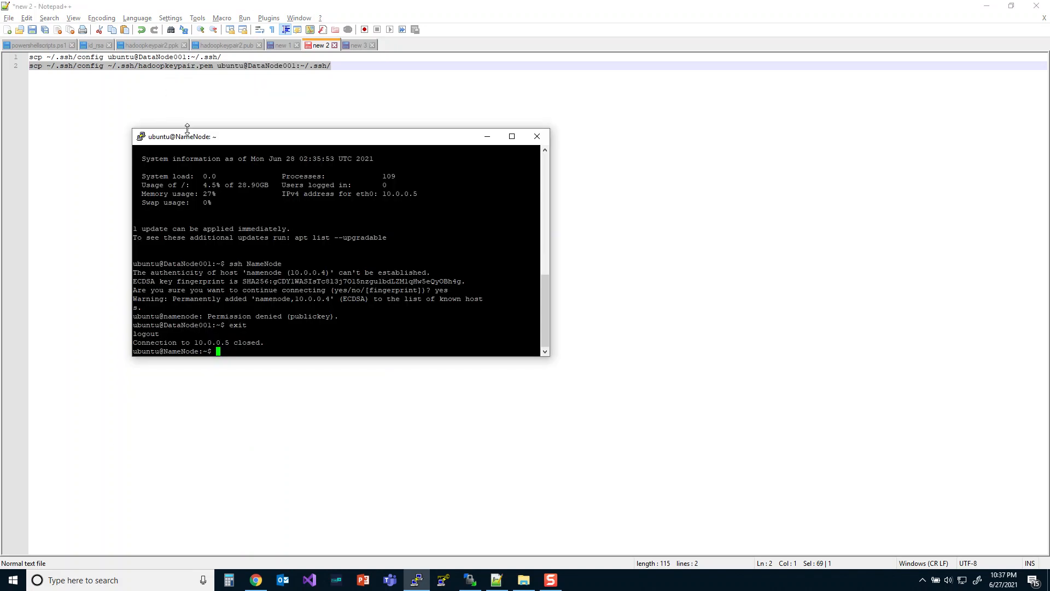
text(scp ~/.ssh/config ~/.ssh/hadoopkeypair.pem ubuntu@DataNode001:~/.ssh/)
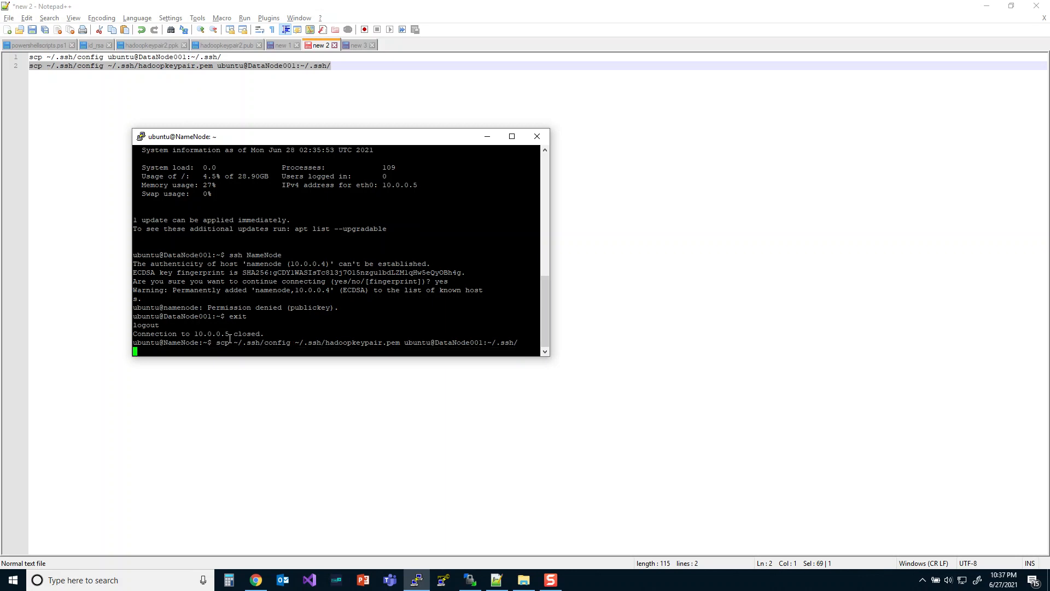
key(Return)
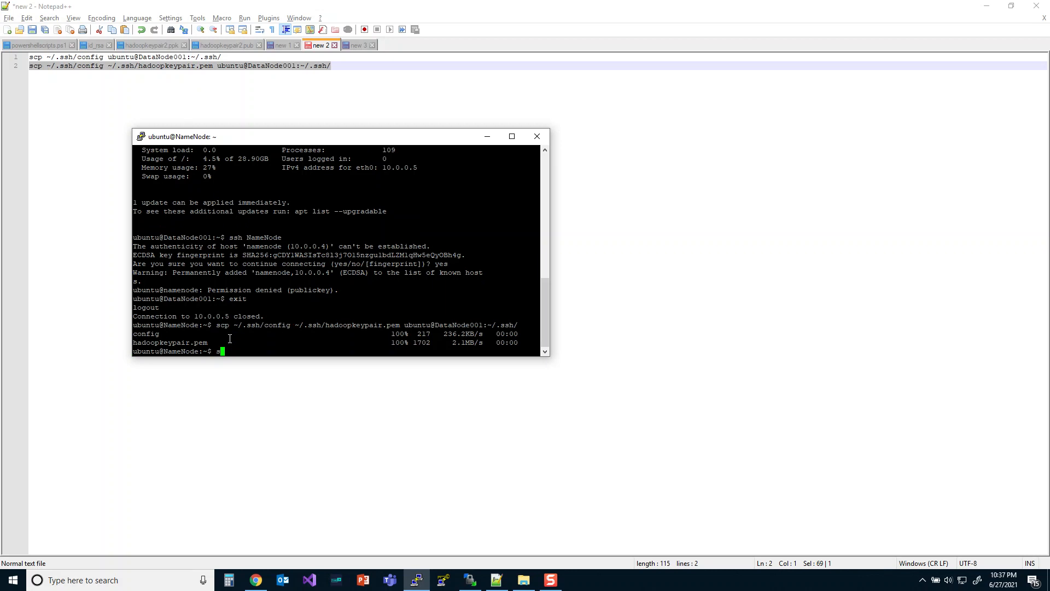
- Ssh into DataNode001, ssh back to NameNode, then exit both sessions
text(ssh D)
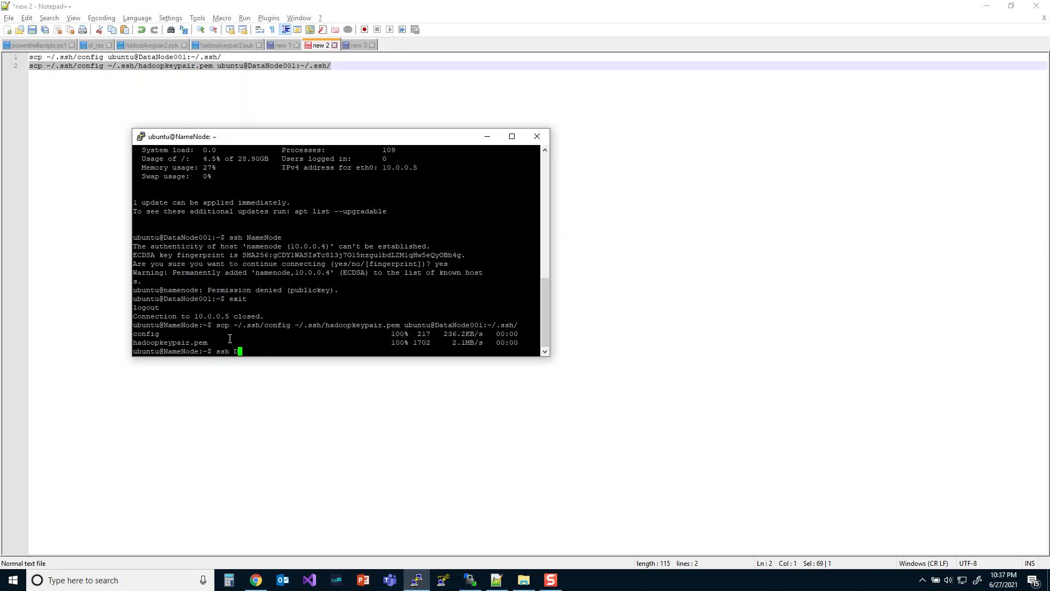
text(DataNode0)
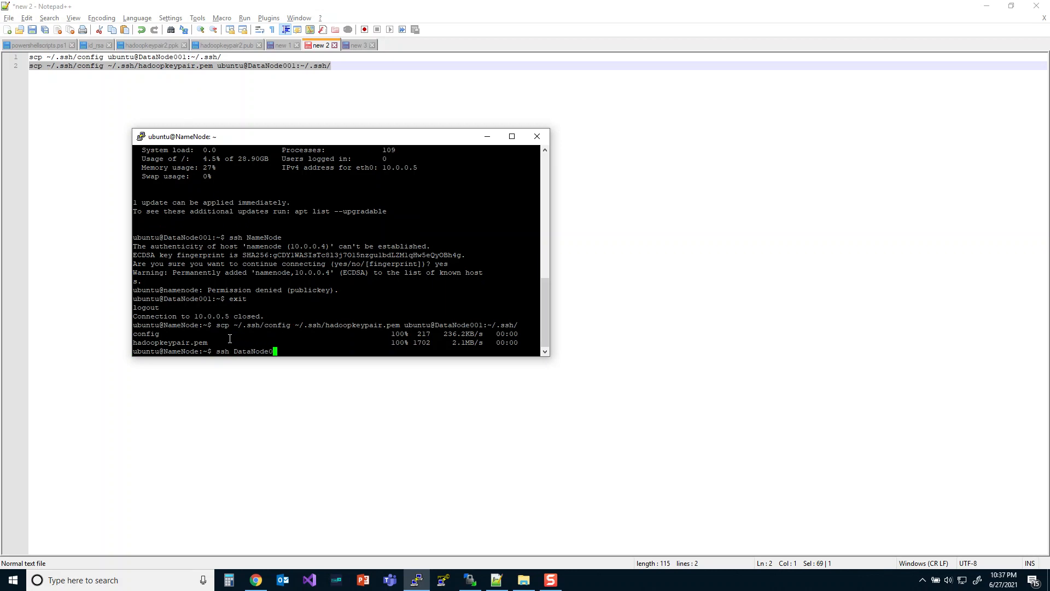
key(Return)
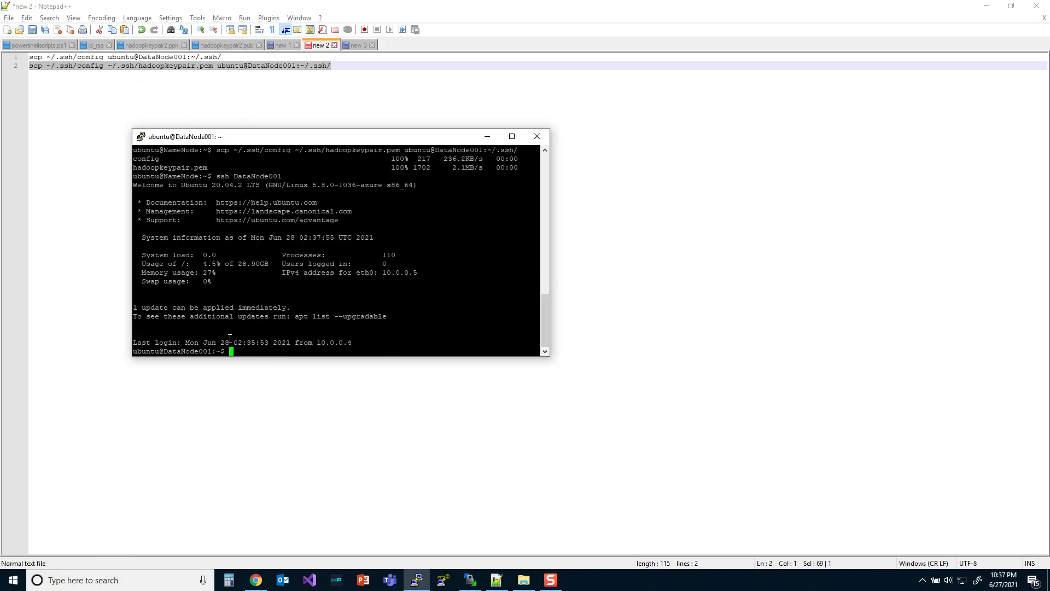
text(ssh NameNode)
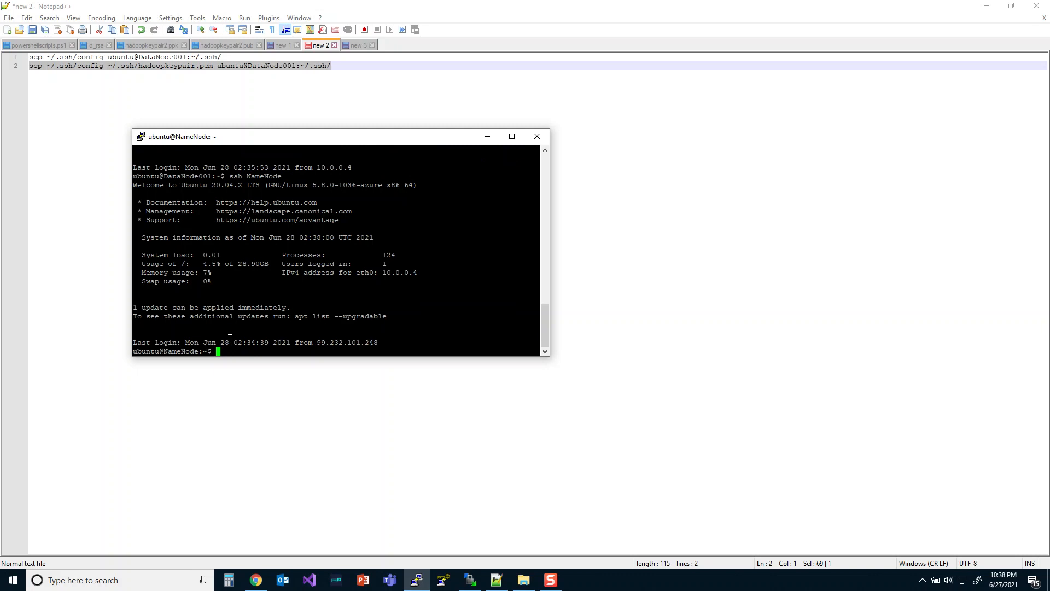
text(c)
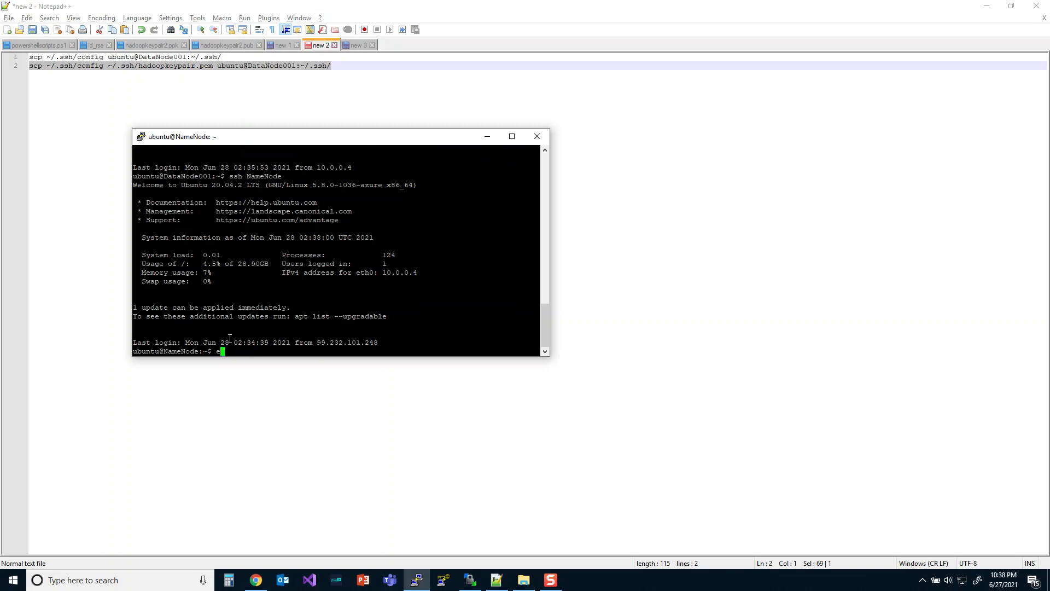
text(exit)
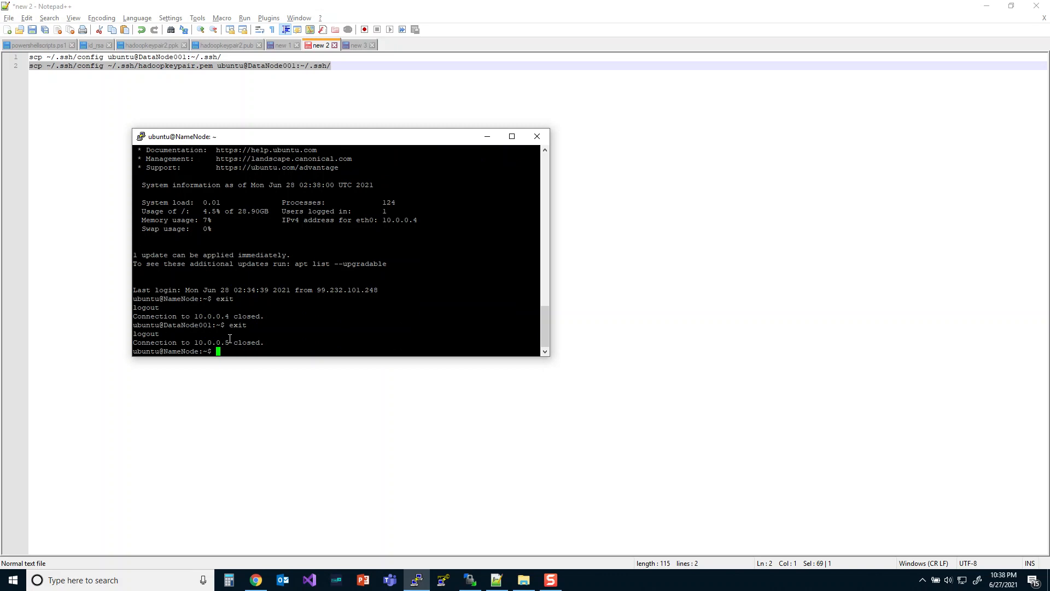
text(exit)
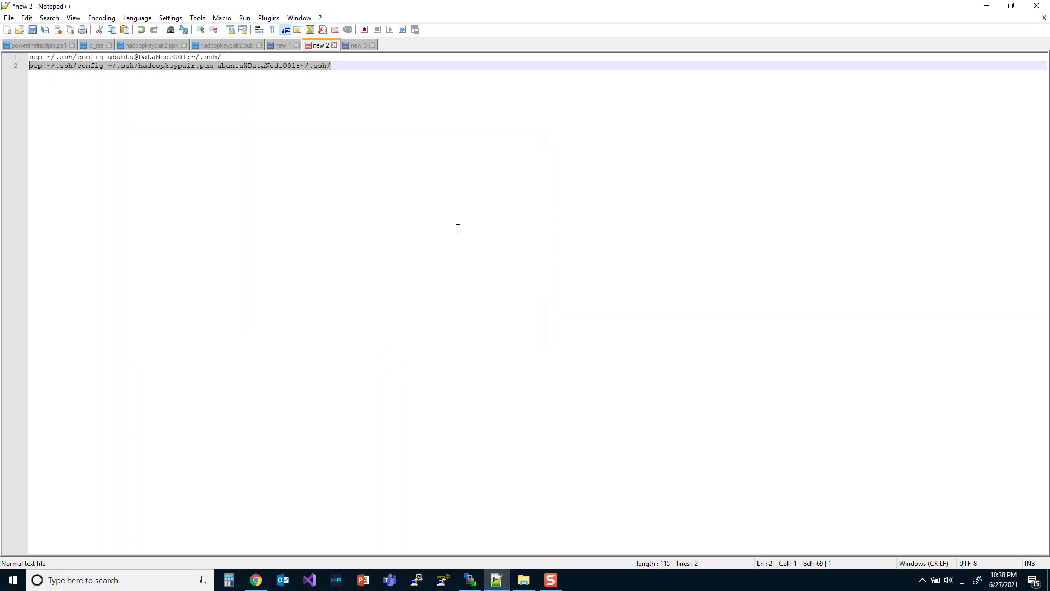
- Switch to the DataNode001_2 session and refresh its remote .ssh listing
click(469, 580)
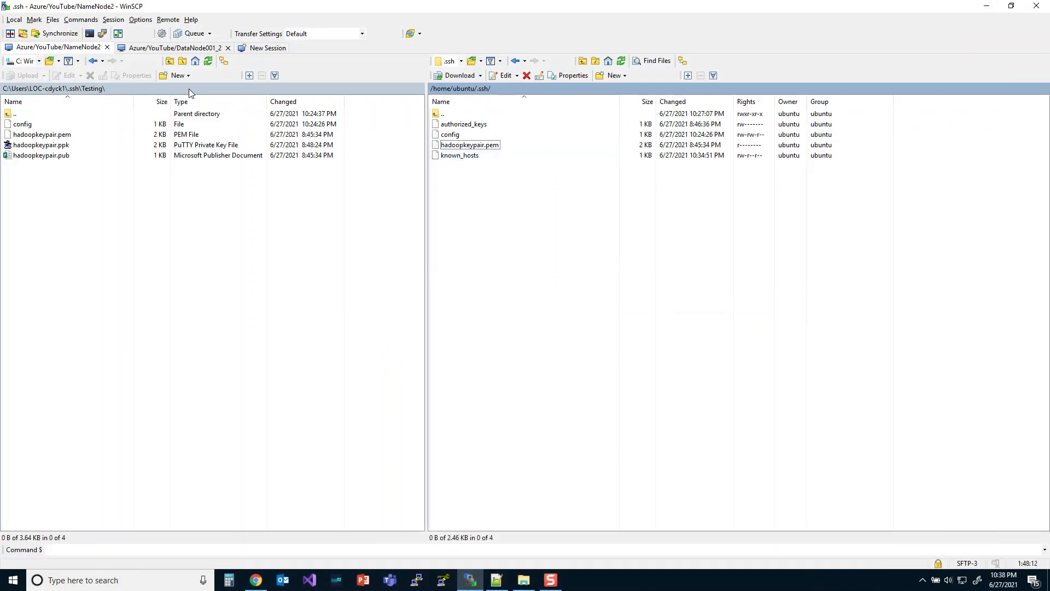
click(176, 47)
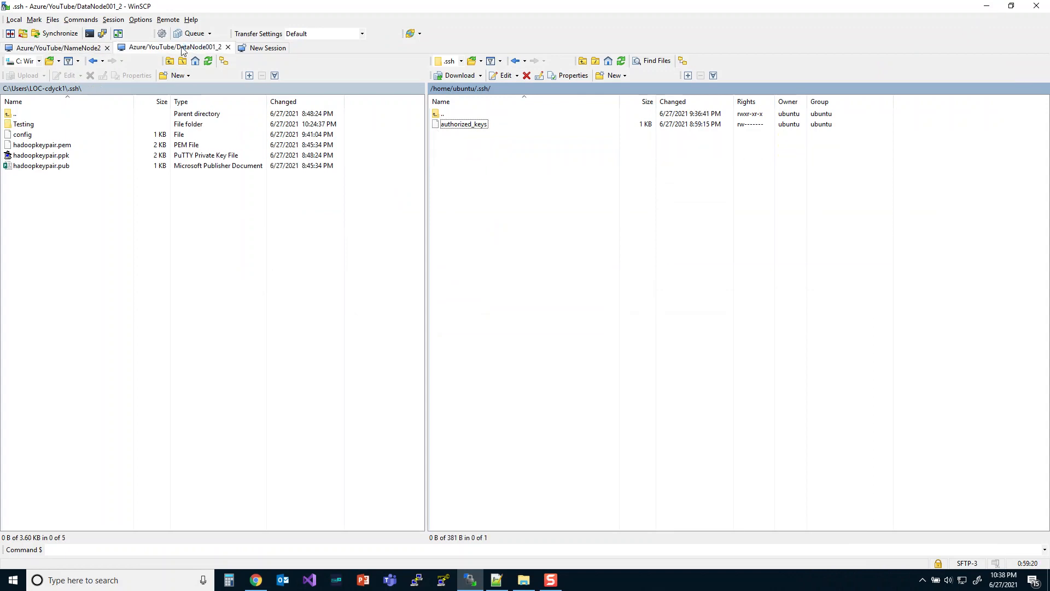
mouse_move(617, 60)
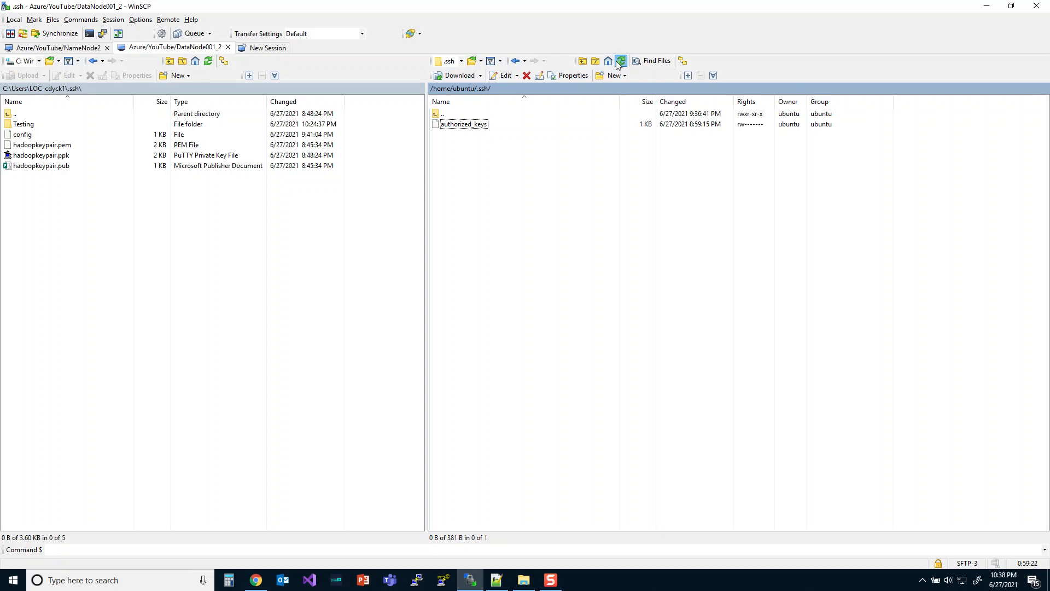
click(620, 61)
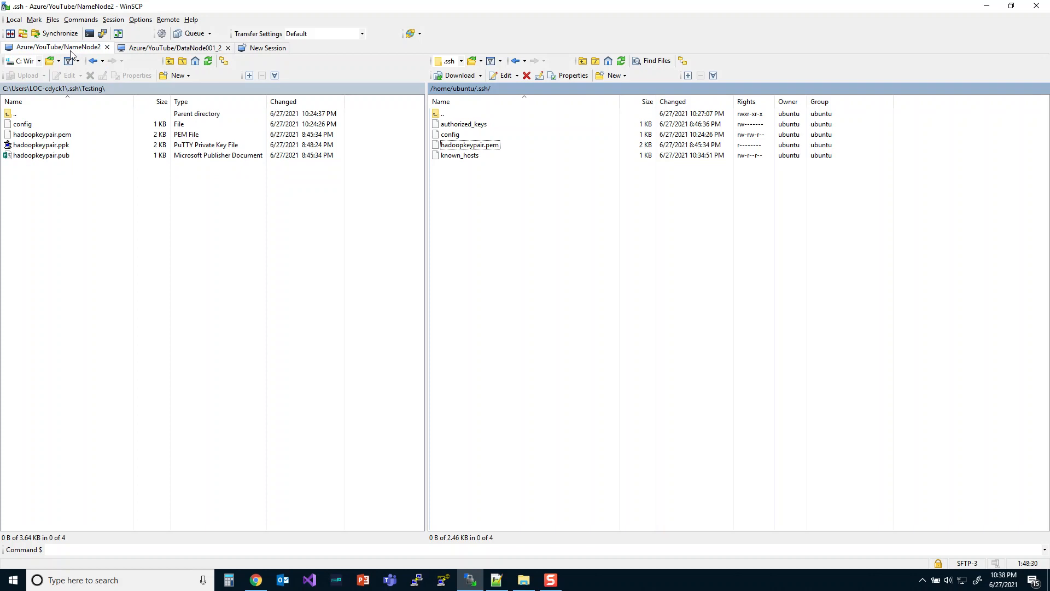
mouse_move(267, 48)
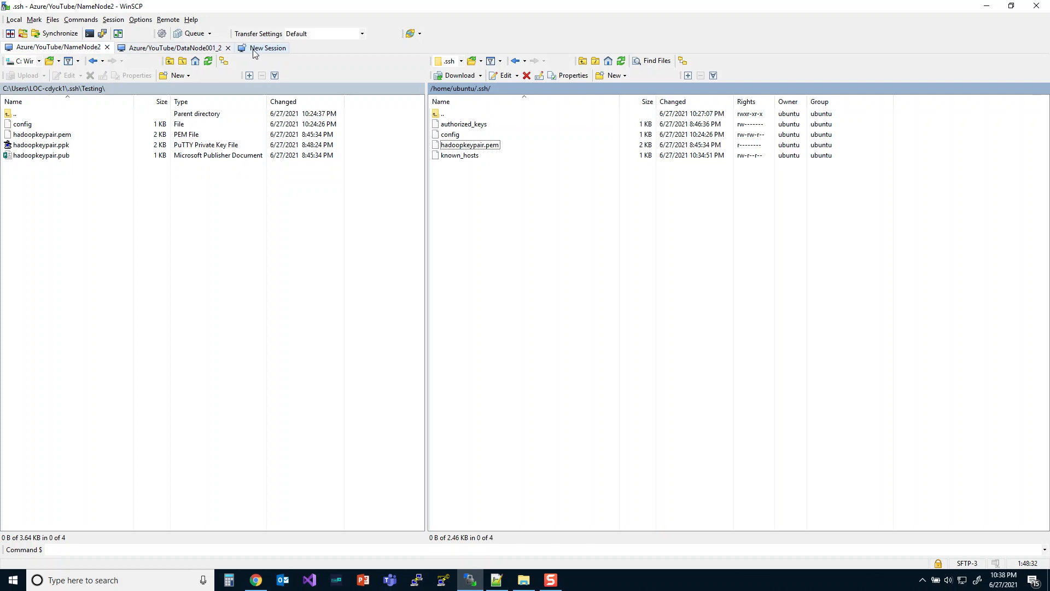
- Start a new WinSCP session and view DataNode002's public IP in Azure
click(267, 48)
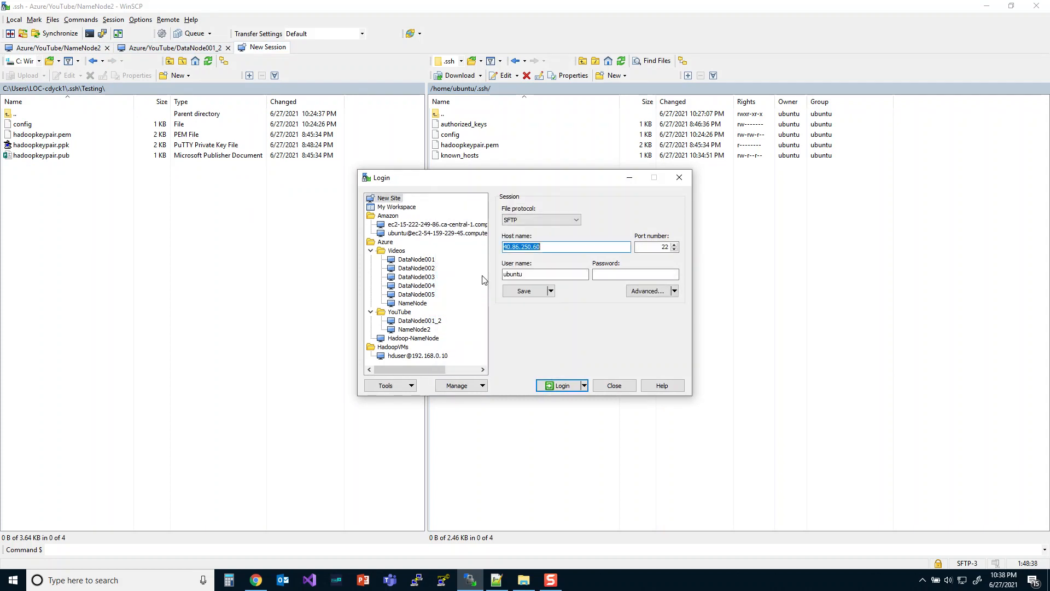
mouse_move(568, 268)
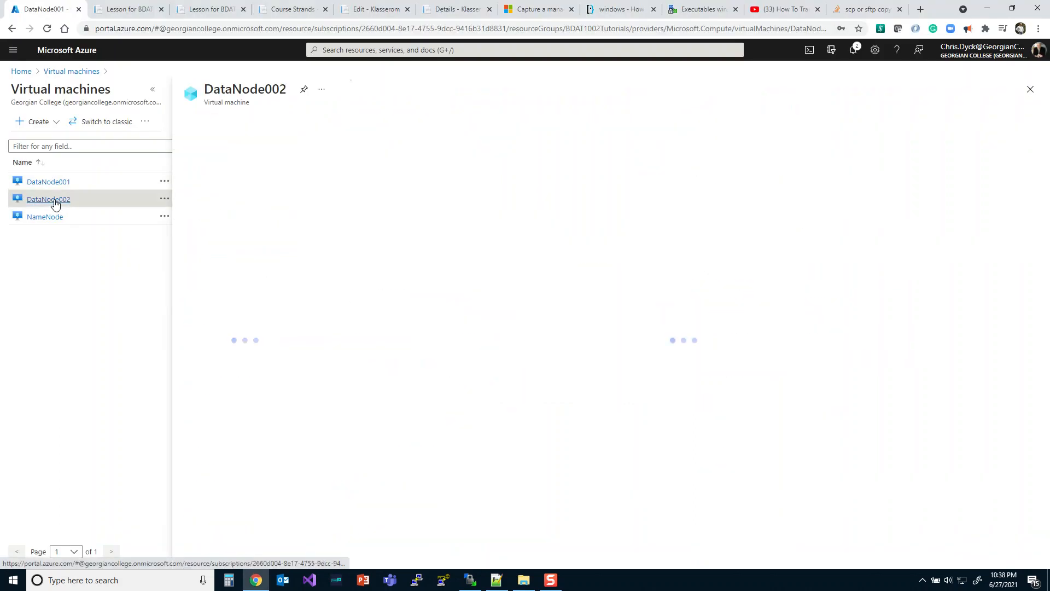
click(47, 199)
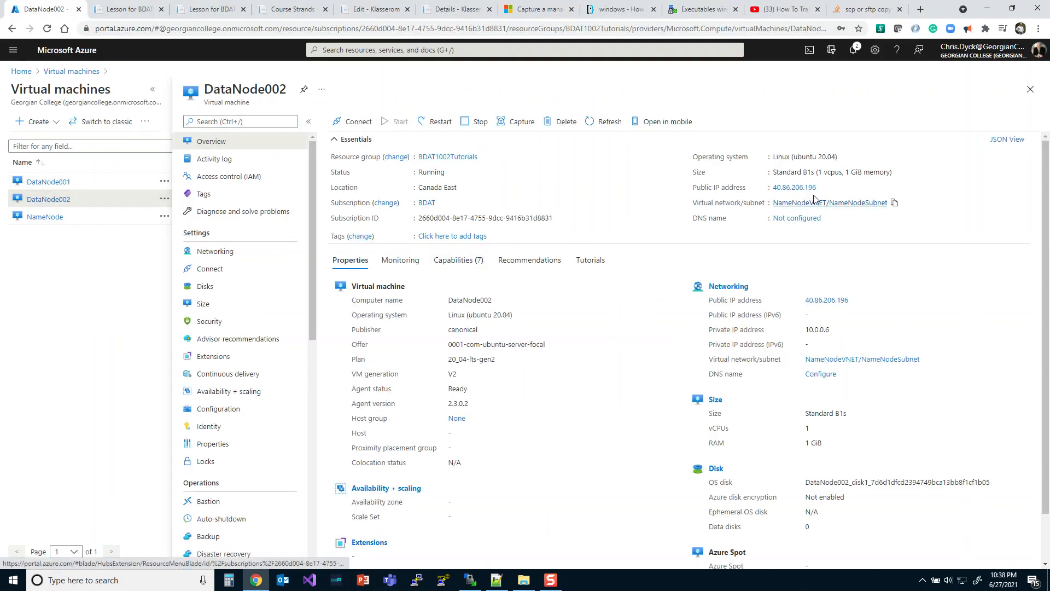
- Enter host 40.86.206.196 for the new DataNode002 site
click(469, 579)
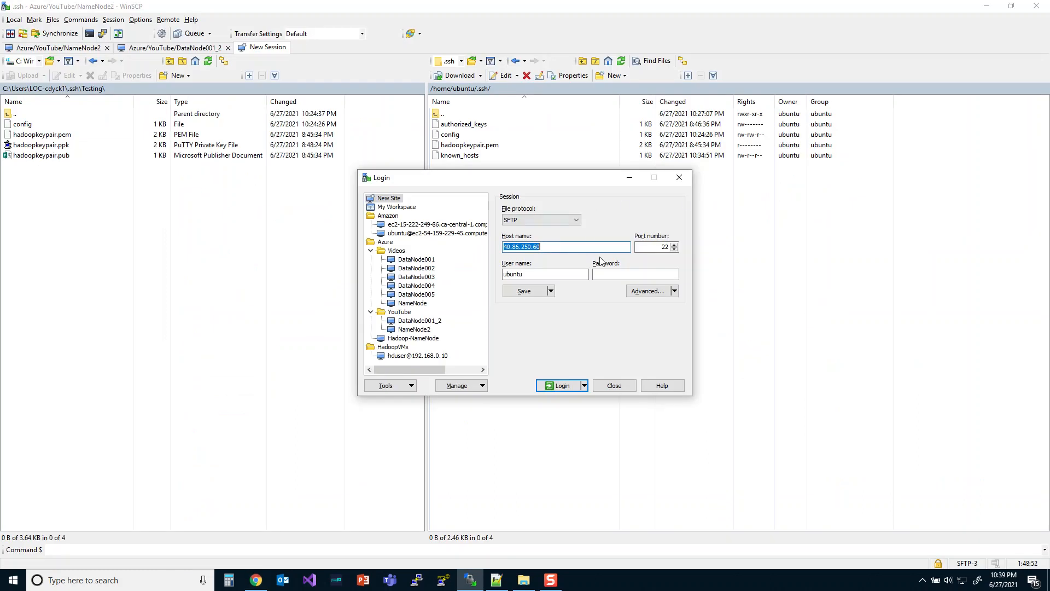
text(40.86.206.196)
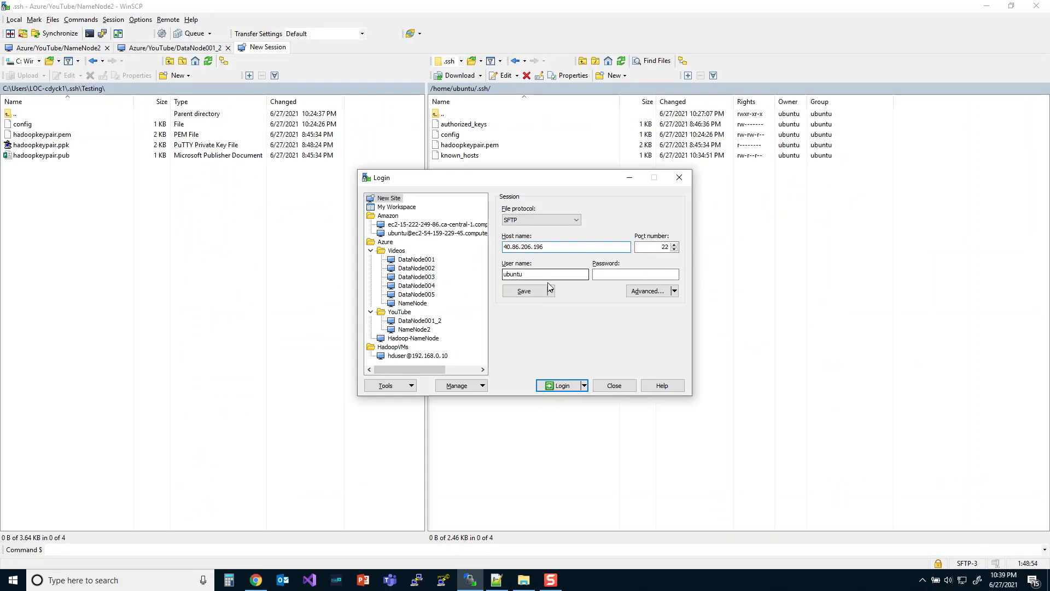
click(647, 291)
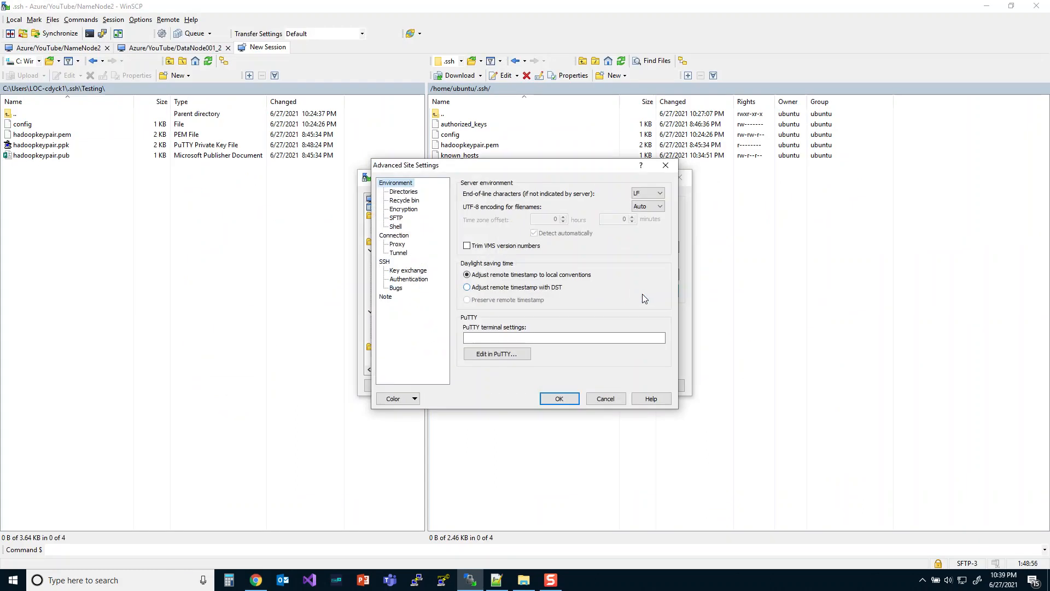
- Set the private key to hadoopkeypair.pem from Testing, converted and saved as hadoopkeypair.ppk
click(408, 278)
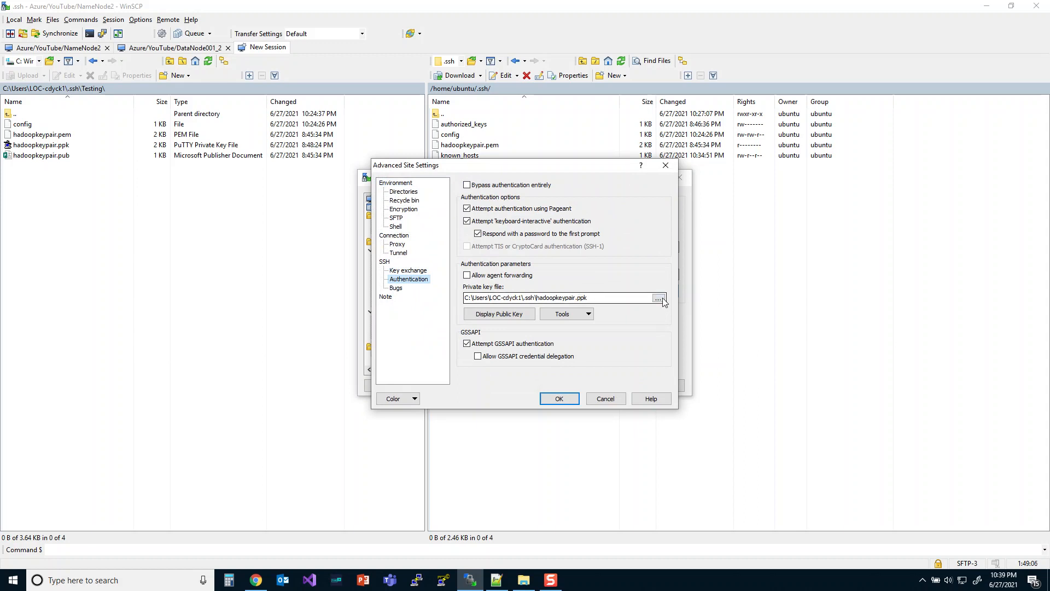
click(658, 298)
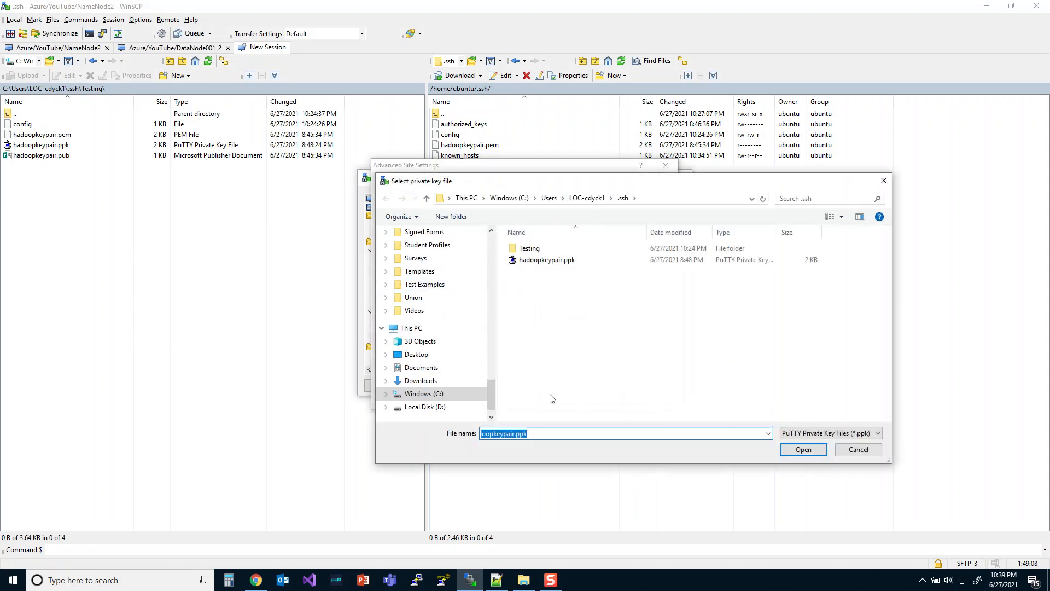
double_click(529, 248)
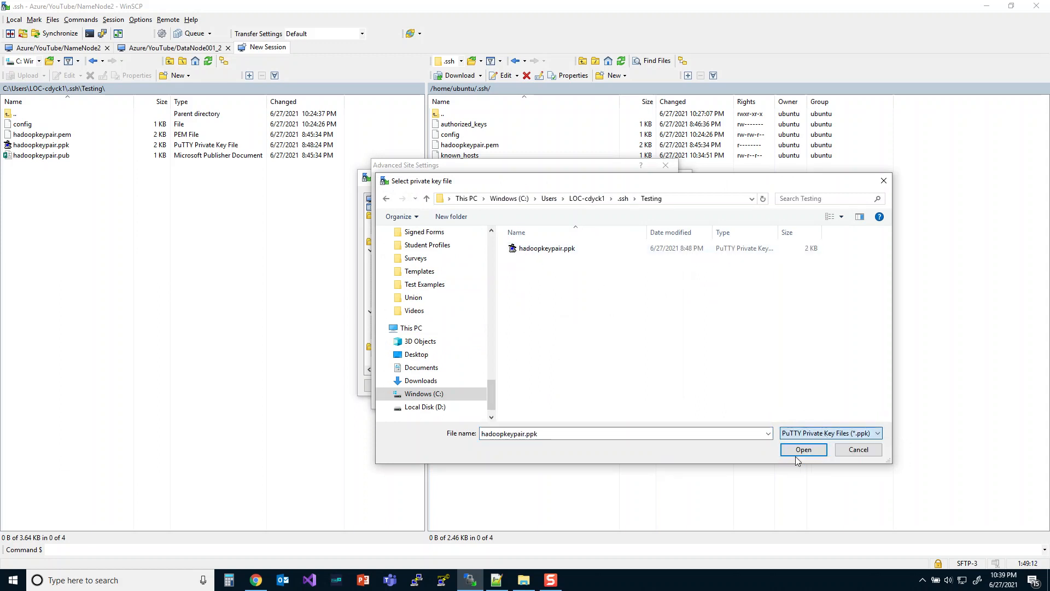
click(802, 450)
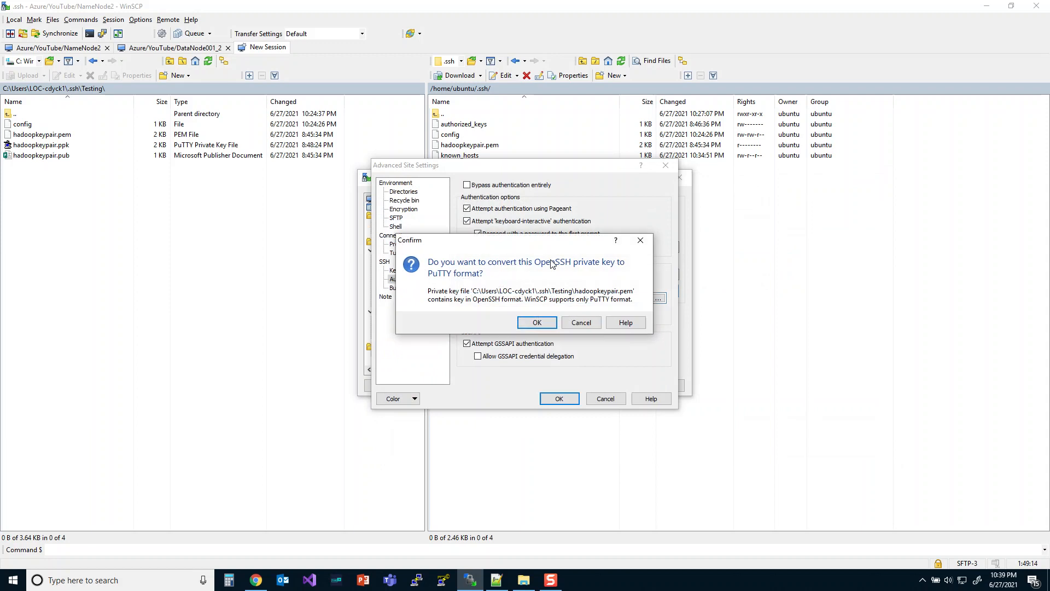
click(536, 322)
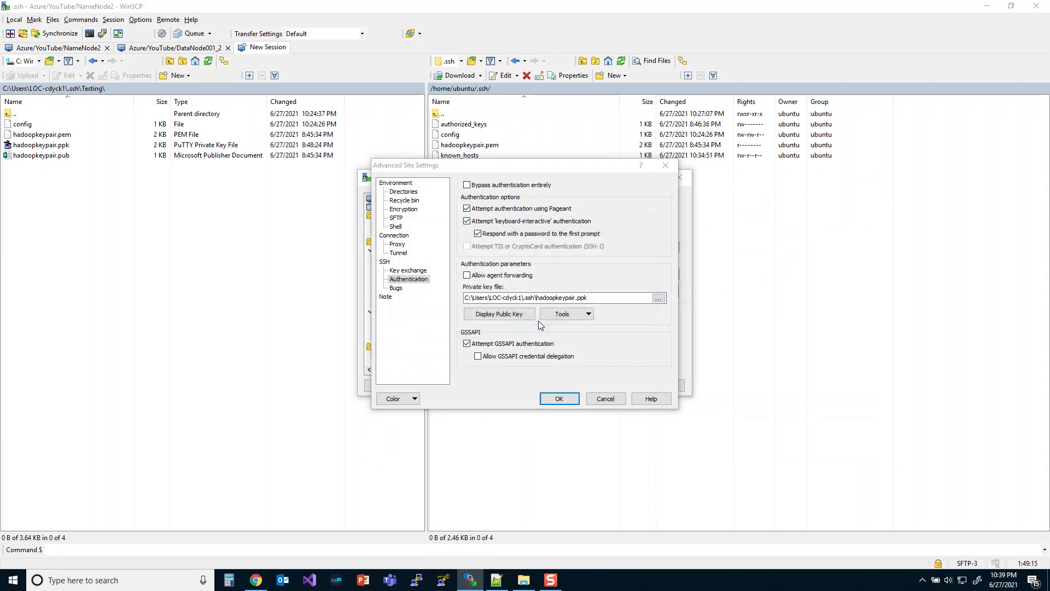
click(565, 314)
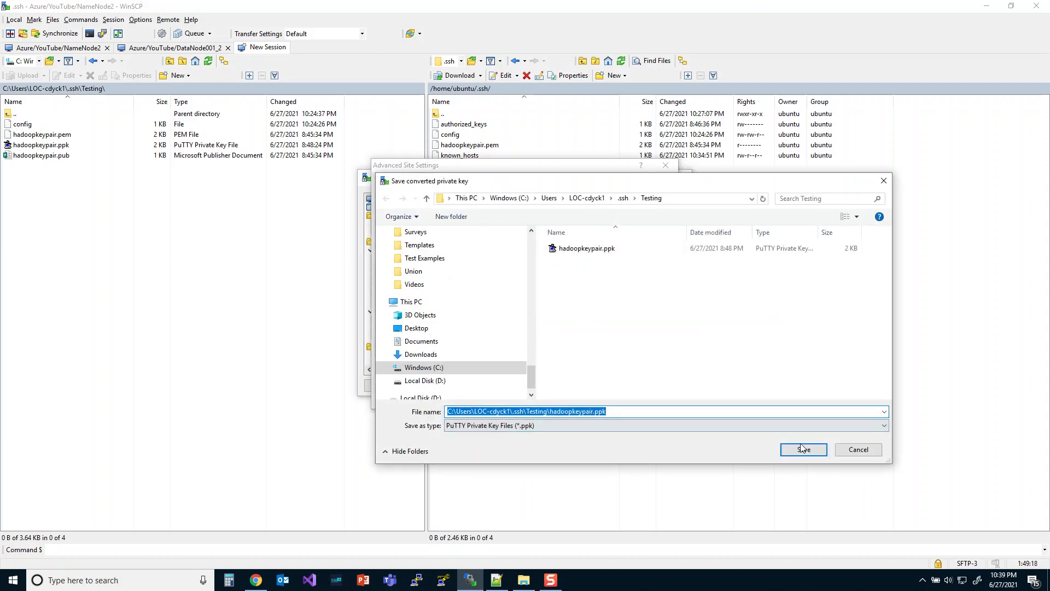
click(802, 449)
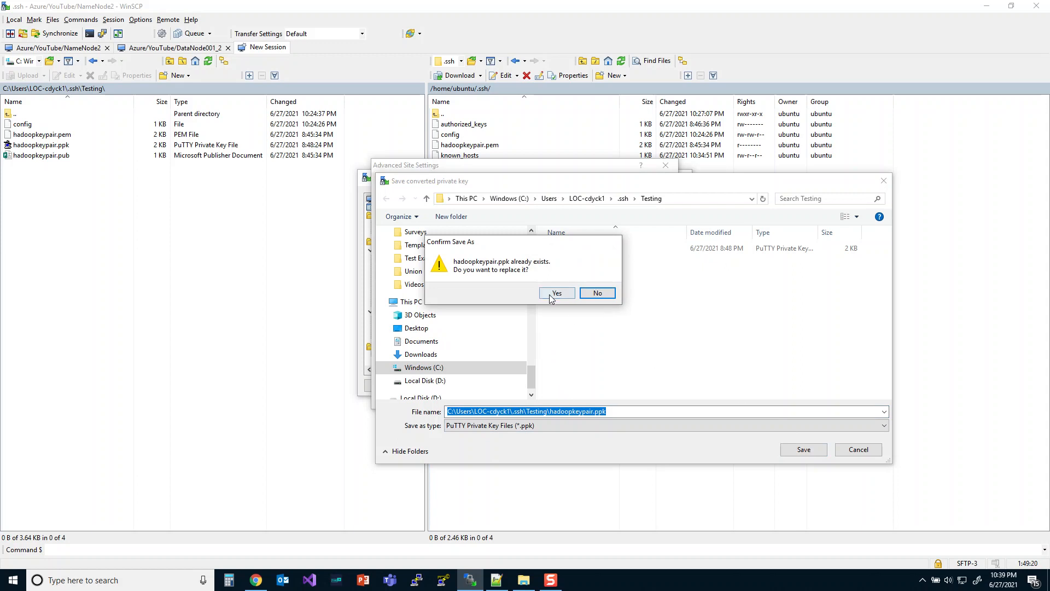
click(555, 293)
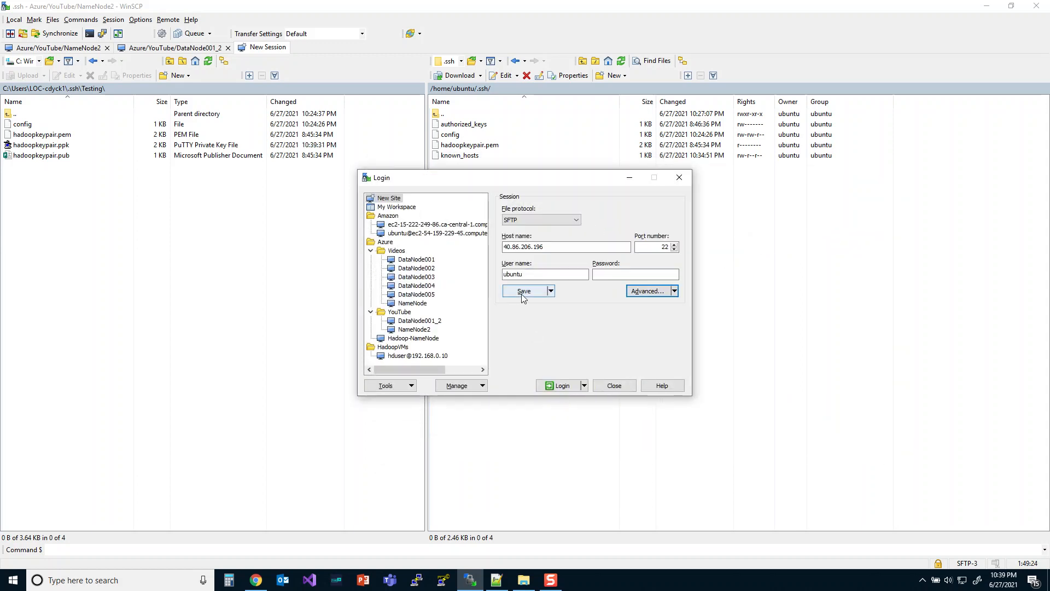
- Save the new site's connection settings under the name DataNode002
click(524, 290)
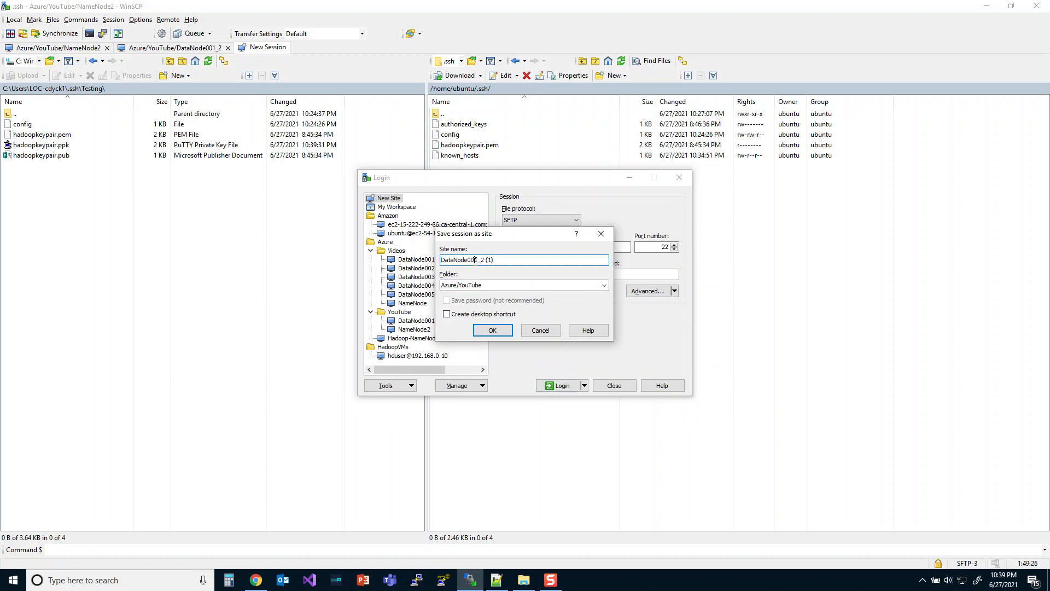
text(DataNode002)
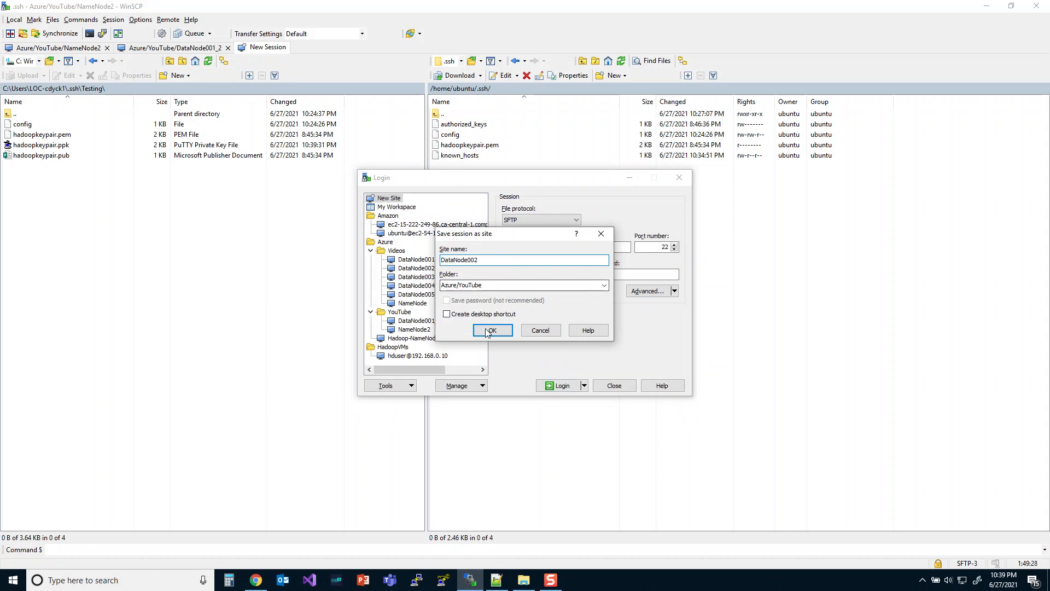
click(491, 331)
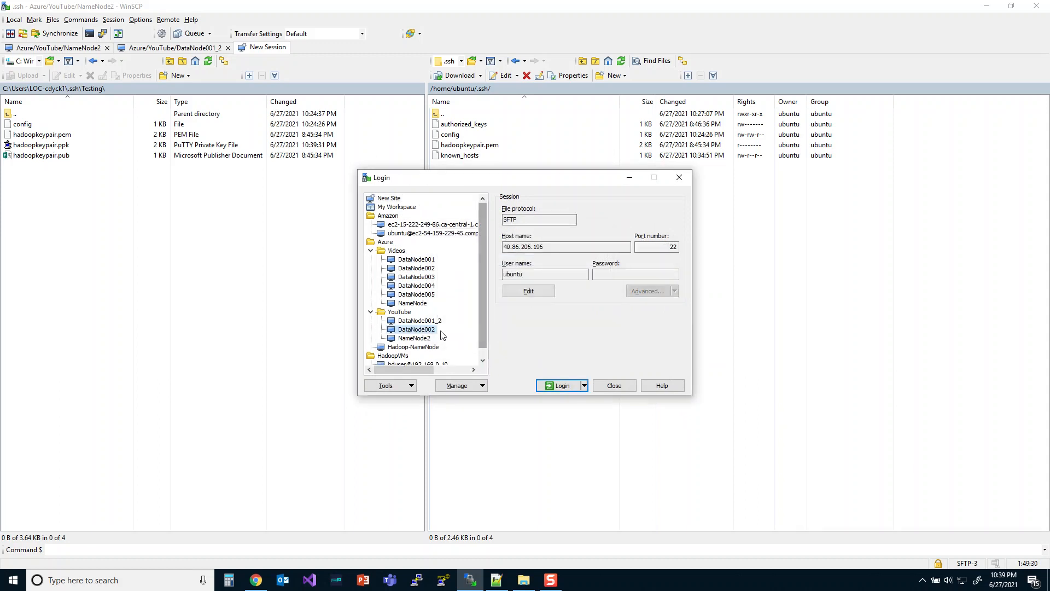
- Log in to DataNode002 and open the ubuntu home folder's .ssh directory
click(562, 385)
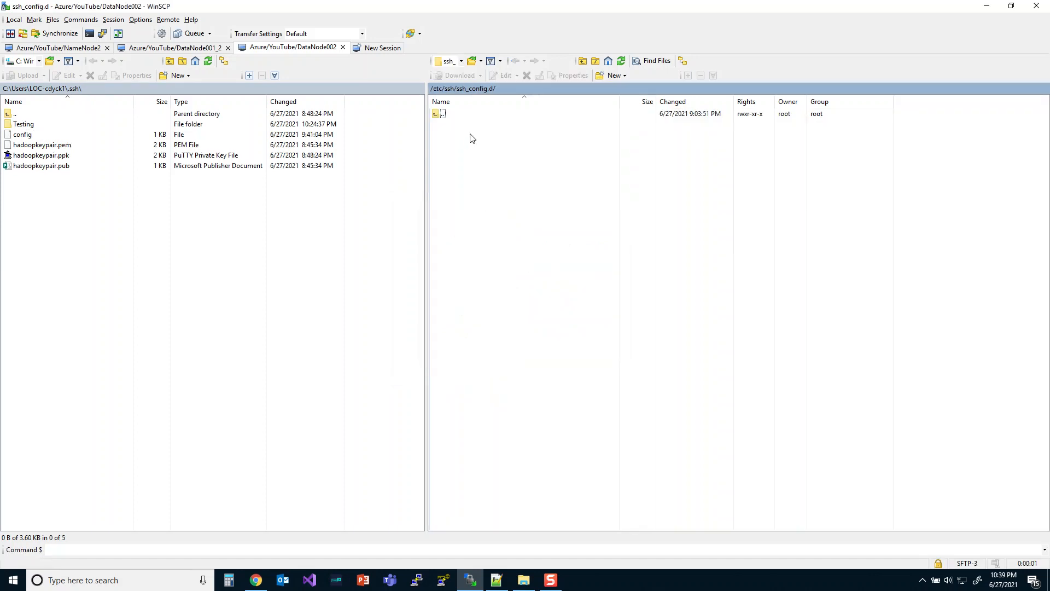
click(609, 61)
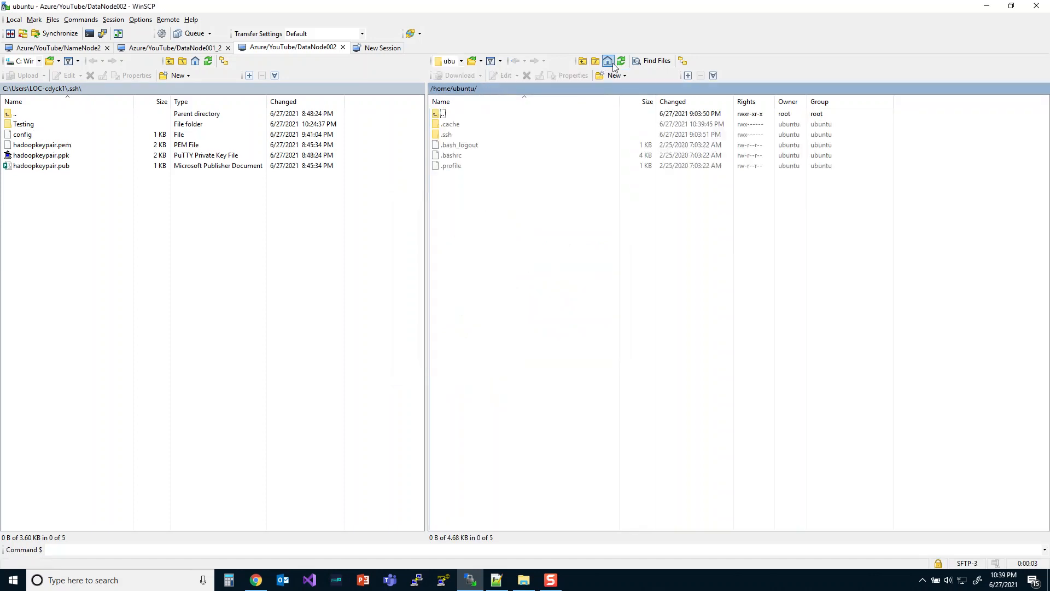
double_click(445, 134)
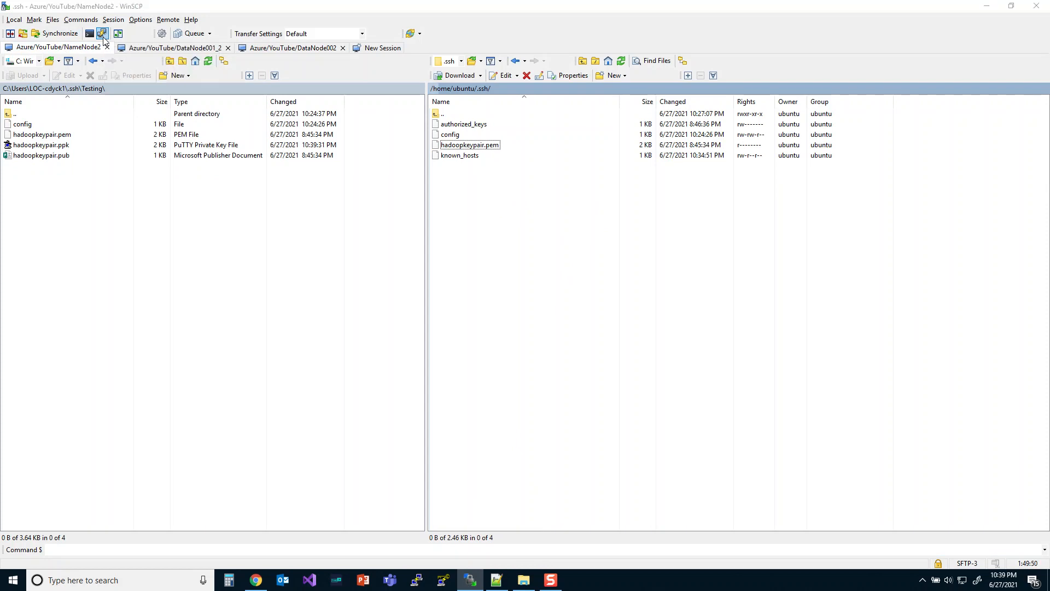
- From the NameNode terminal, scp config and hadoopkeypair.pem into ~/.ssh/, accepting the host key
click(99, 34)
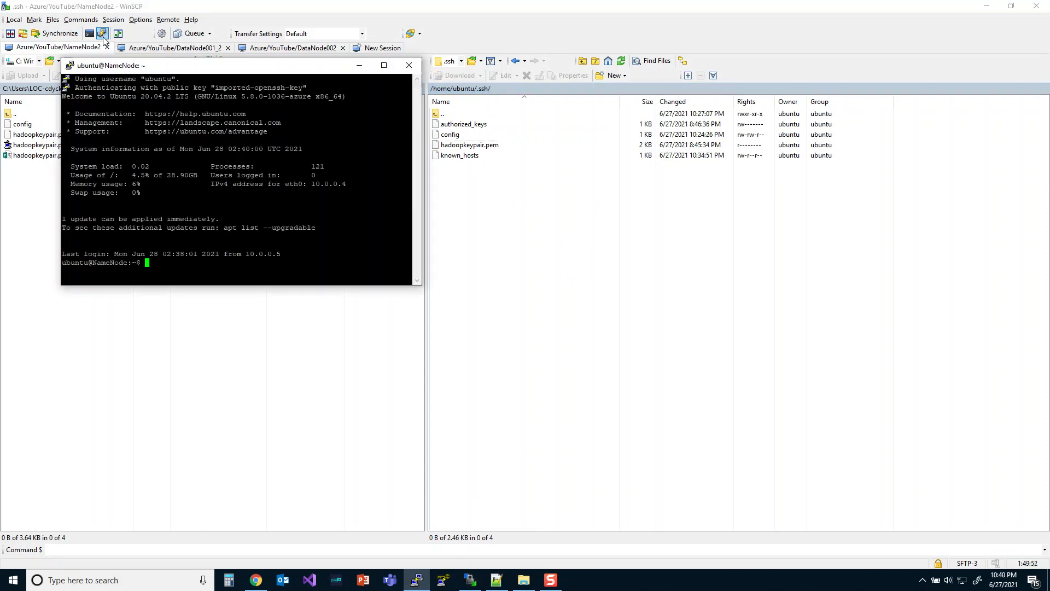
text(scp ~/.ssh/config ~/.ssh/hadoopkeypair.pem ubuntu@DataNode001:~/.ssh/)
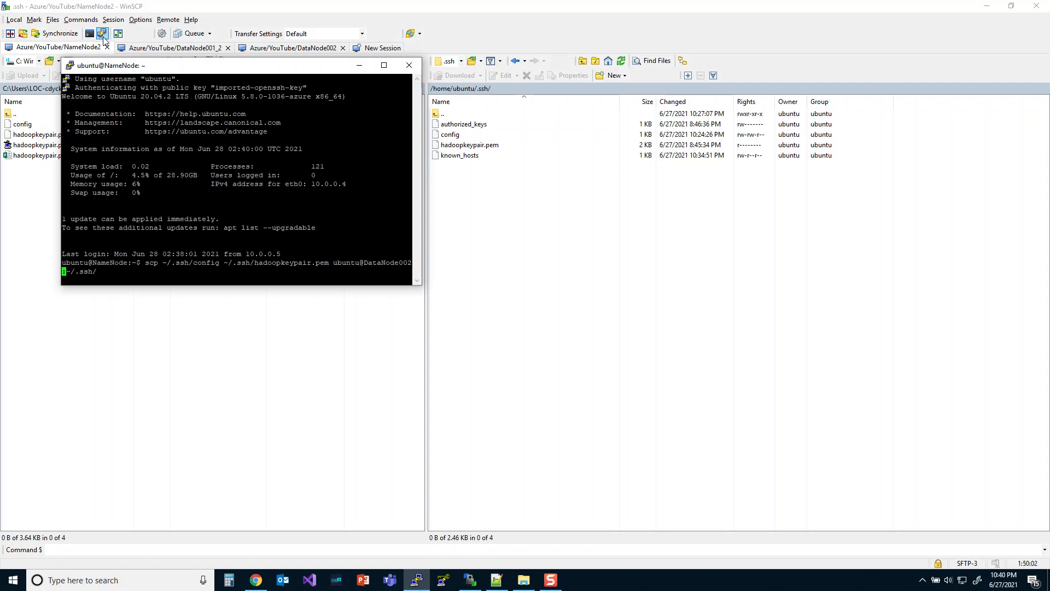
mouse_move(452, 241)
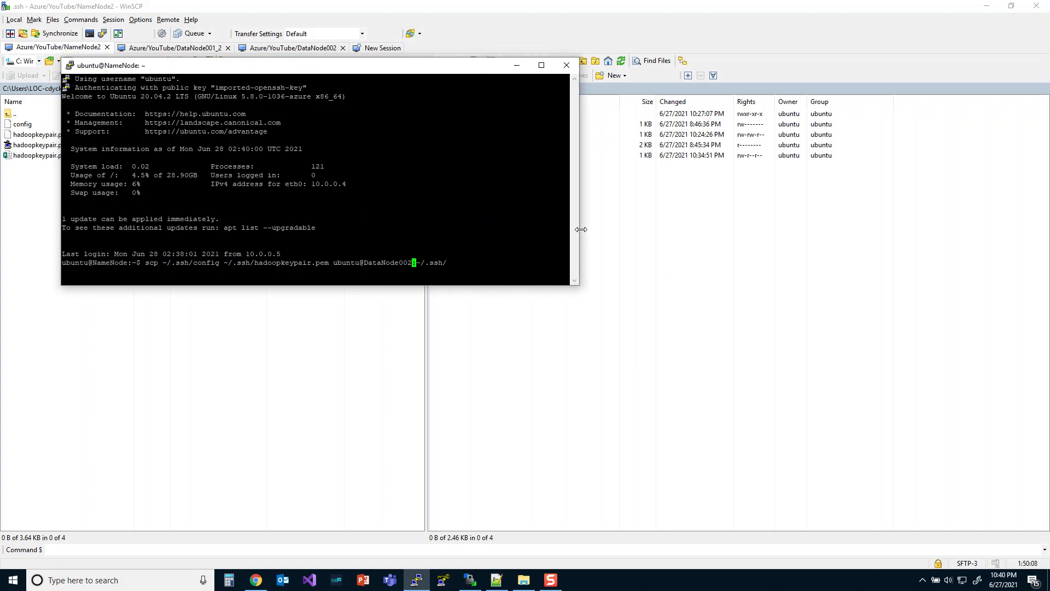
key(Return)
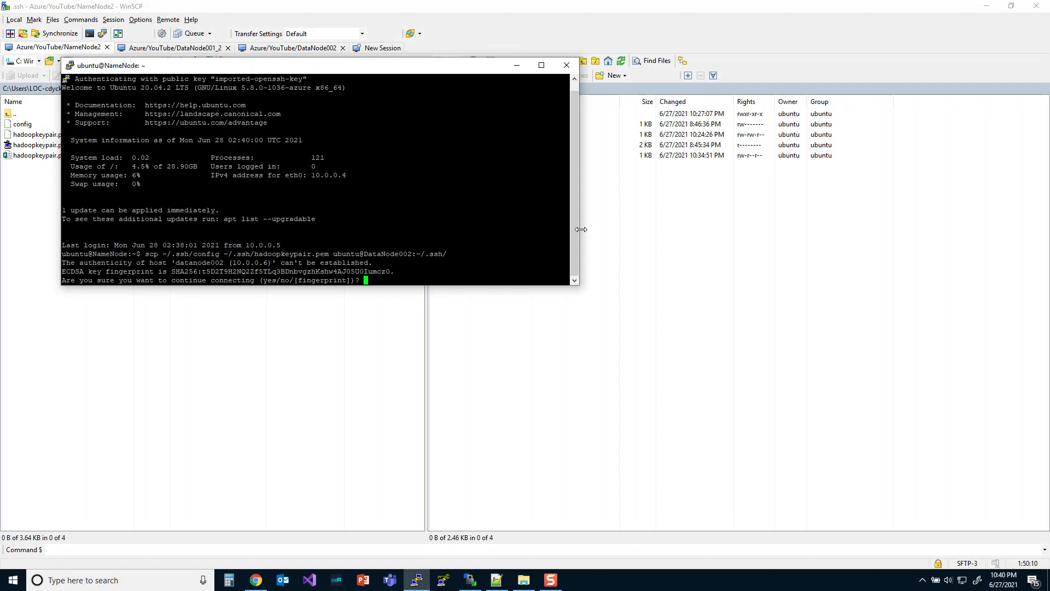
text(yes)
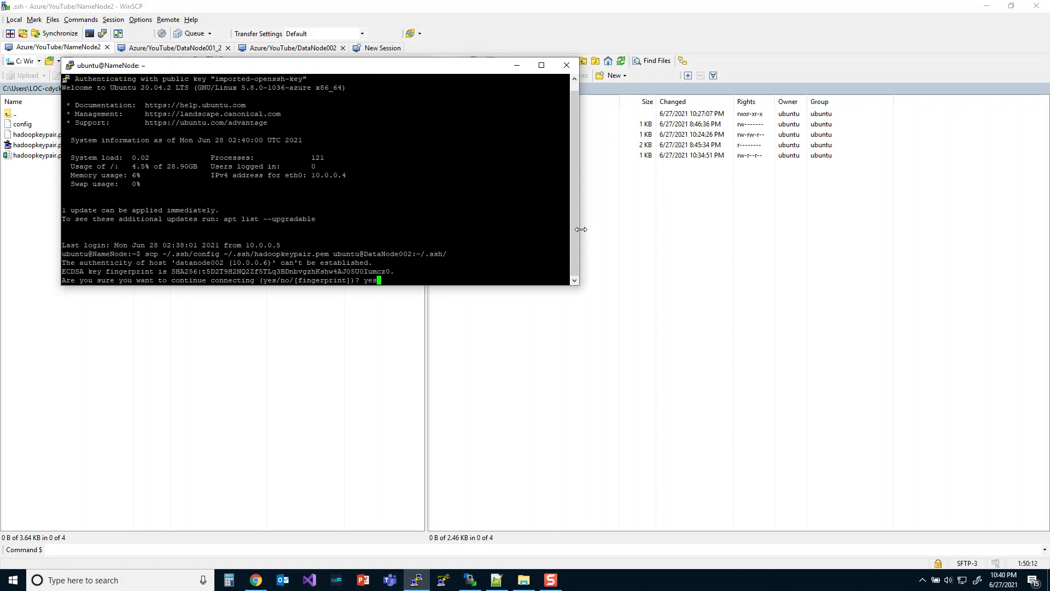
key(Return)
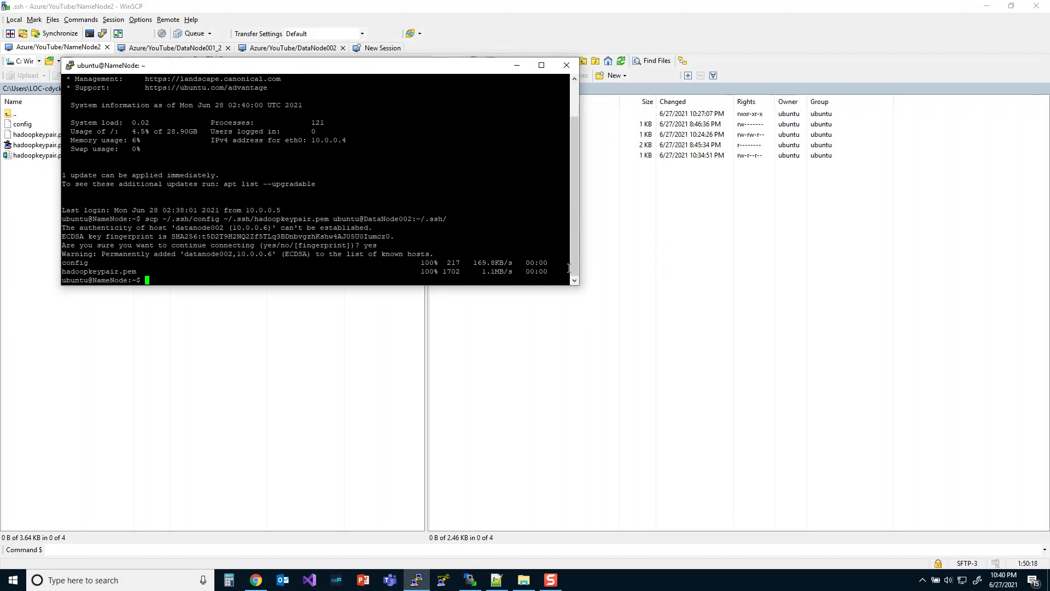
click(566, 65)
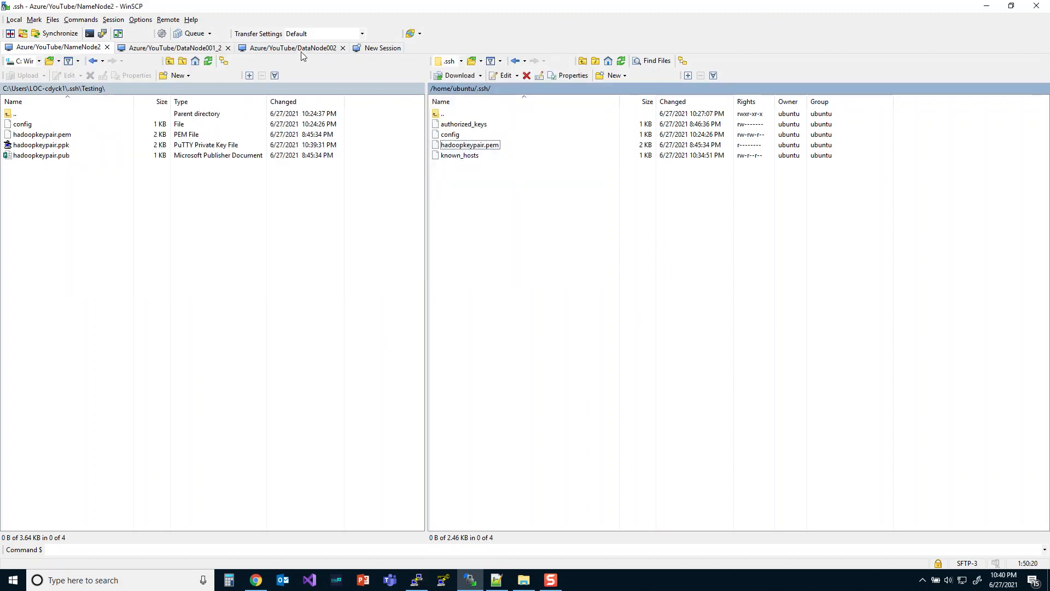
- Check DataNode002's .ssh folder, then ssh from NameNode into DataNode002
click(291, 48)
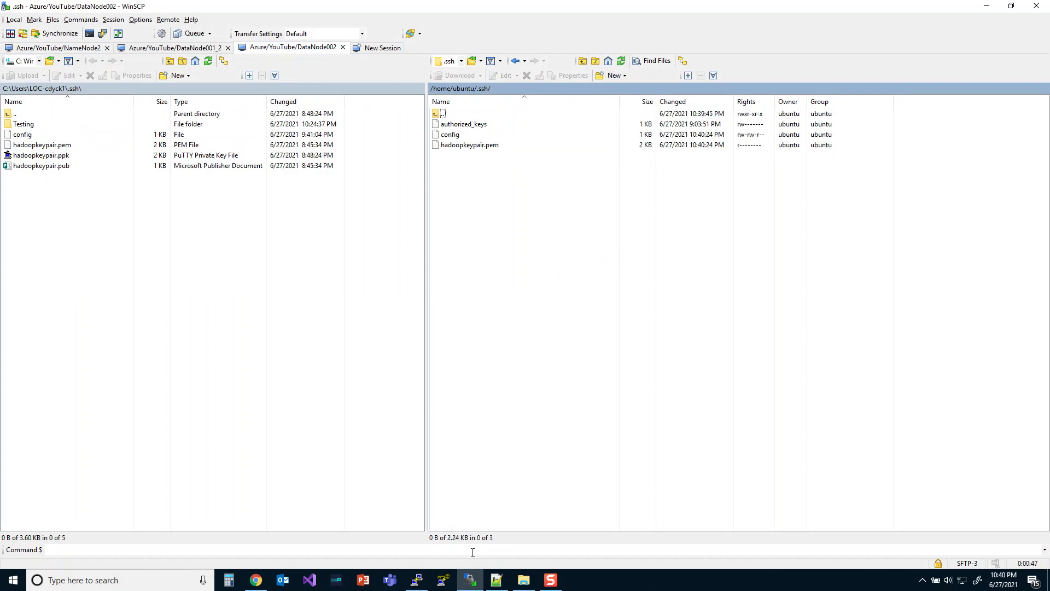
click(415, 580)
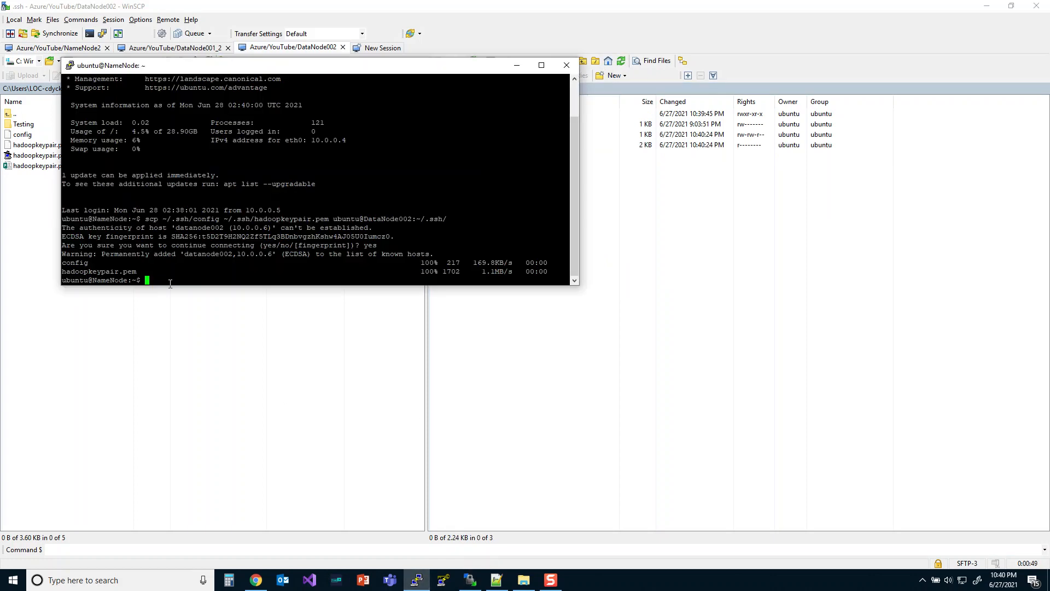
text(ssh)
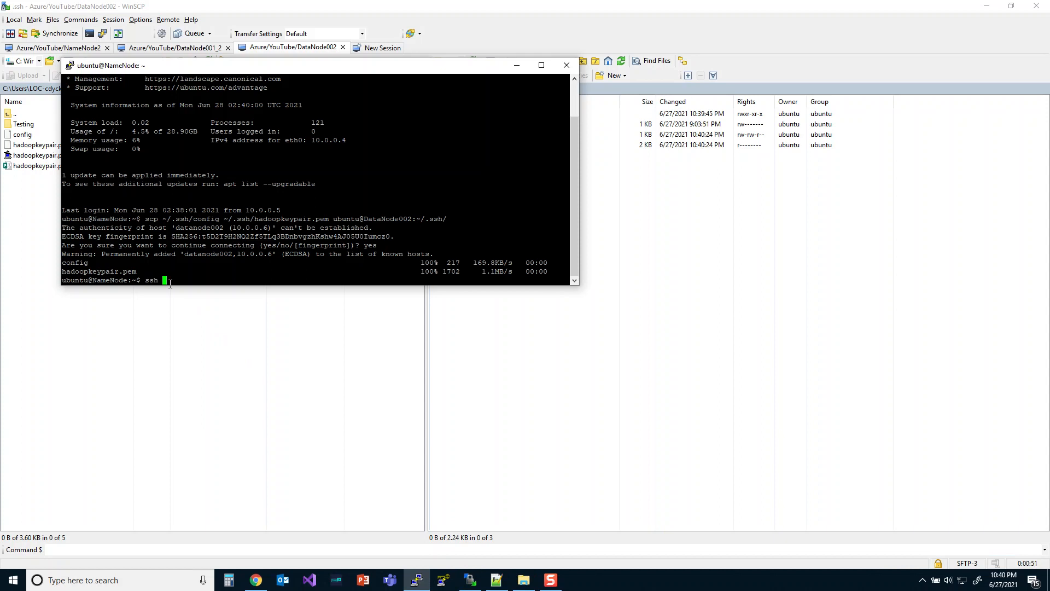
text(DataNode002)
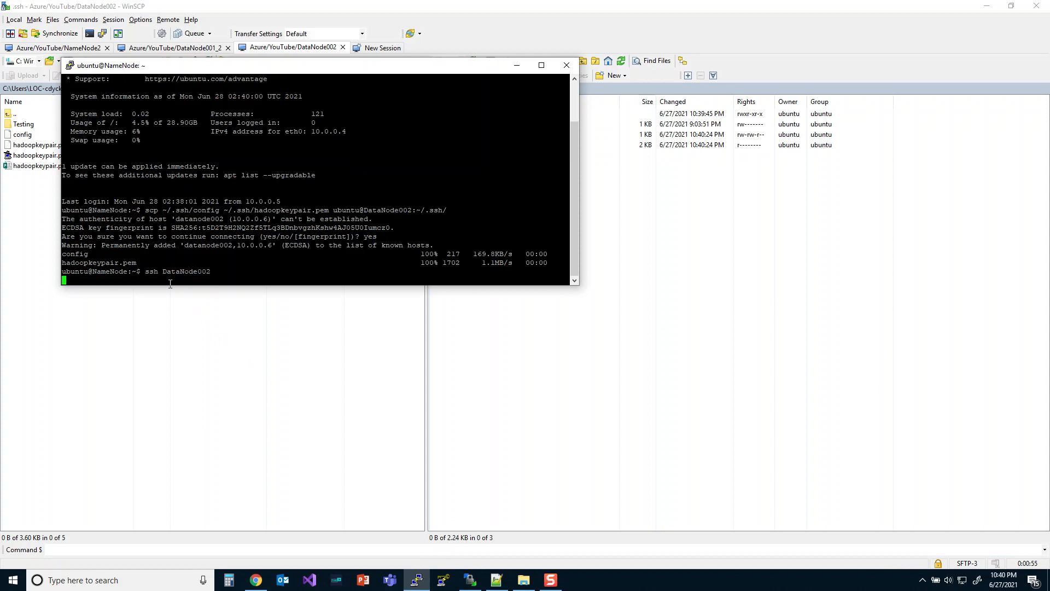
key(Return)
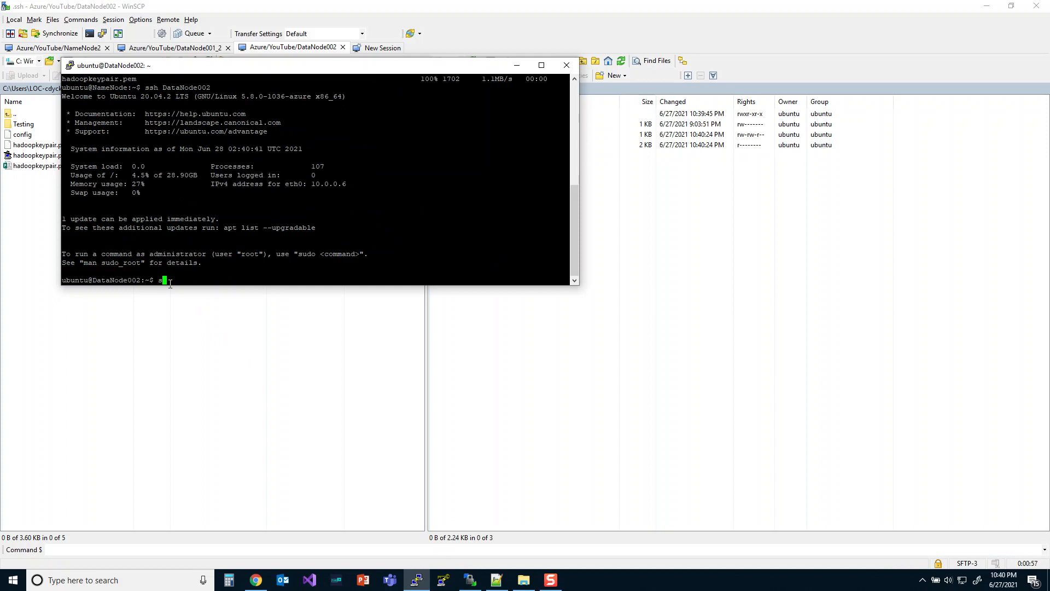
- Ssh back to NameNode, exit the session, and close WinSCP
text(ssh NameNode)
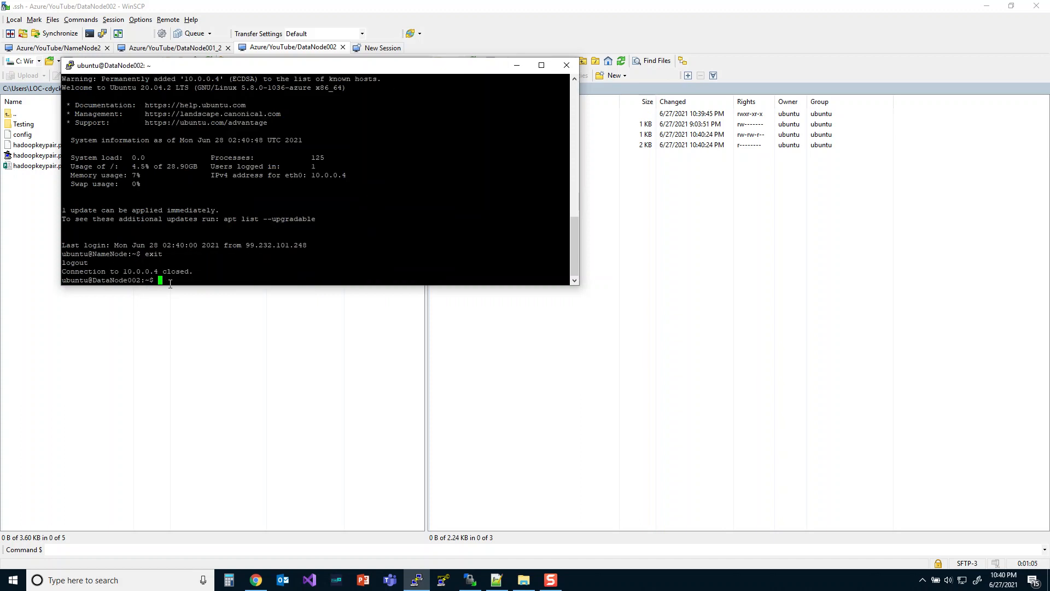
text(exit)
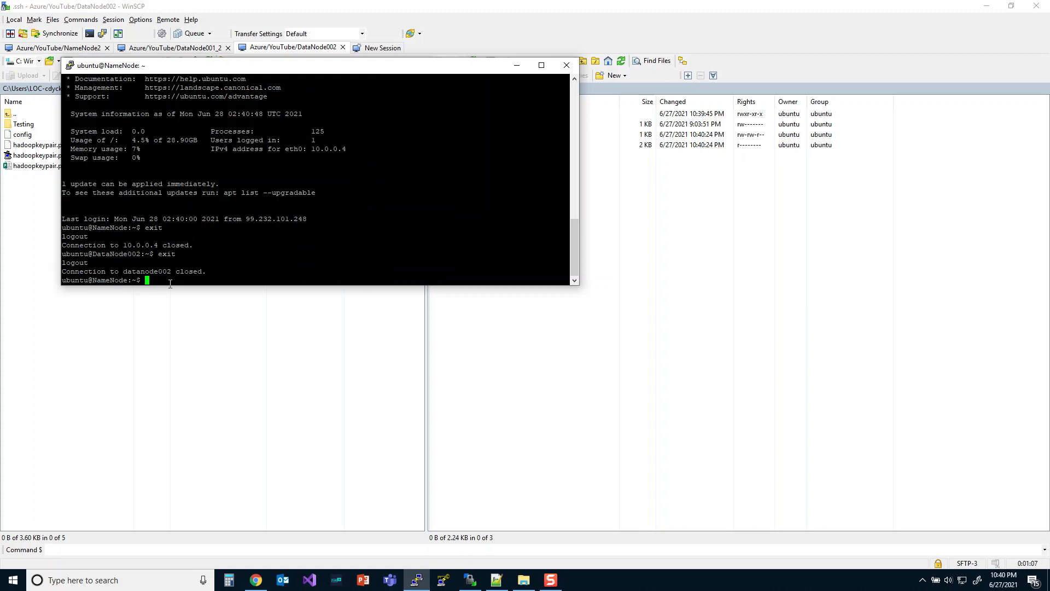
click(566, 65)
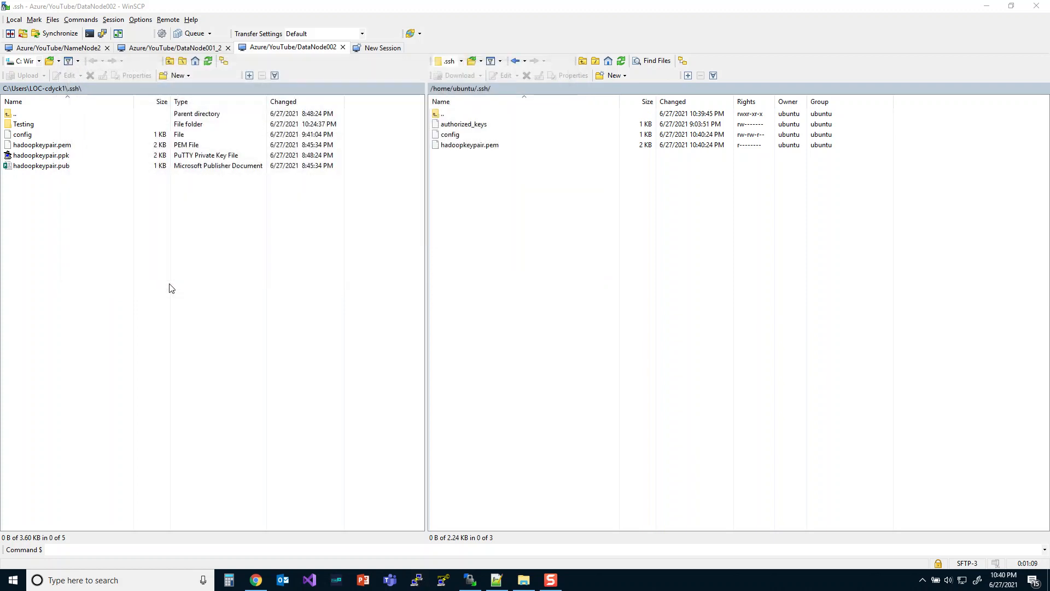
click(1042, 6)
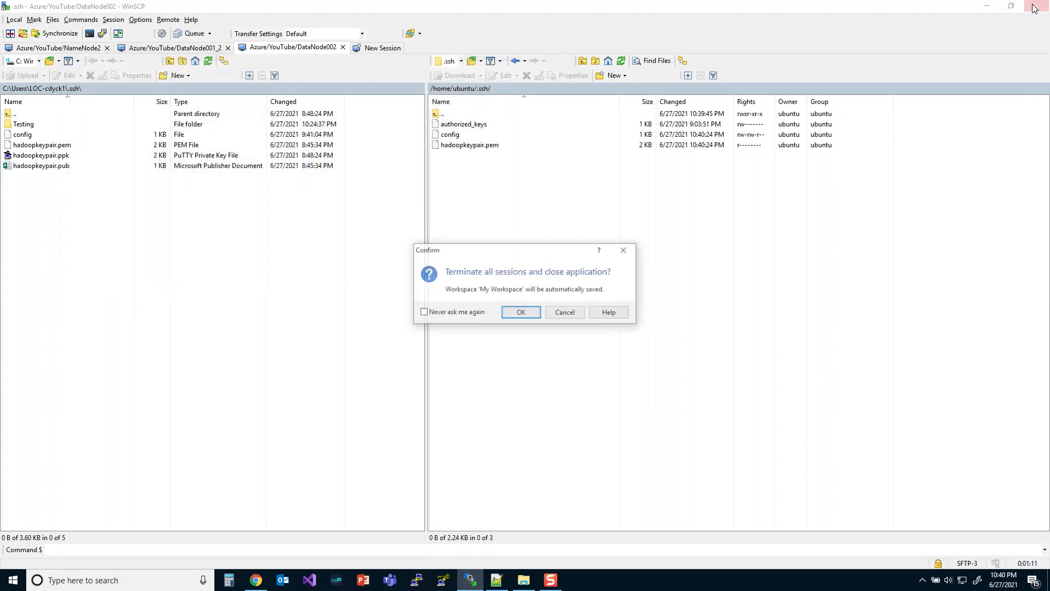
- Confirm terminating all WinSCP sessions so the application closes
click(520, 312)
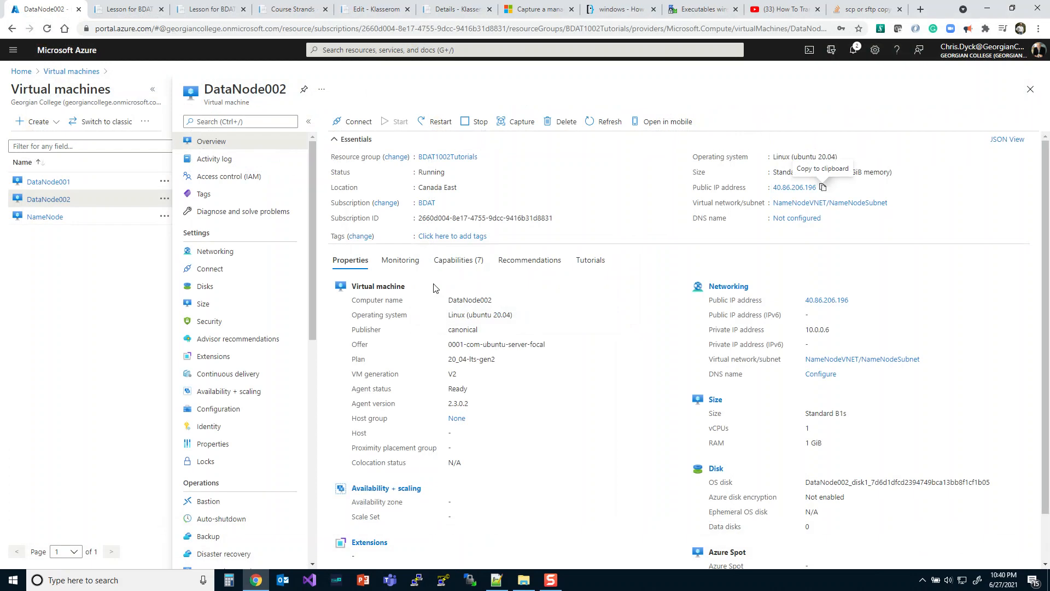
mouse_move(501, 244)
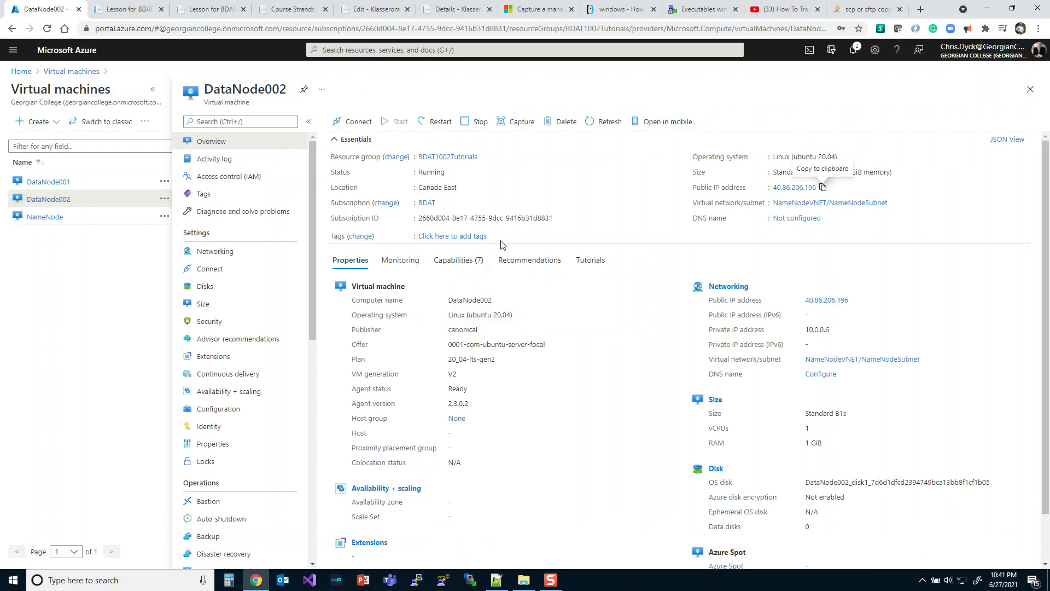
mouse_move(400, 394)
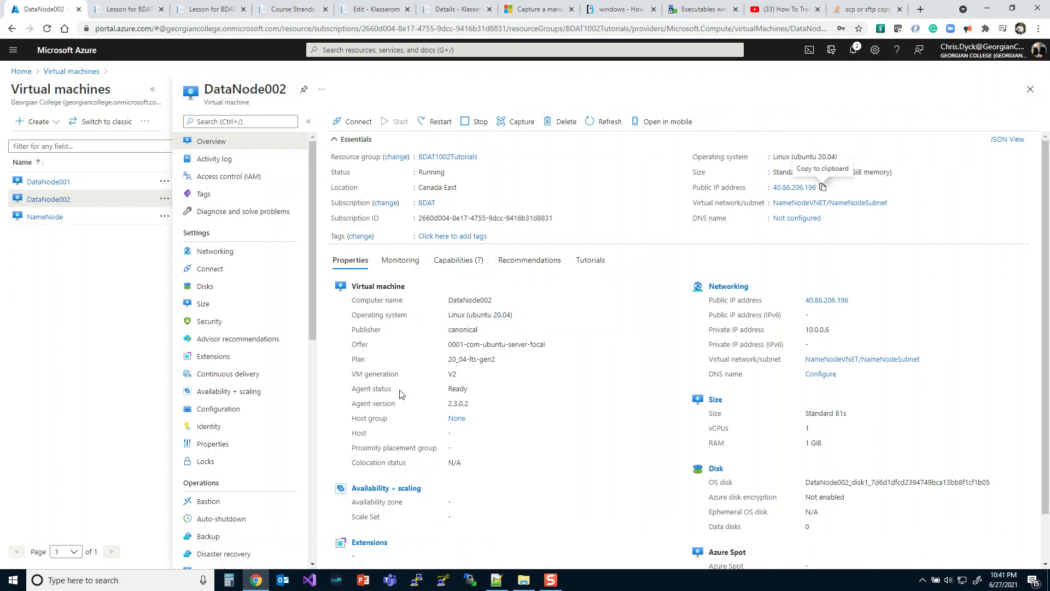